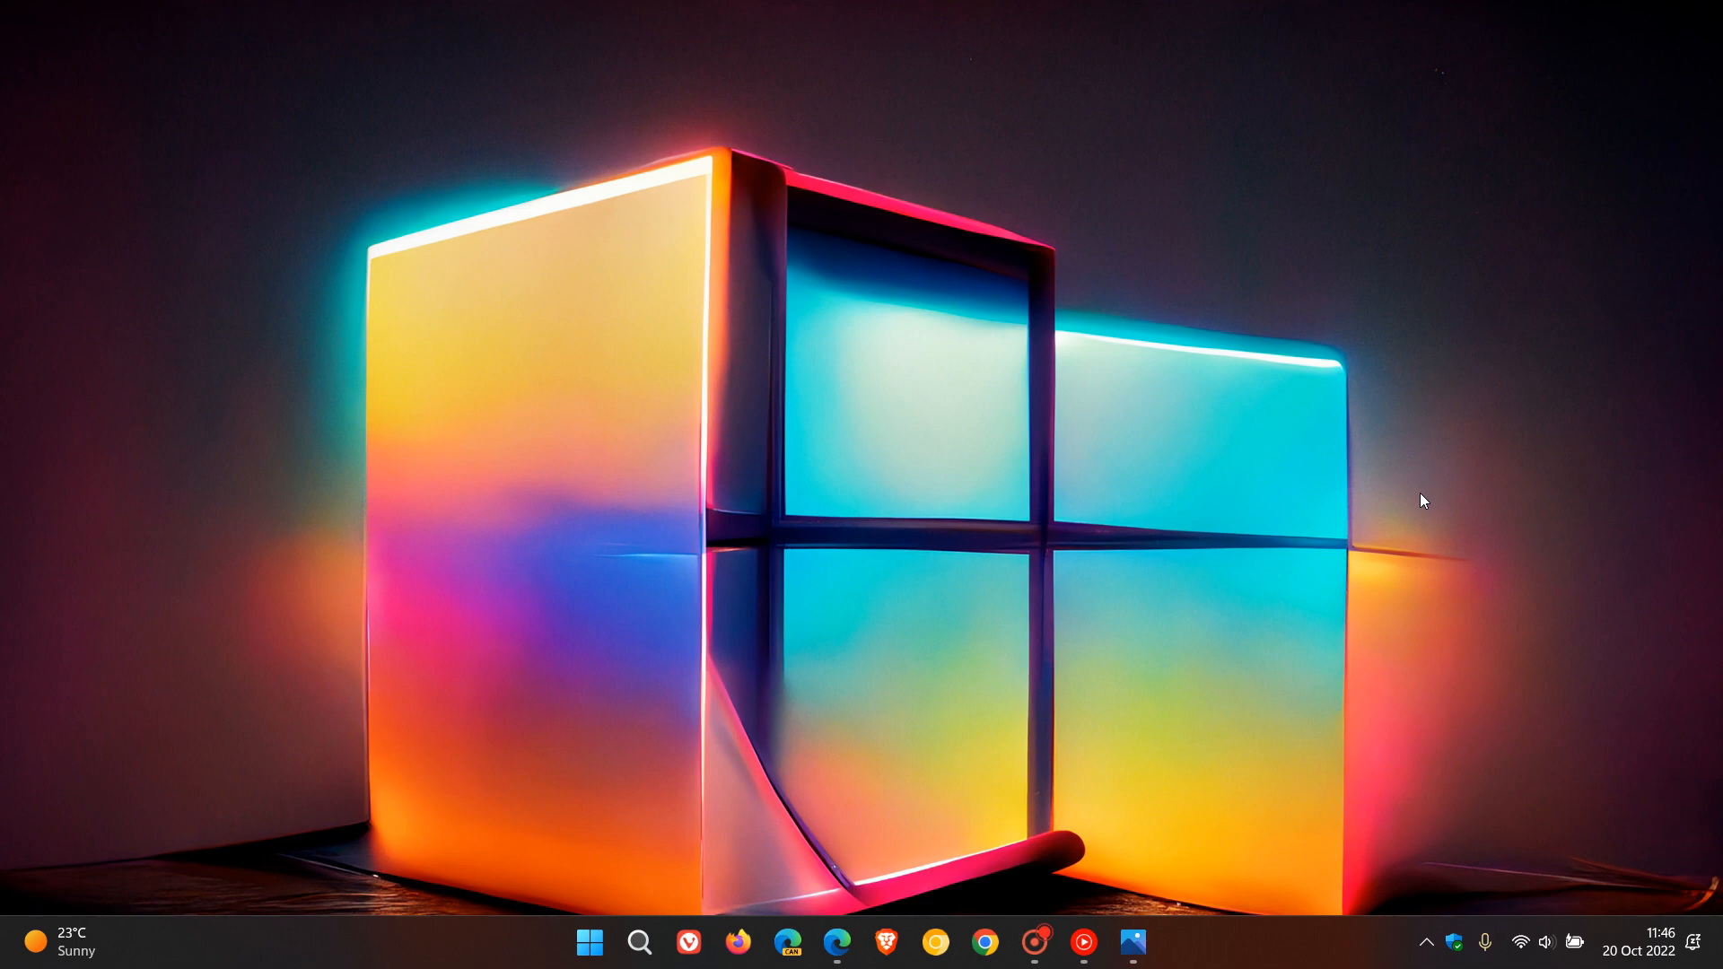
{"action": "mouse_move", "coordinate": [1249, 468]}
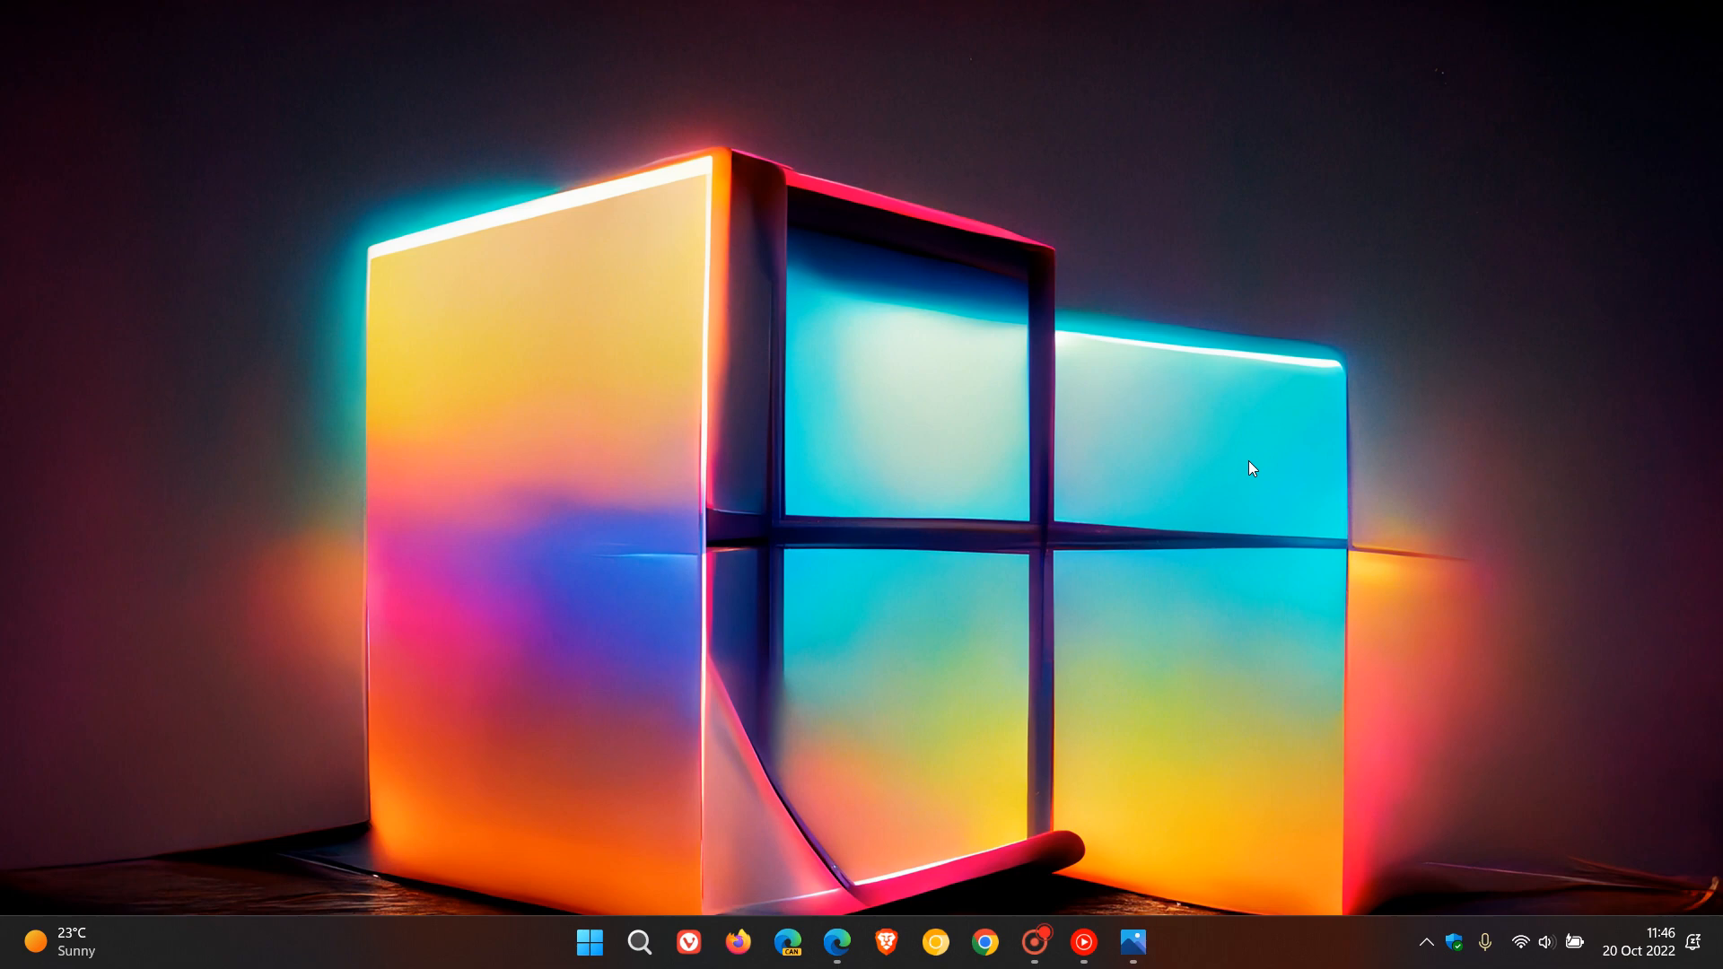
{"action": "mouse_move", "coordinate": [1223, 221]}
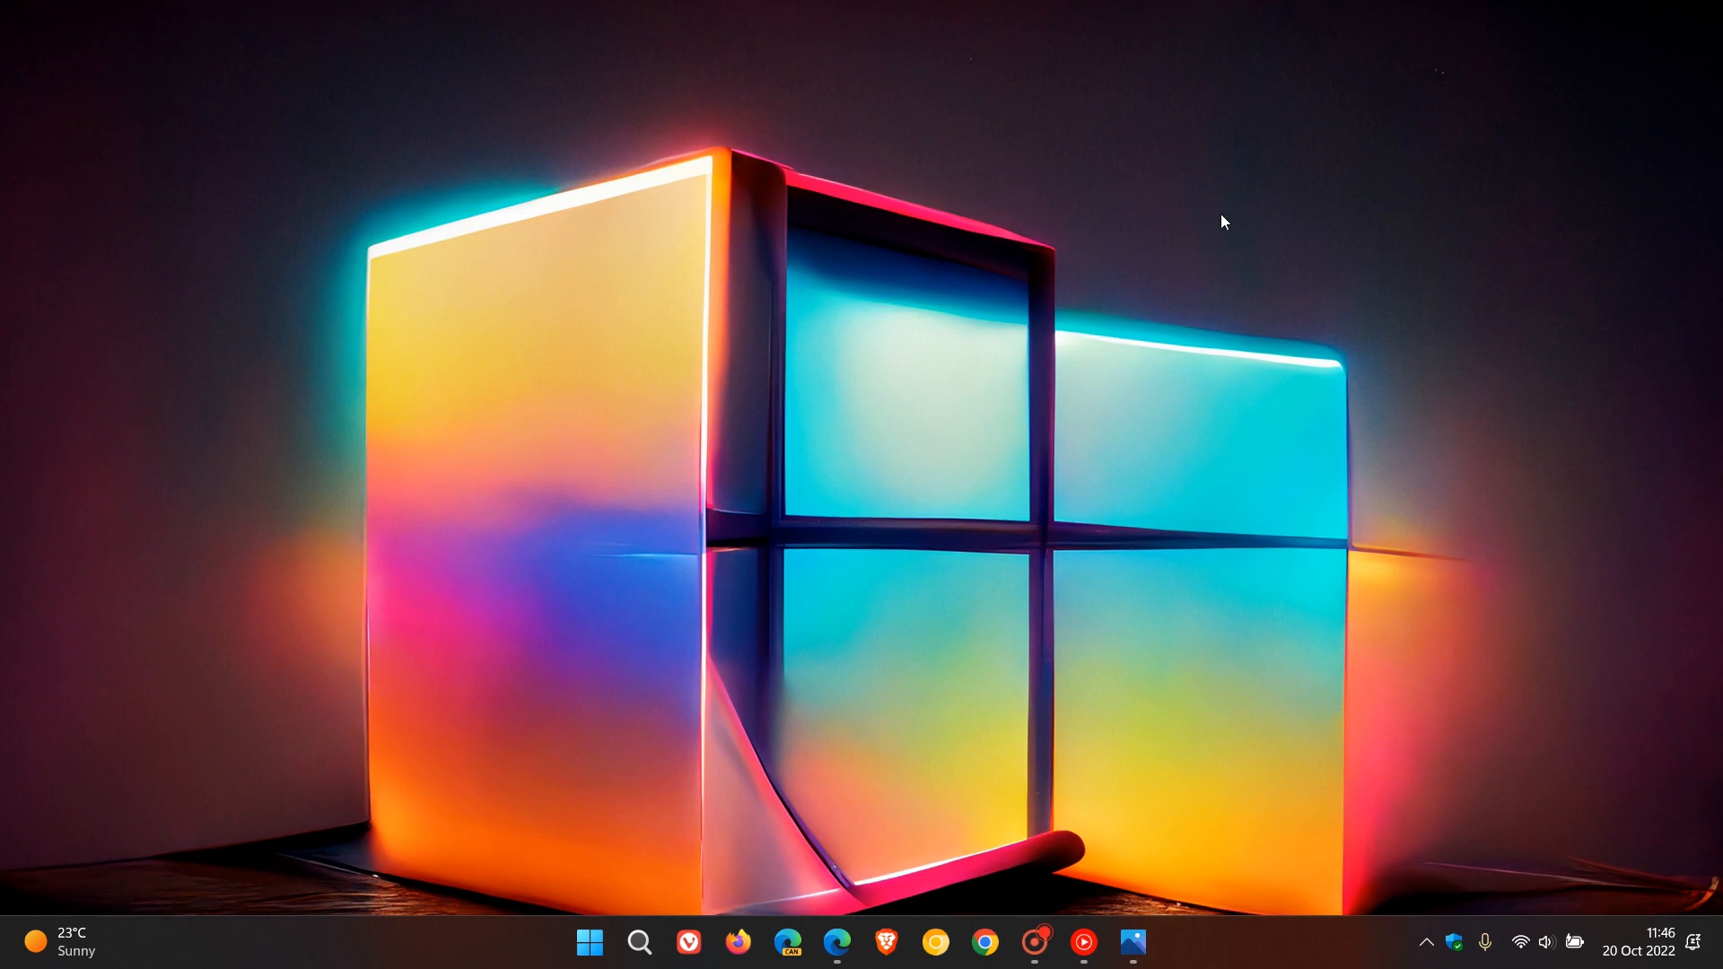
{"action": "mouse_move", "coordinate": [1173, 379]}
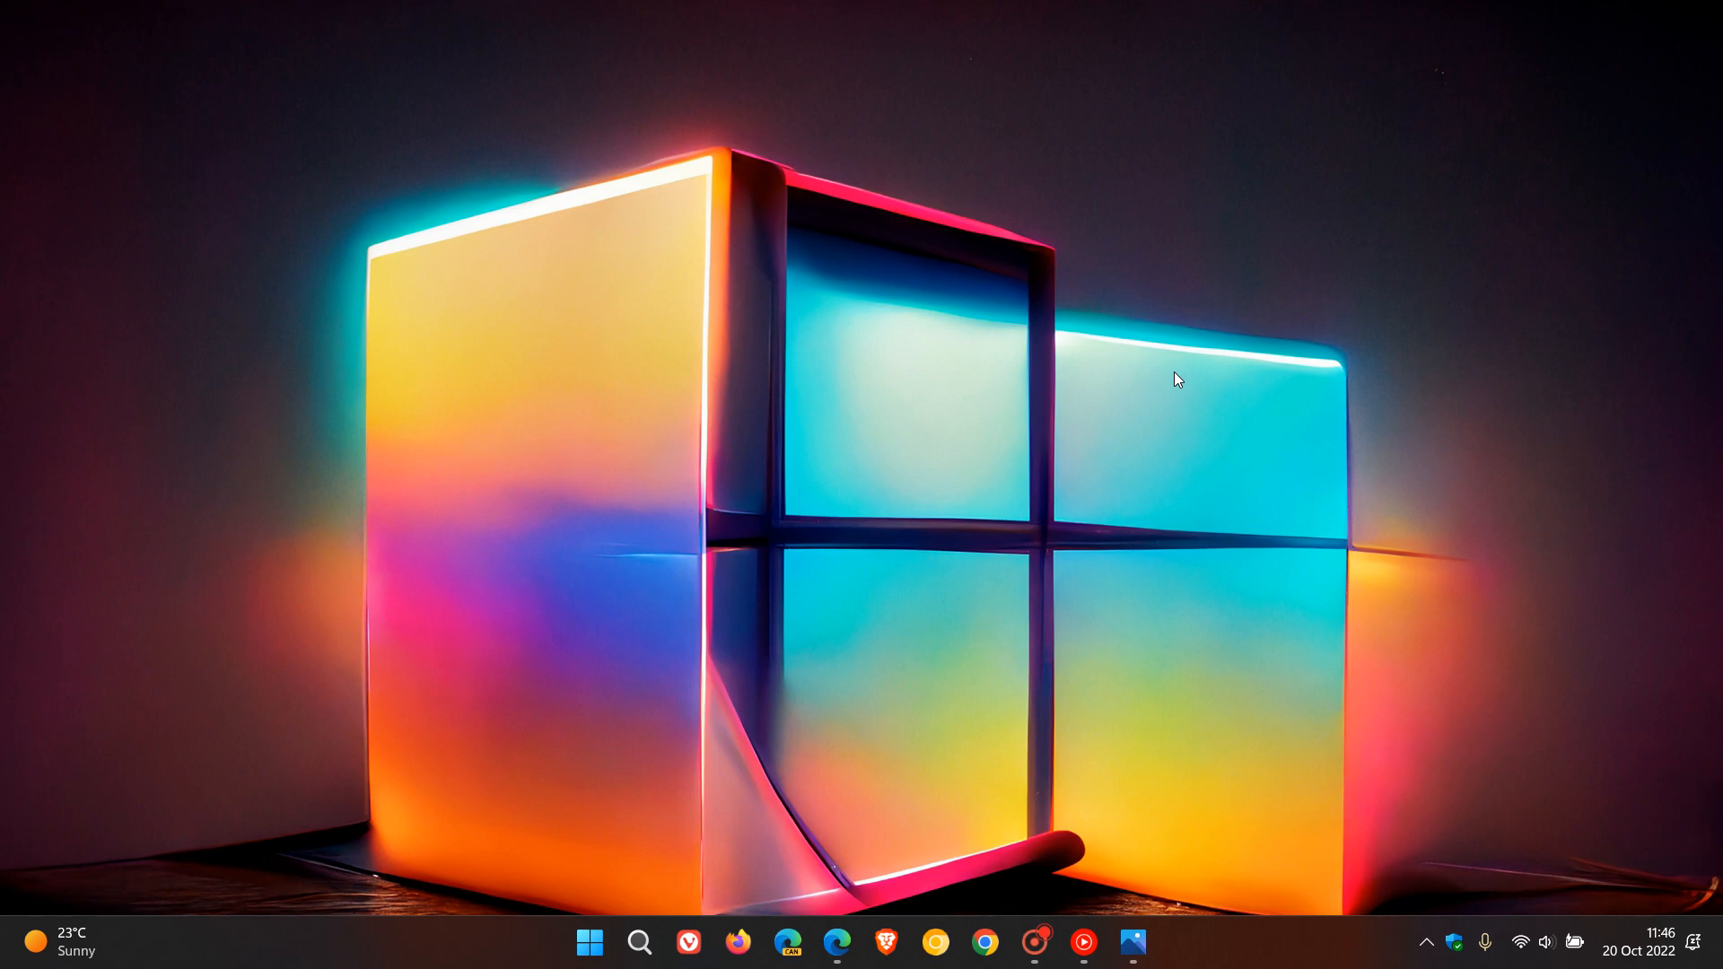
{"action": "mouse_move", "coordinate": [1254, 356]}
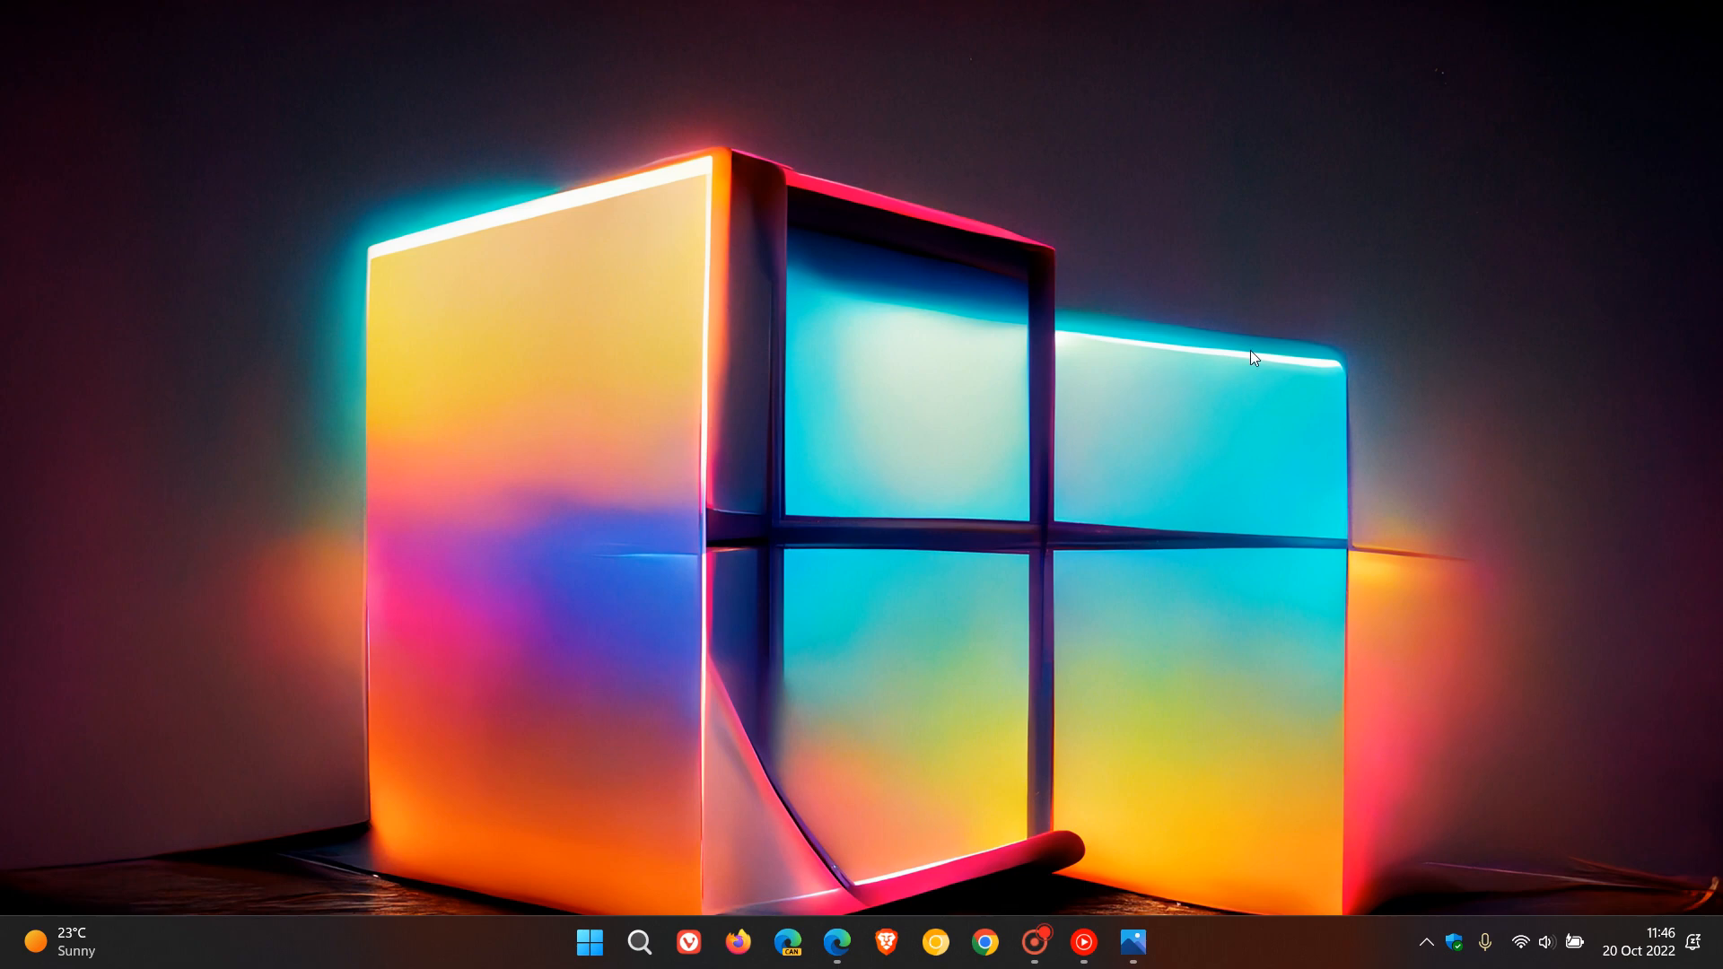
{"action": "mouse_move", "coordinate": [1239, 364]}
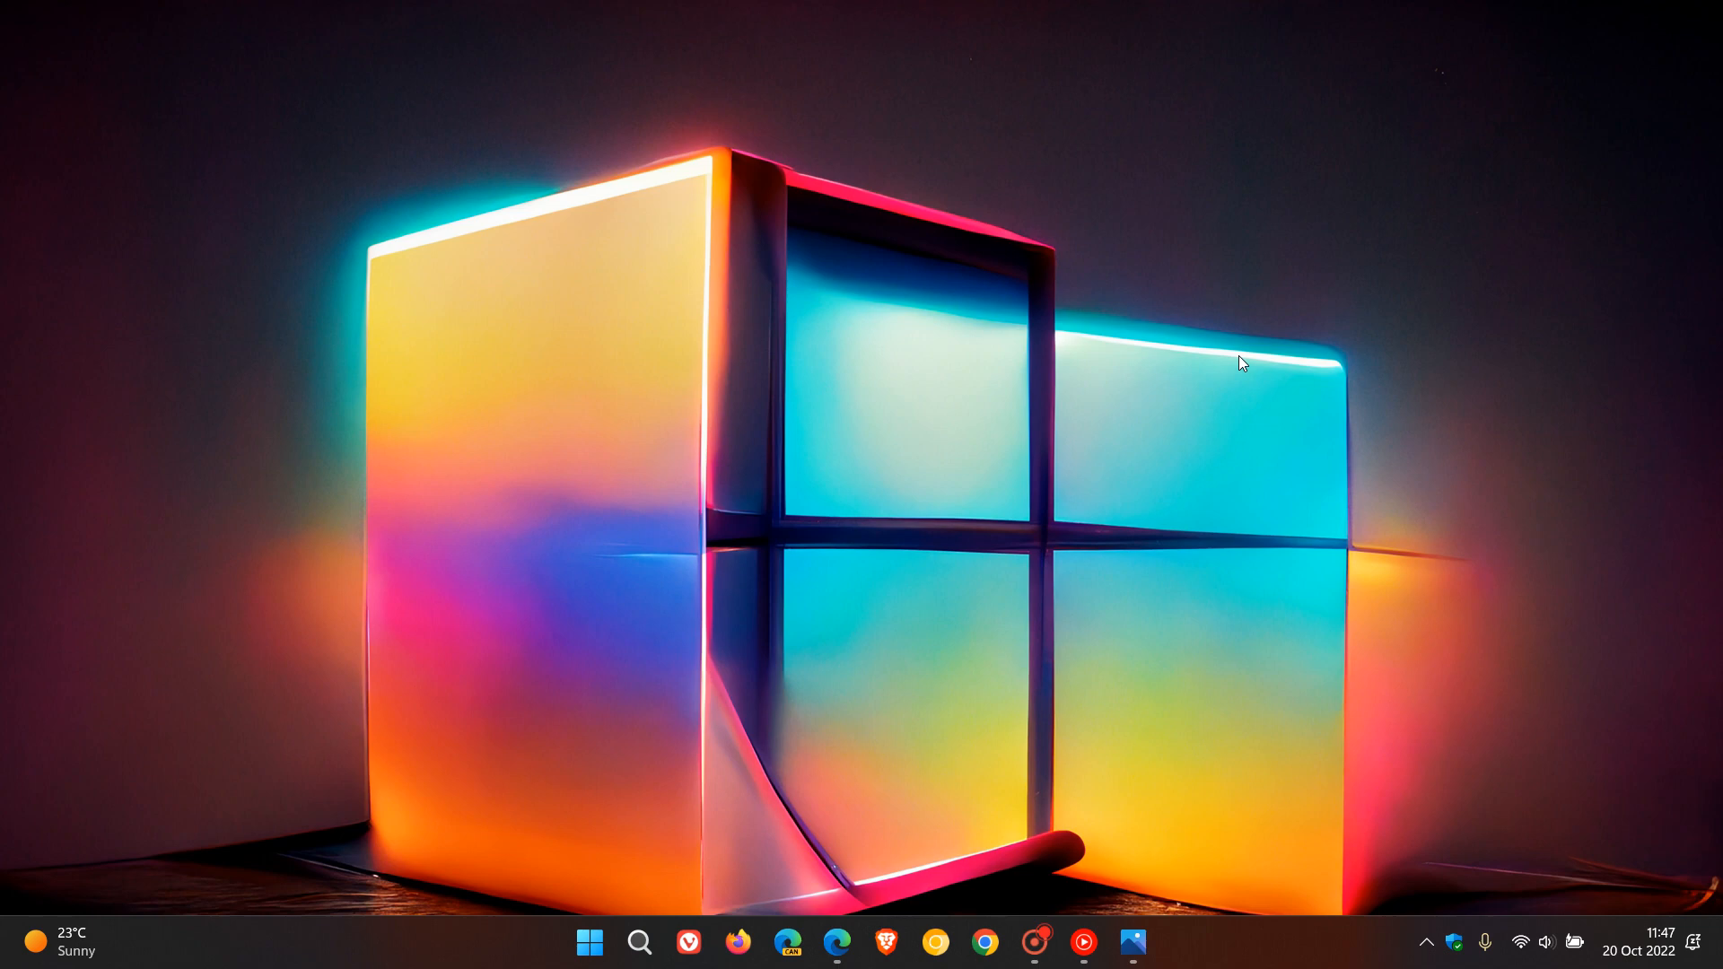
{"action": "mouse_move", "coordinate": [1201, 434]}
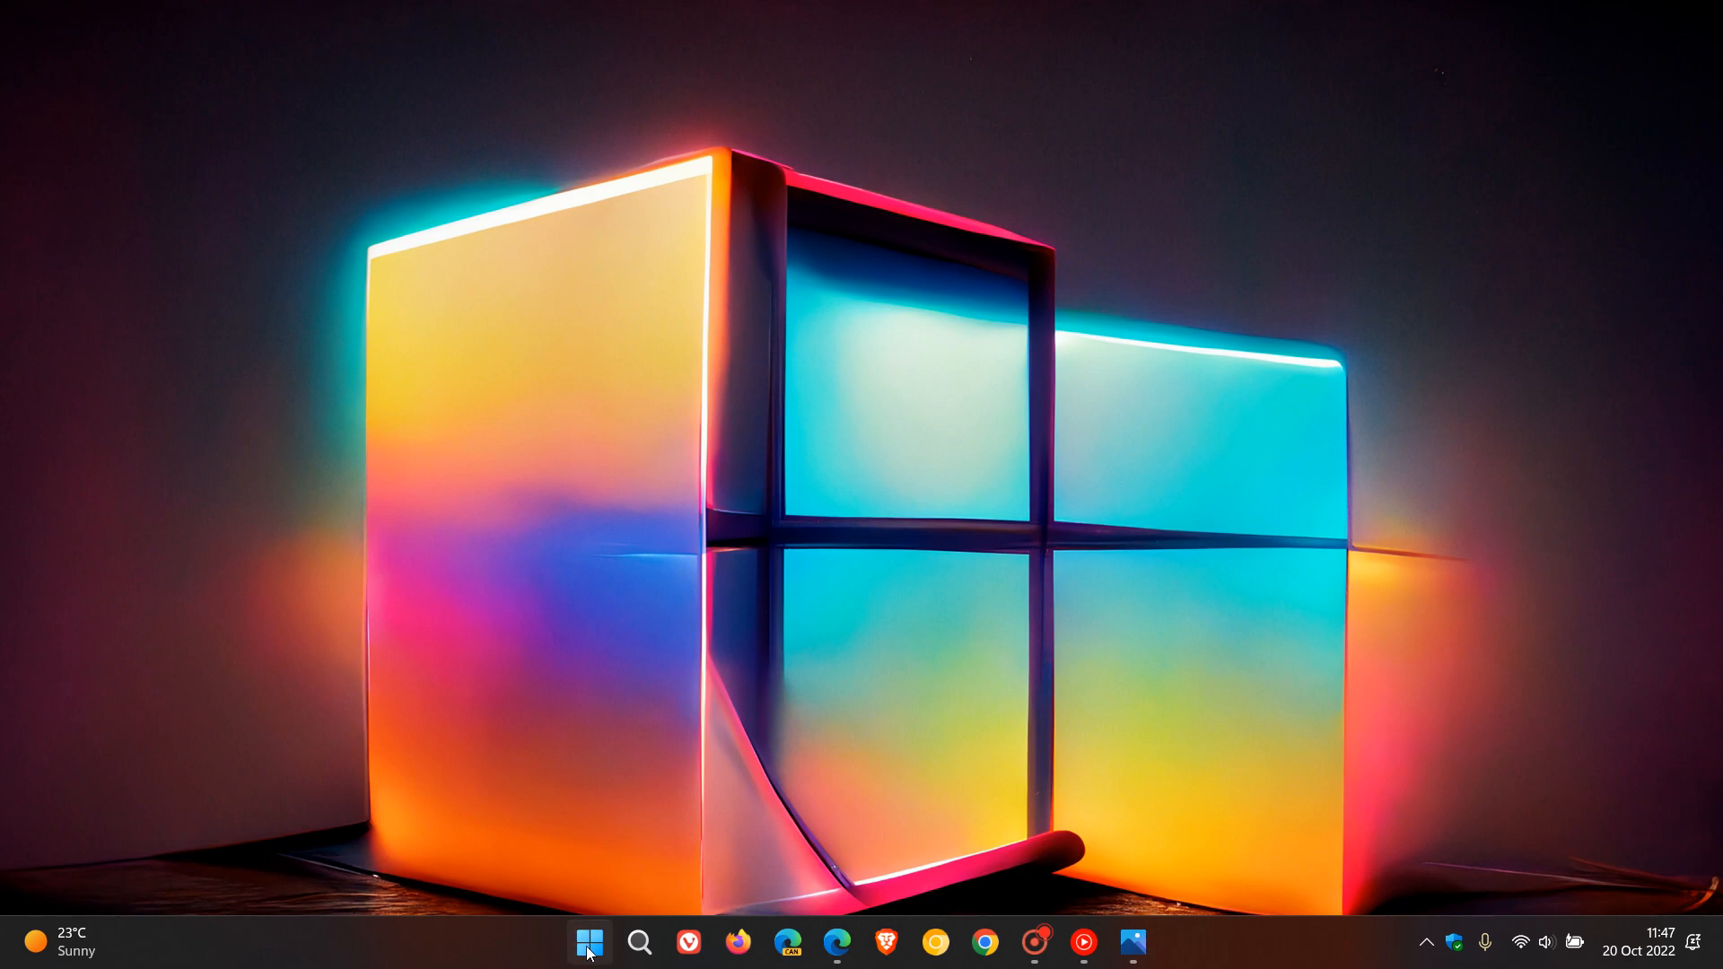
Open the launcher of pinned apps to reach the automatic update deadline policy.
{"action": "left_click", "coordinate": [588, 942]}
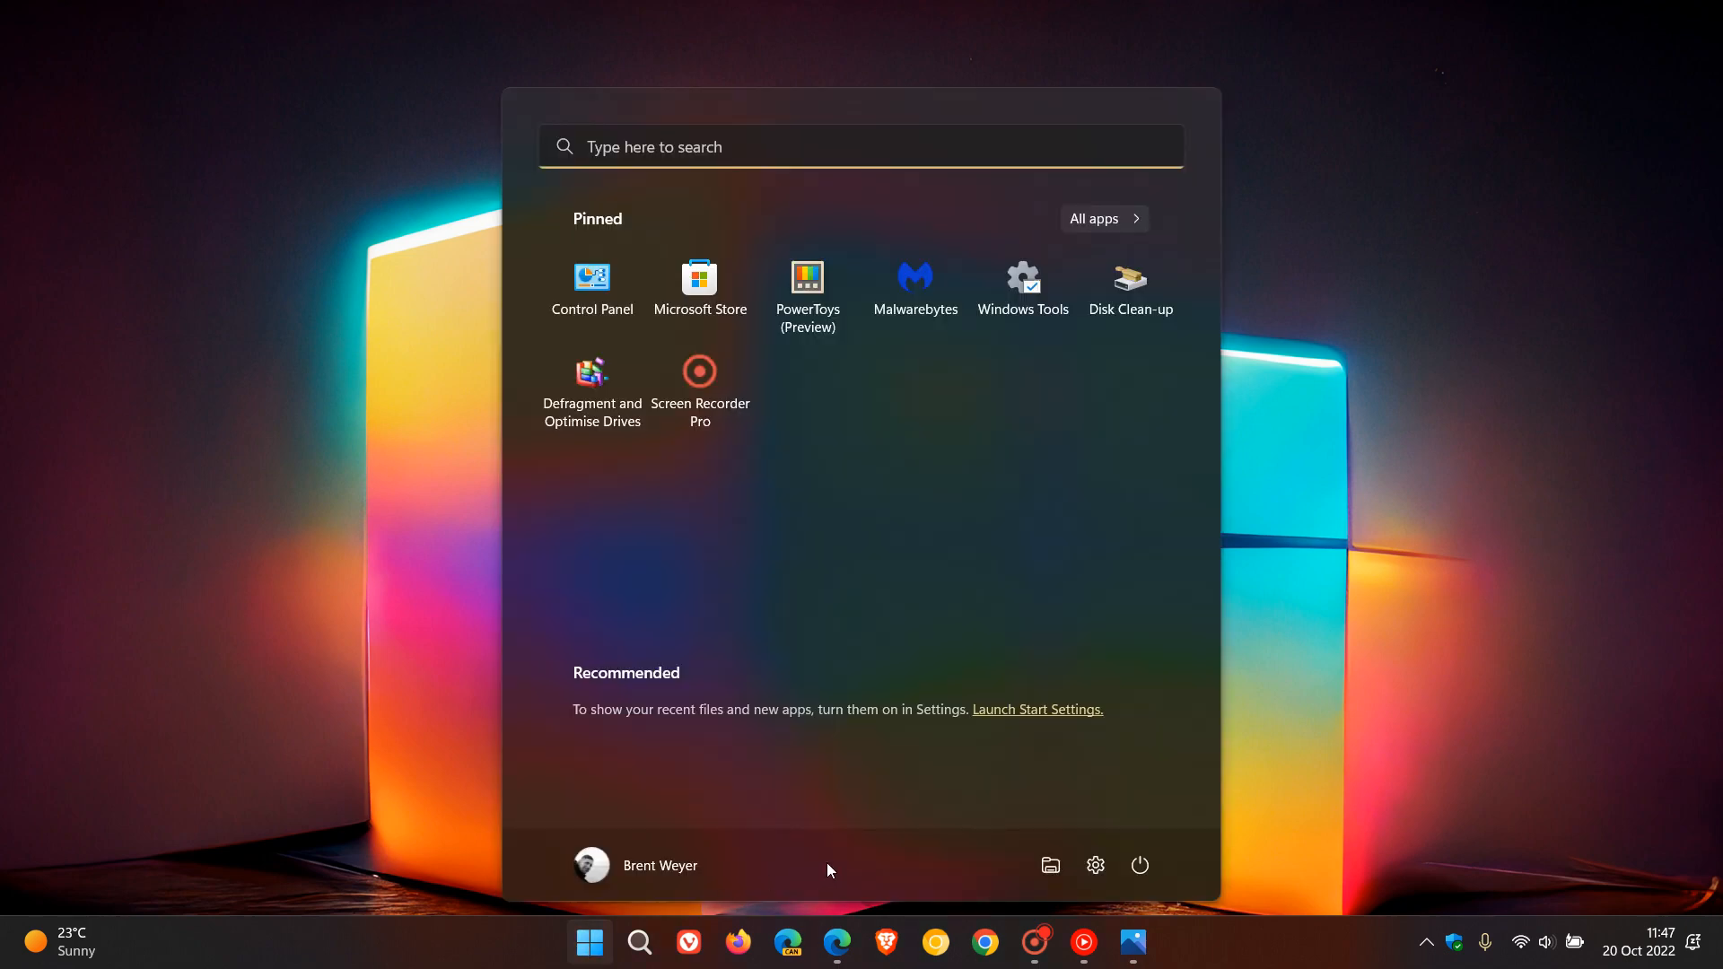
{"action": "mouse_move", "coordinate": [590, 861]}
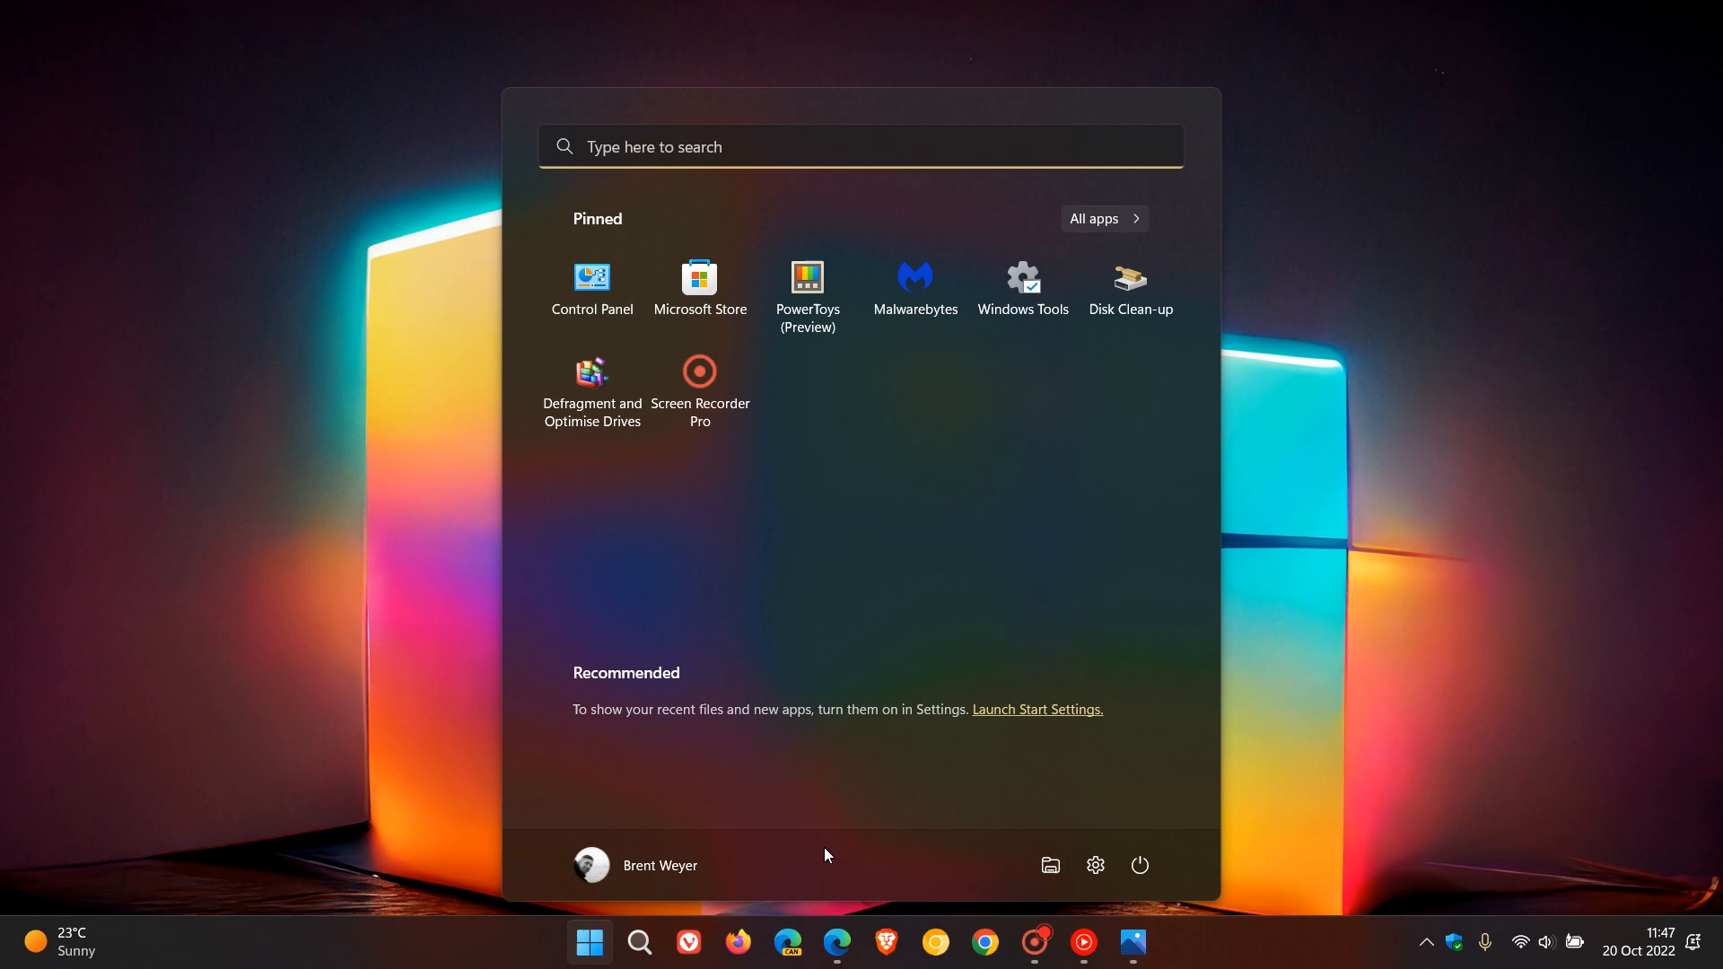
{"action": "mouse_move", "coordinate": [843, 871]}
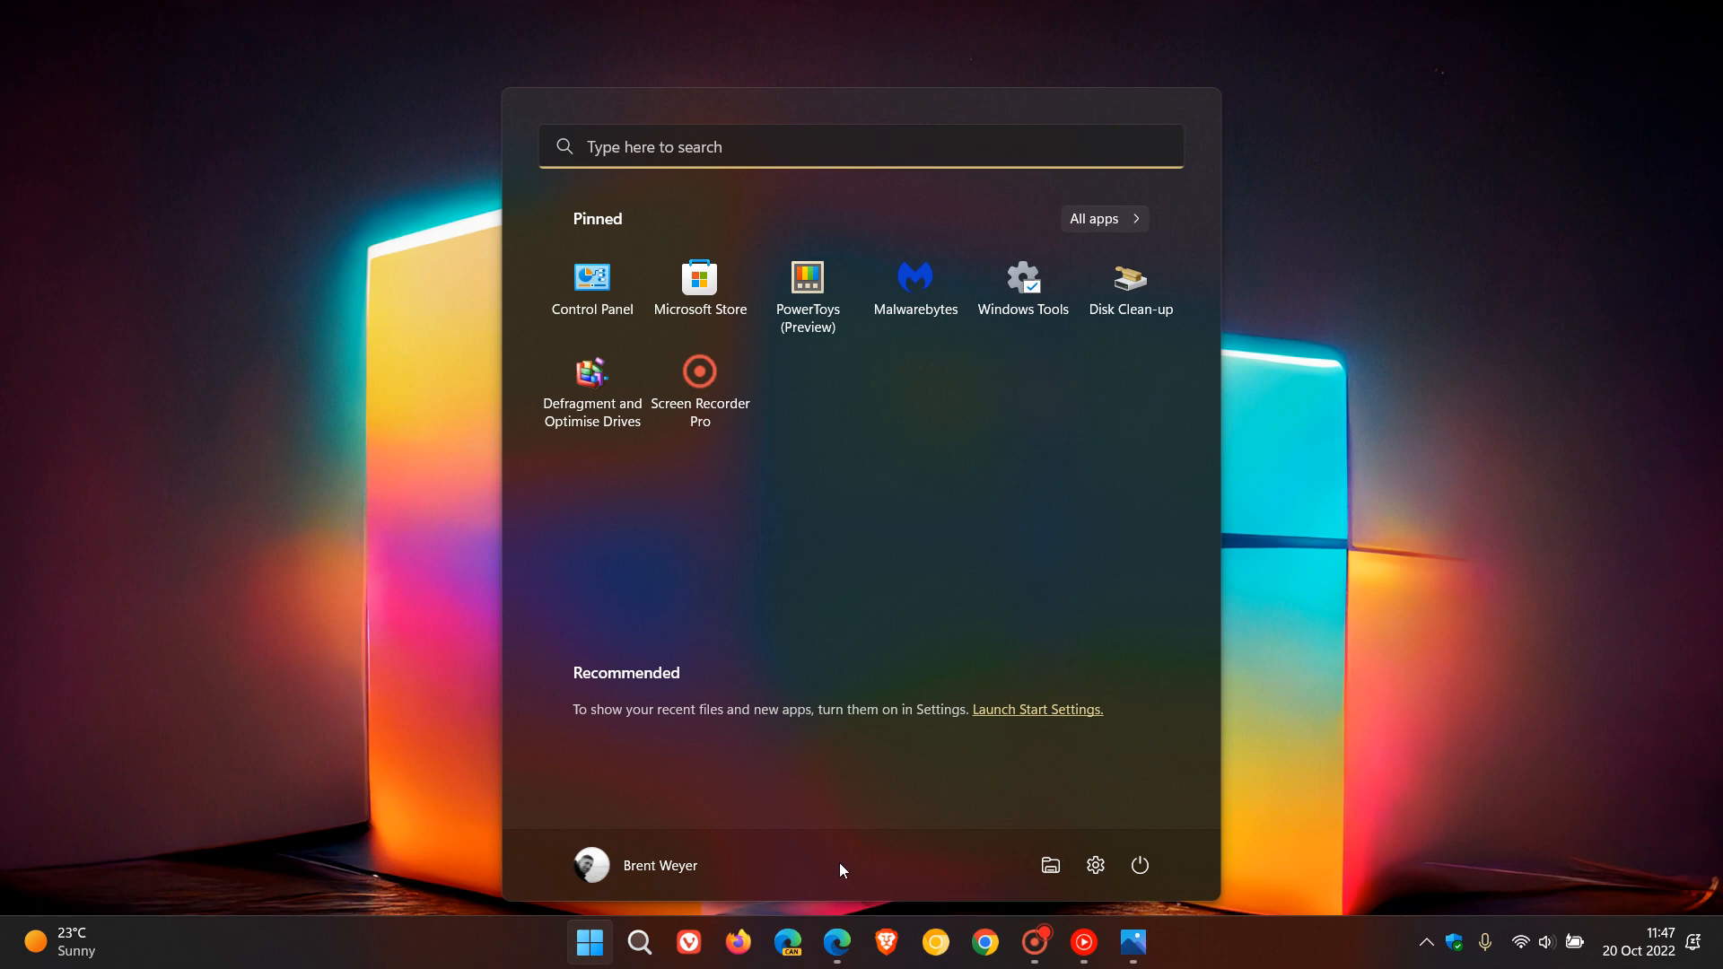
{"action": "mouse_move", "coordinate": [1389, 585]}
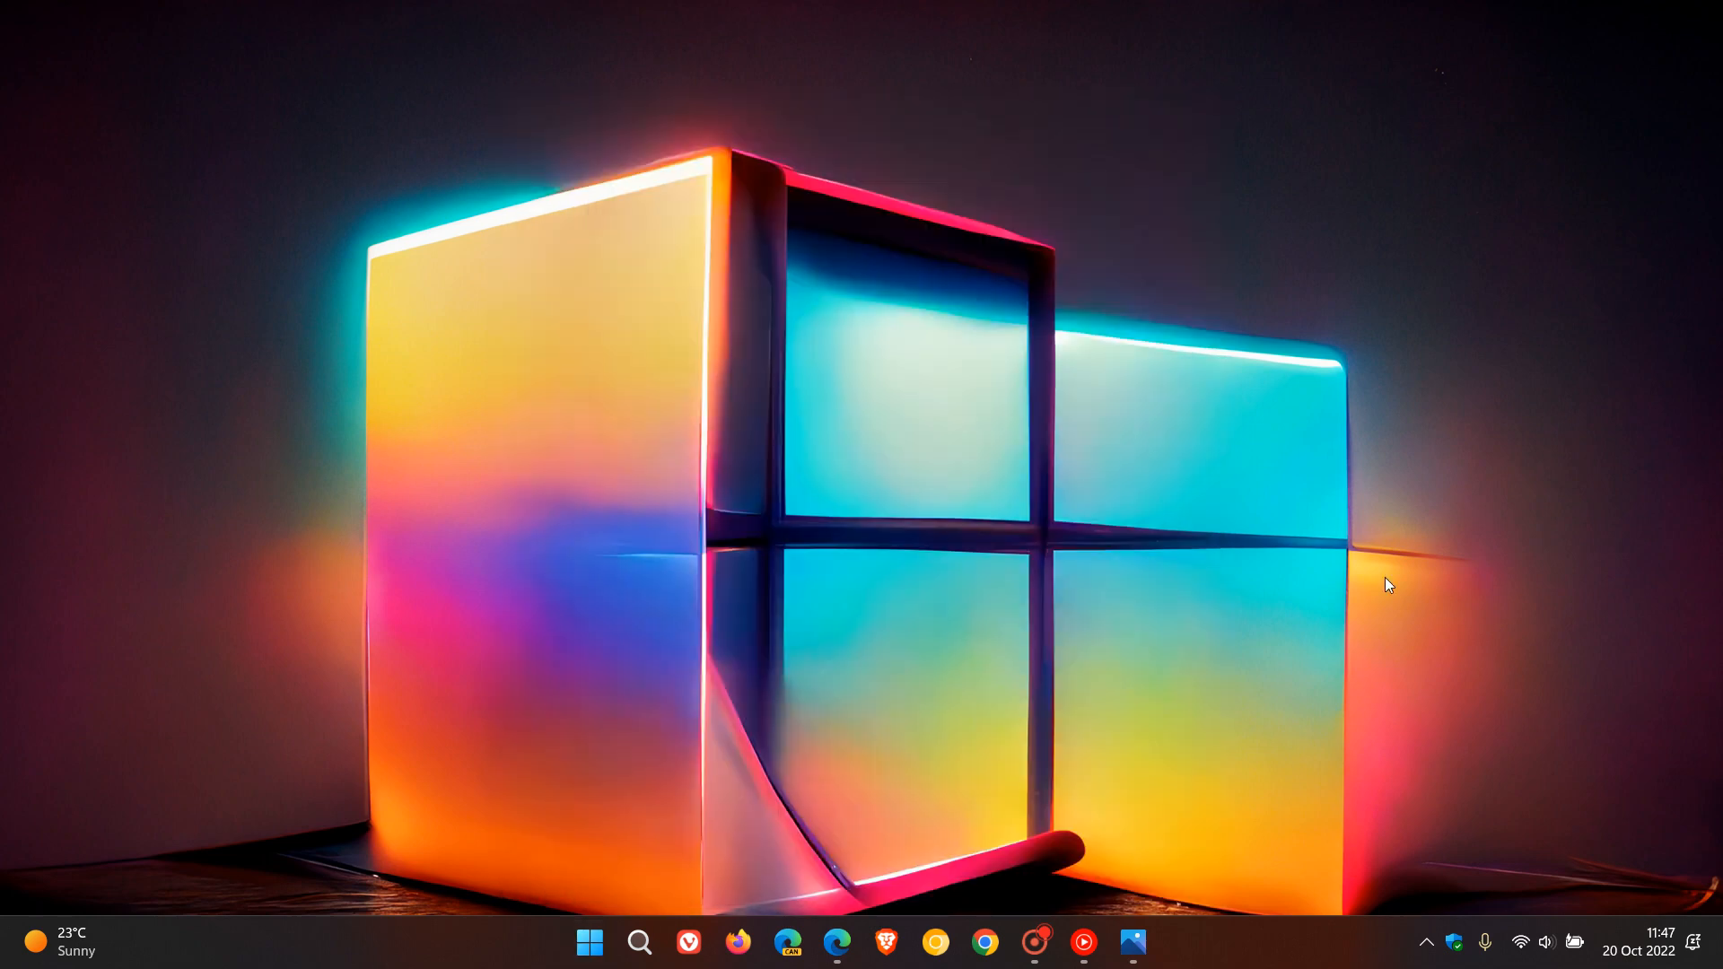
{"action": "mouse_move", "coordinate": [1255, 407]}
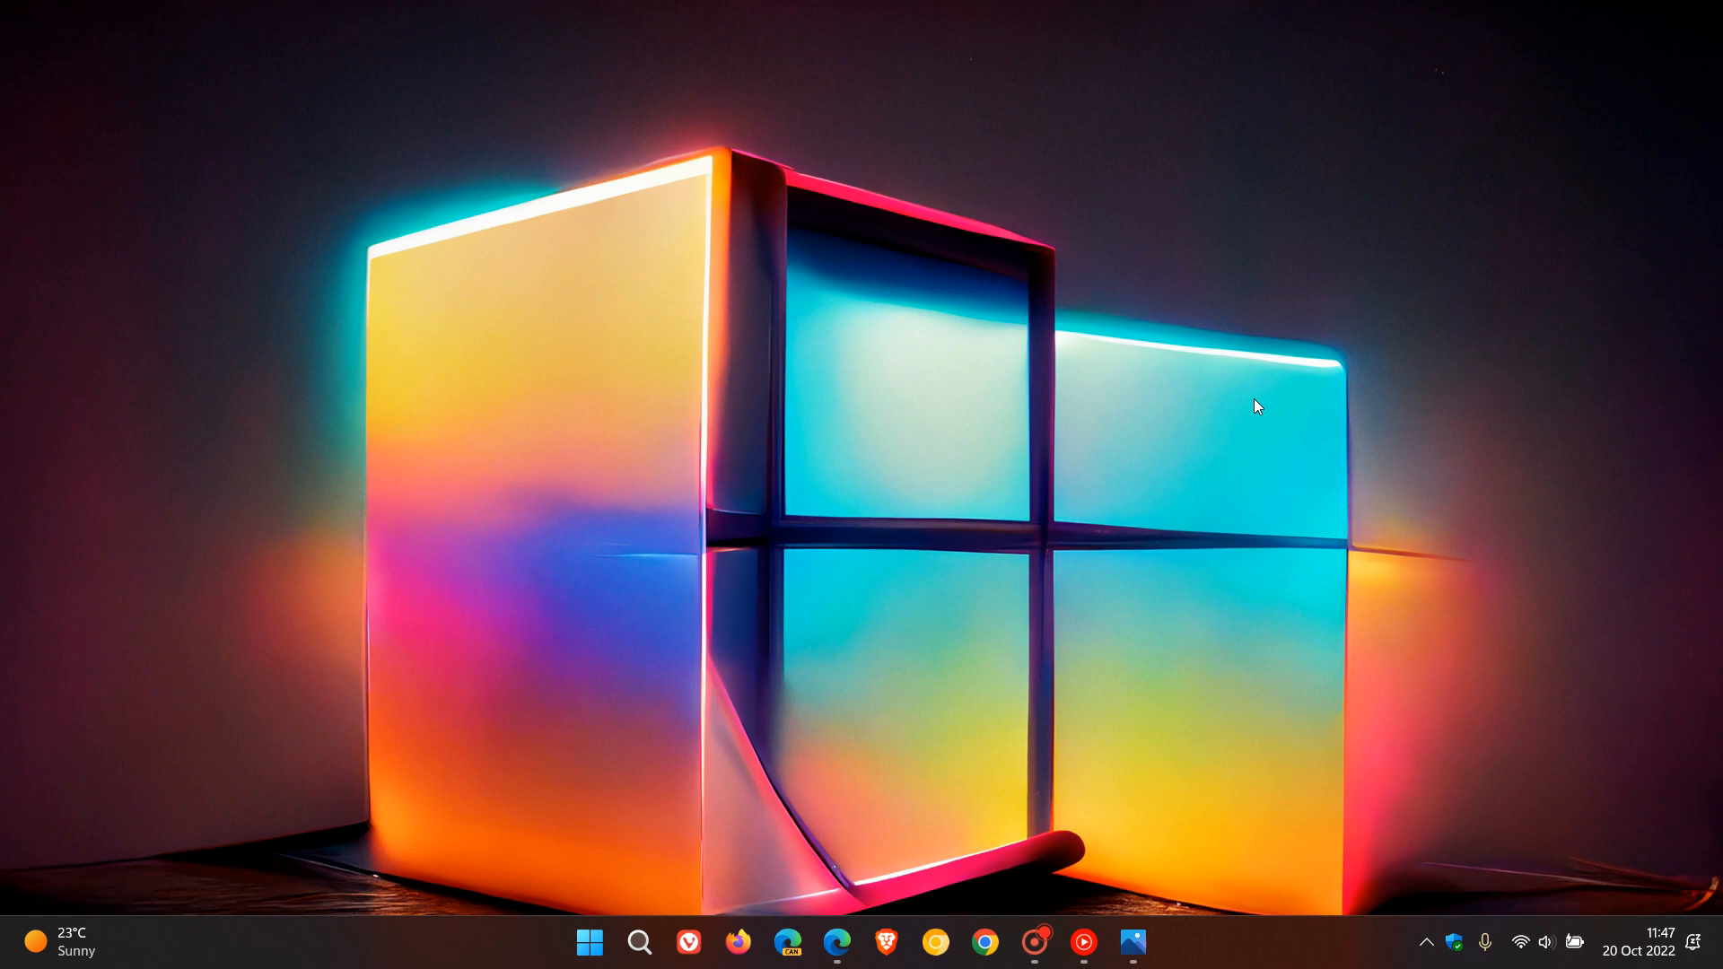
{"action": "mouse_move", "coordinate": [1107, 898]}
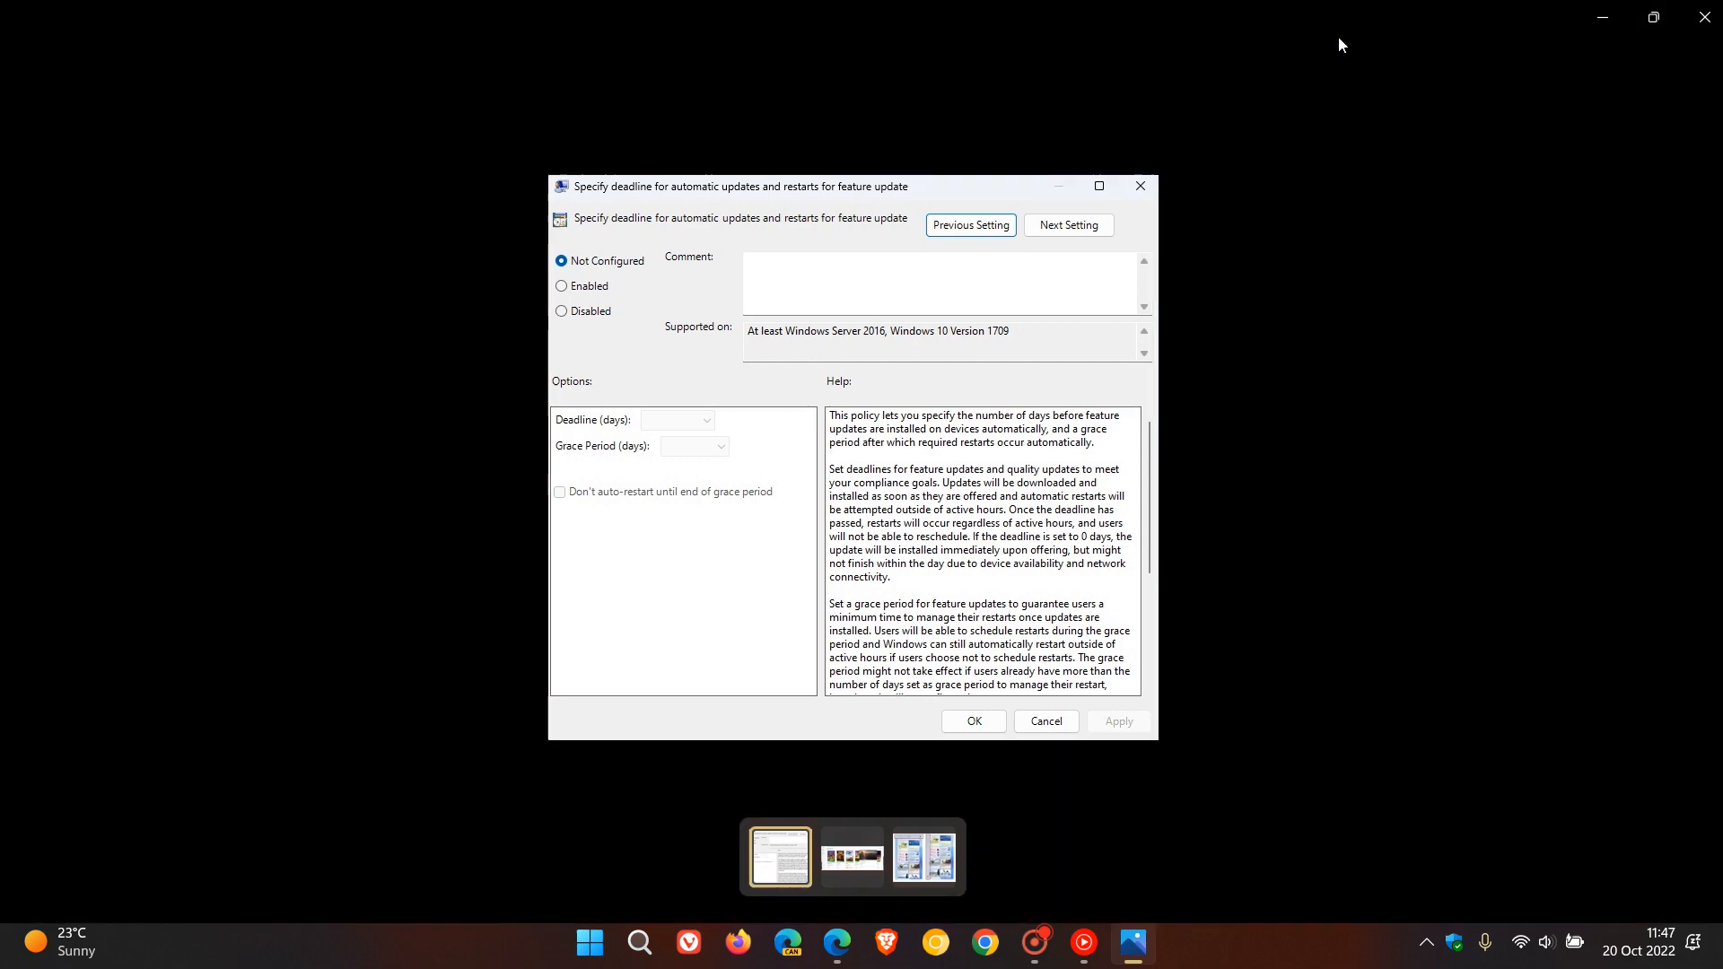
{"action": "left_click", "coordinate": [1099, 186]}
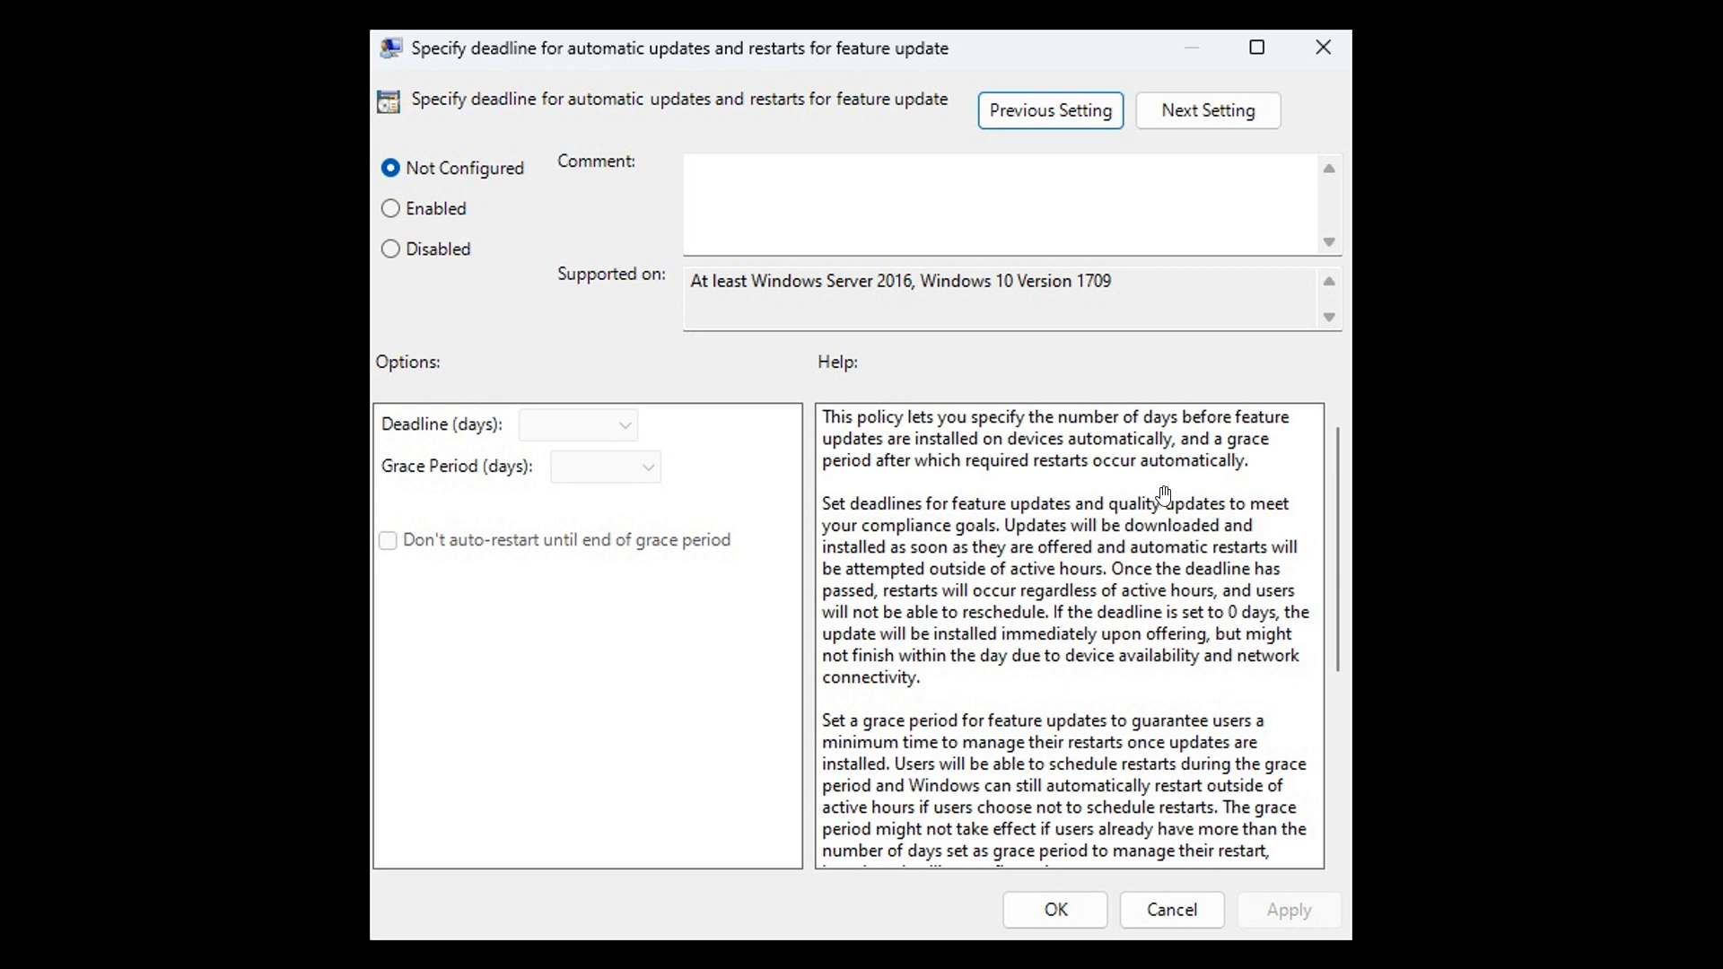
{"action": "mouse_move", "coordinate": [936, 317]}
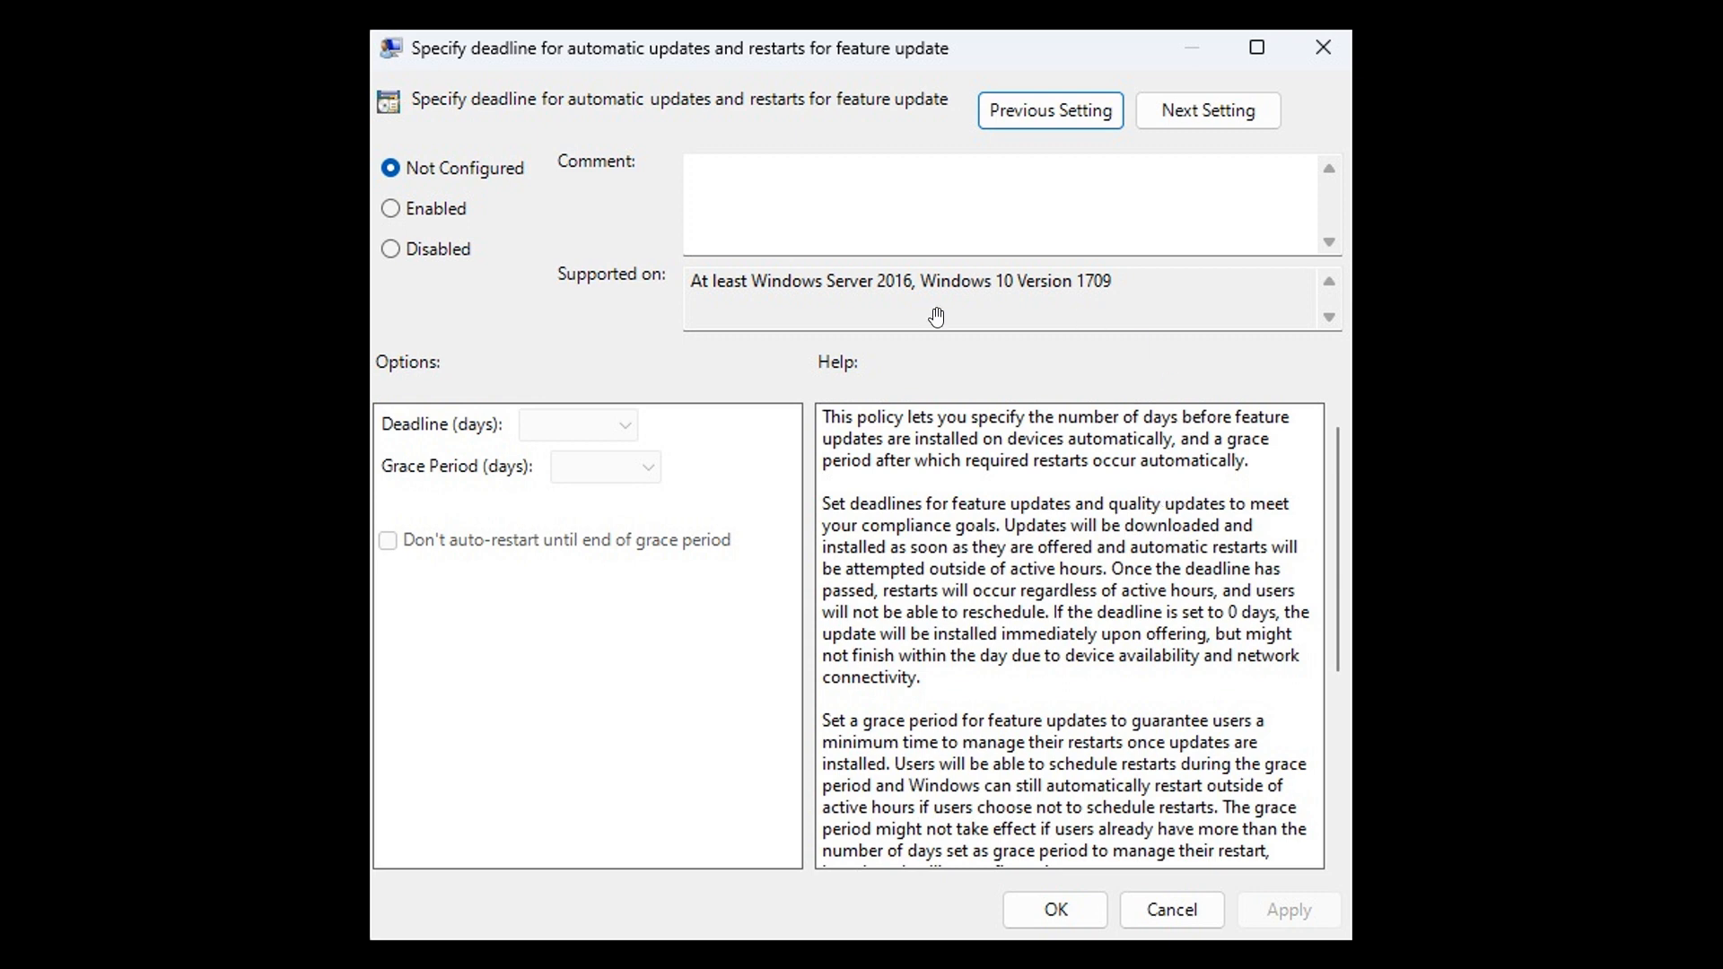
{"action": "mouse_move", "coordinate": [1105, 364]}
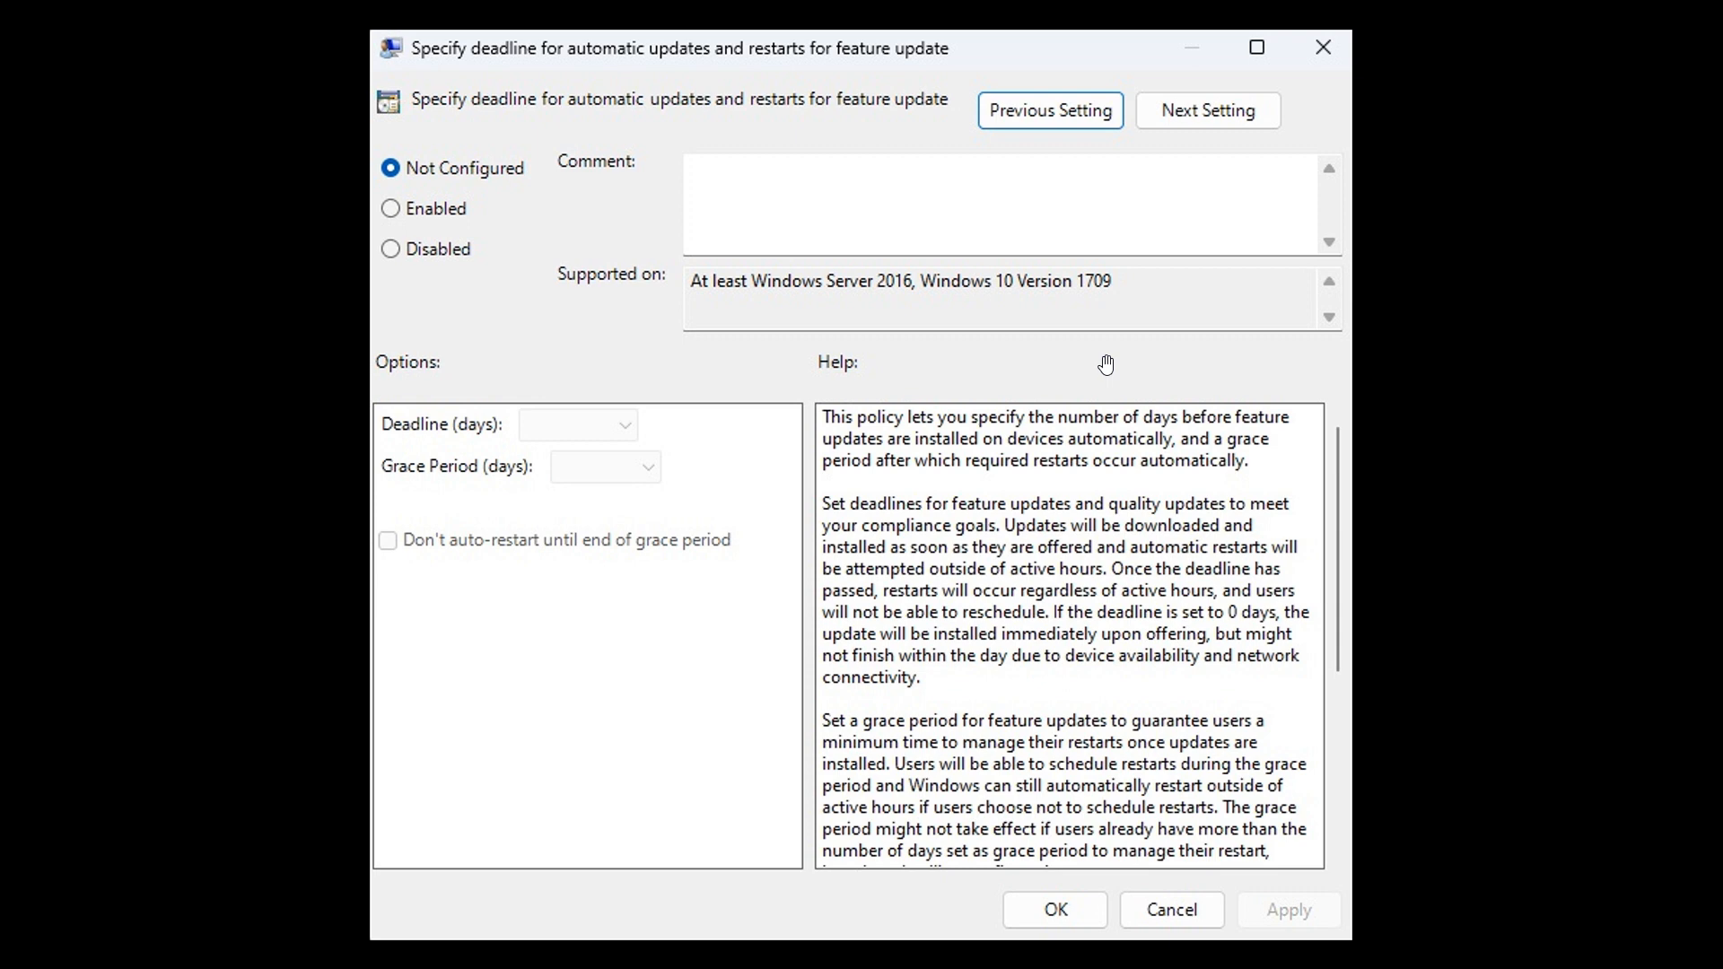
{"action": "mouse_move", "coordinate": [578, 129]}
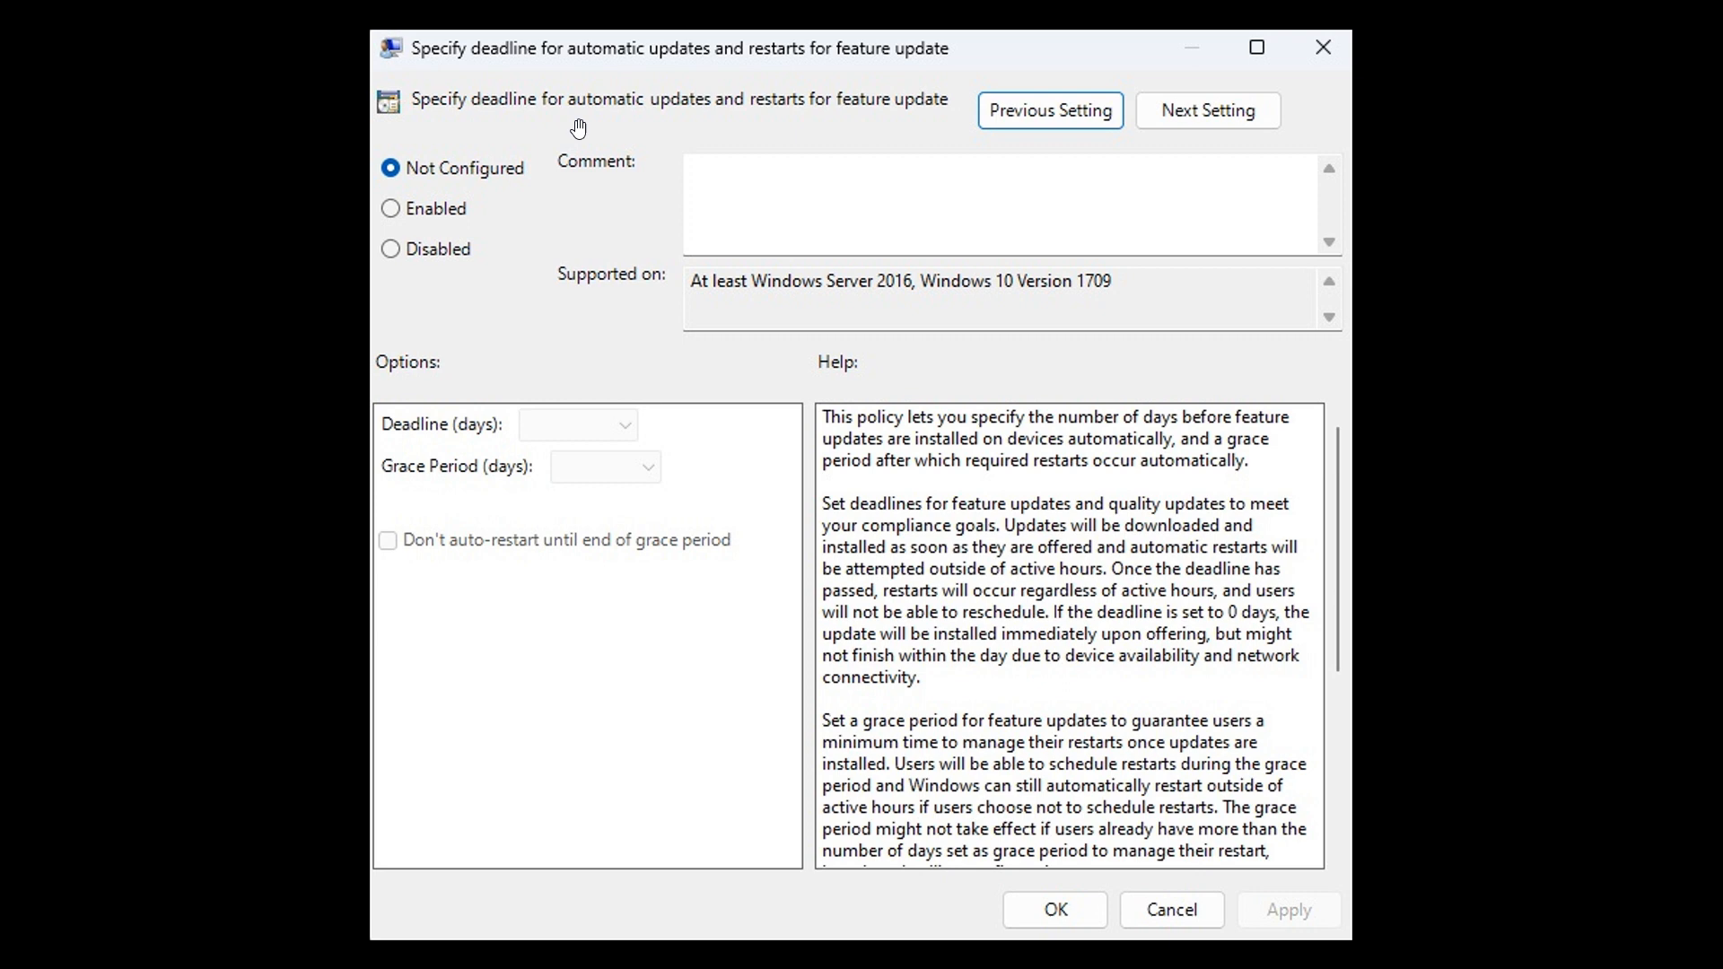
{"action": "mouse_move", "coordinate": [939, 131]}
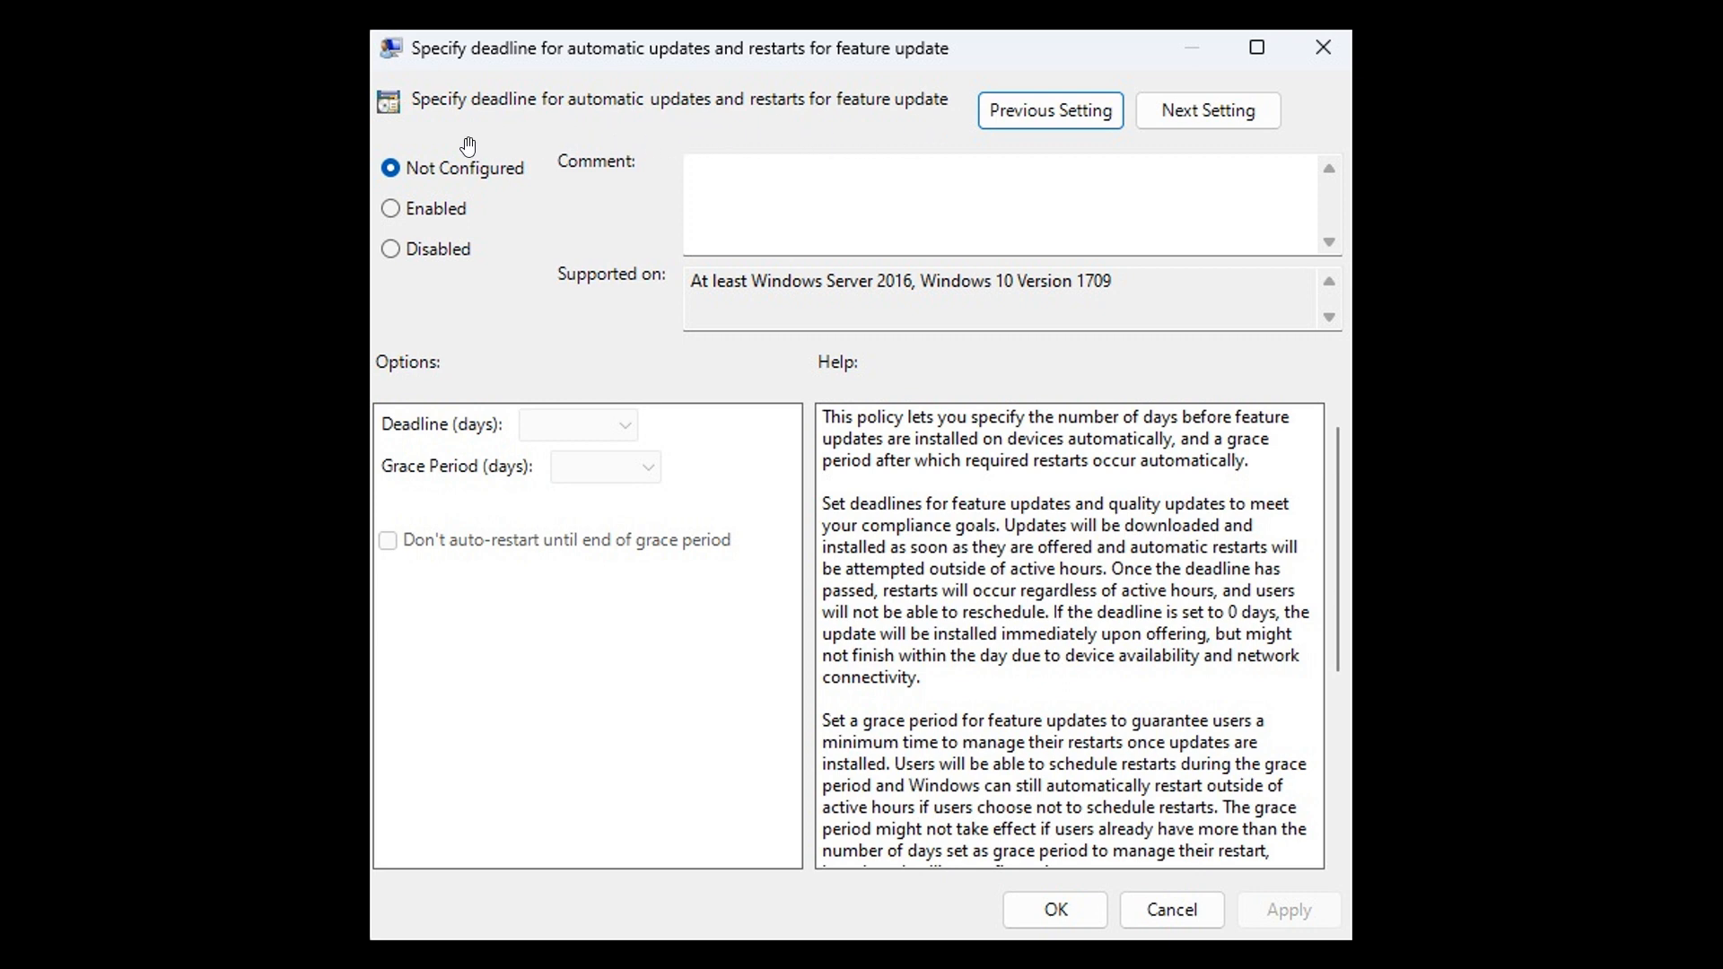
{"action": "mouse_move", "coordinate": [712, 143]}
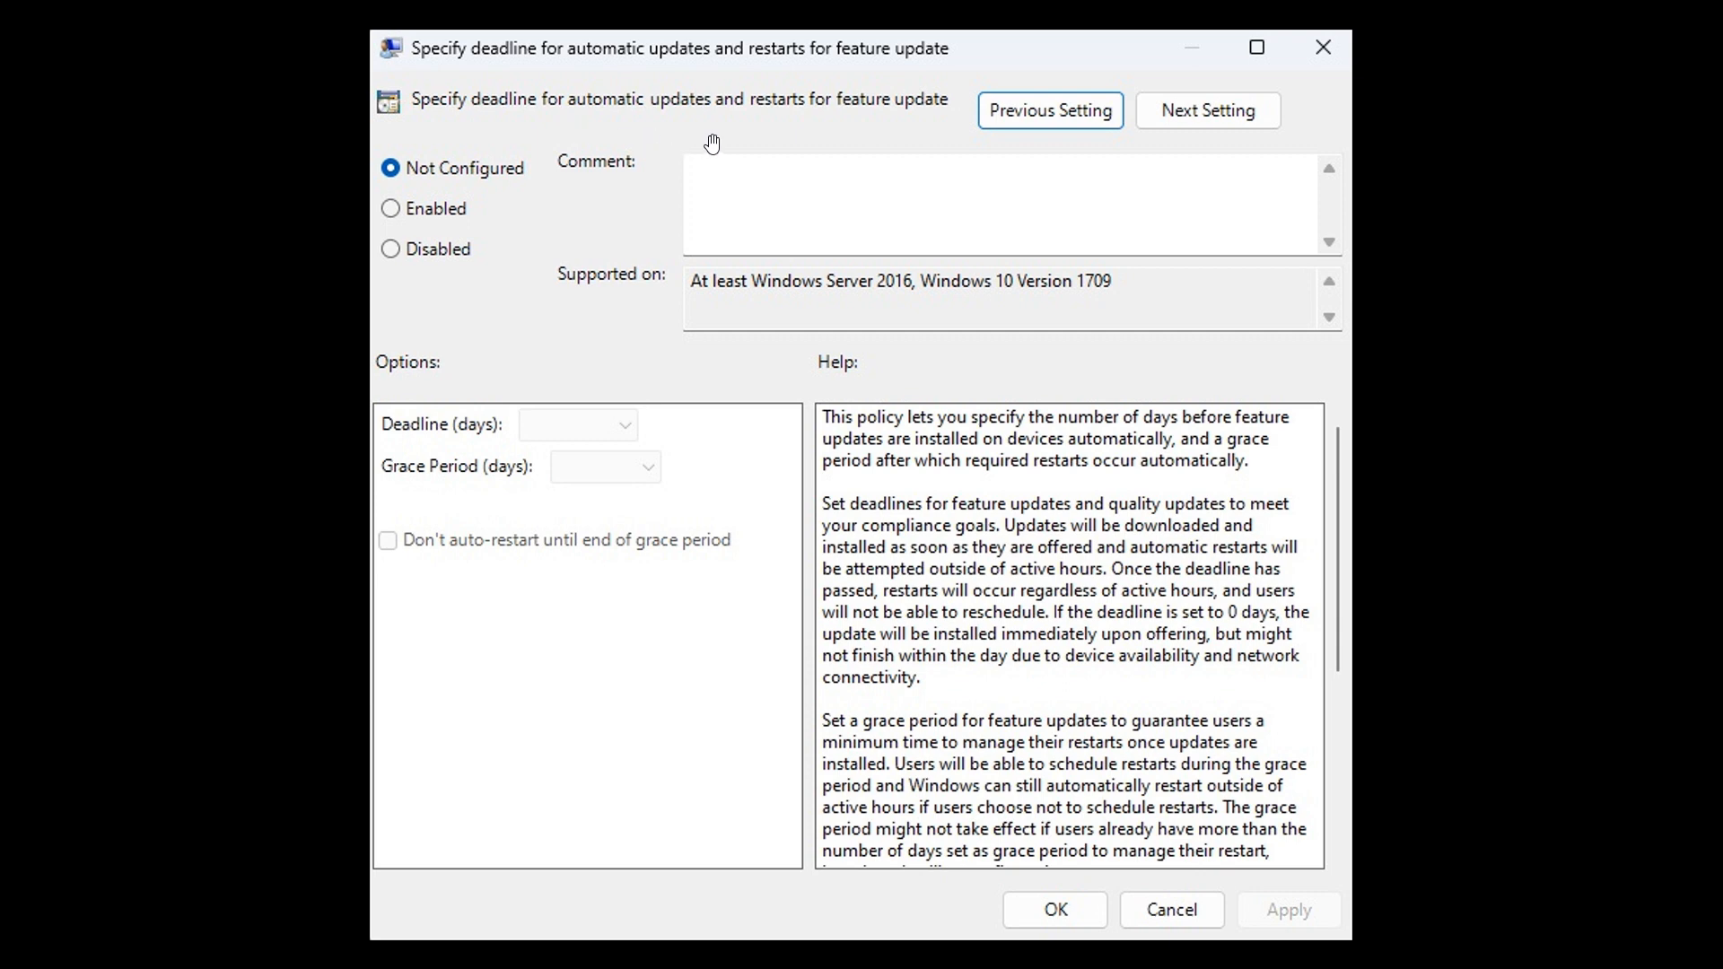
{"action": "mouse_move", "coordinate": [855, 147]}
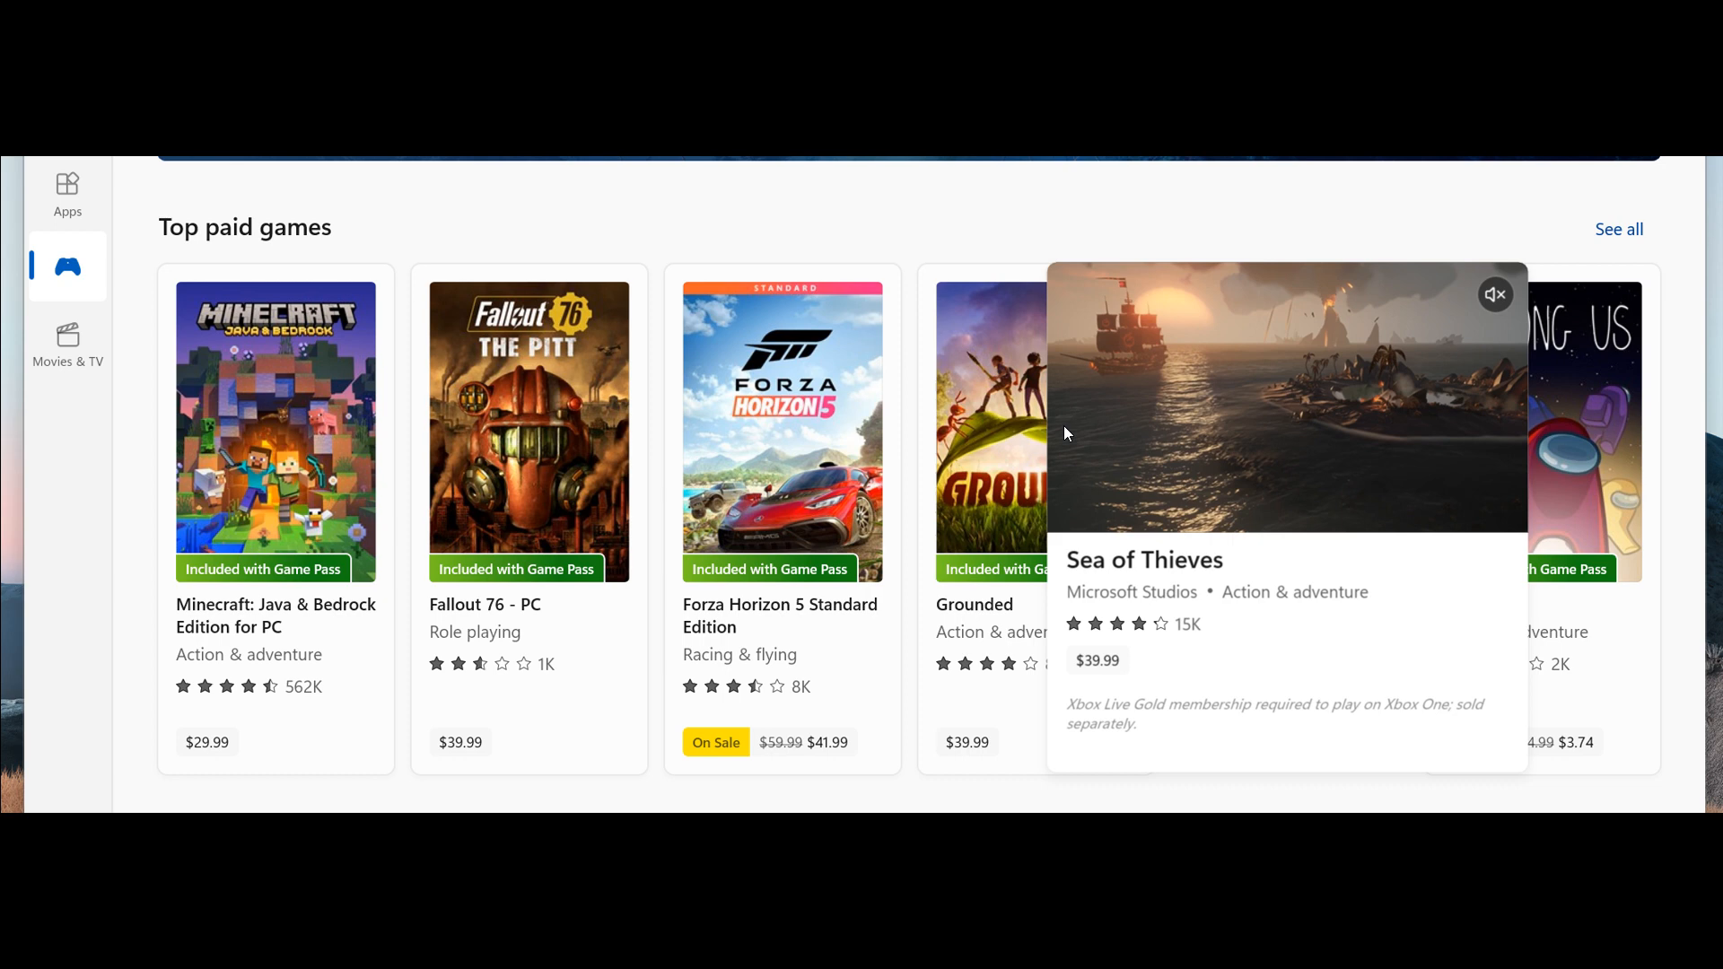
{"action": "mouse_move", "coordinate": [1266, 472]}
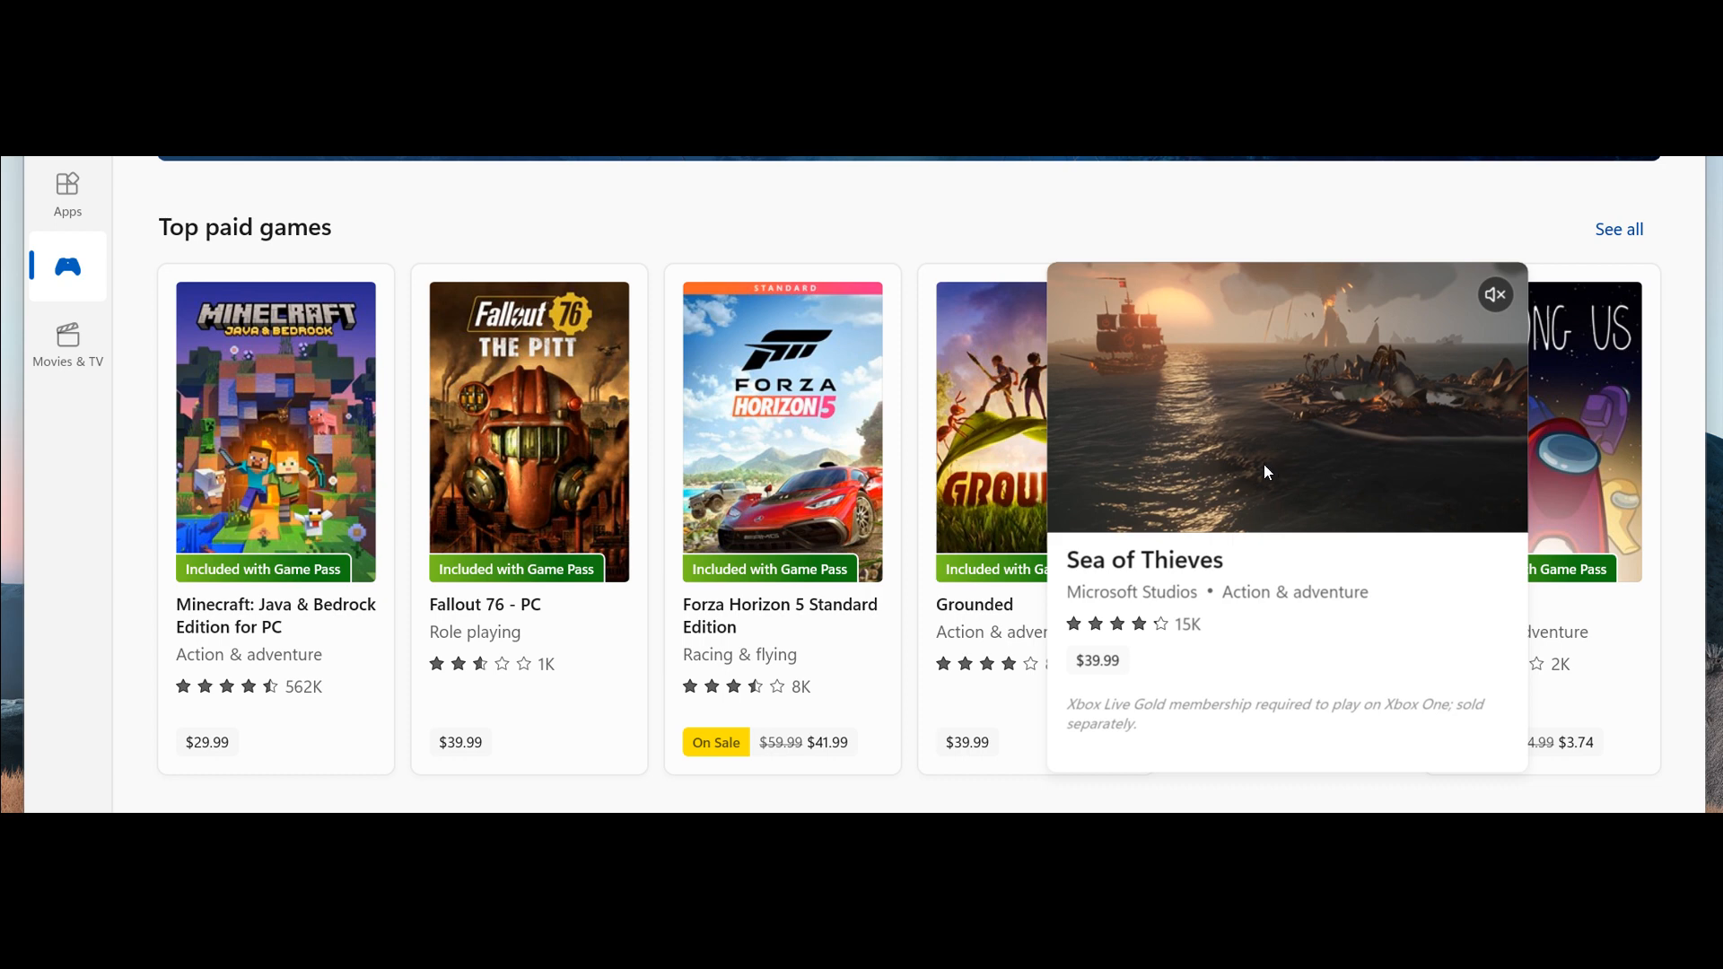
{"action": "mouse_move", "coordinate": [1327, 486]}
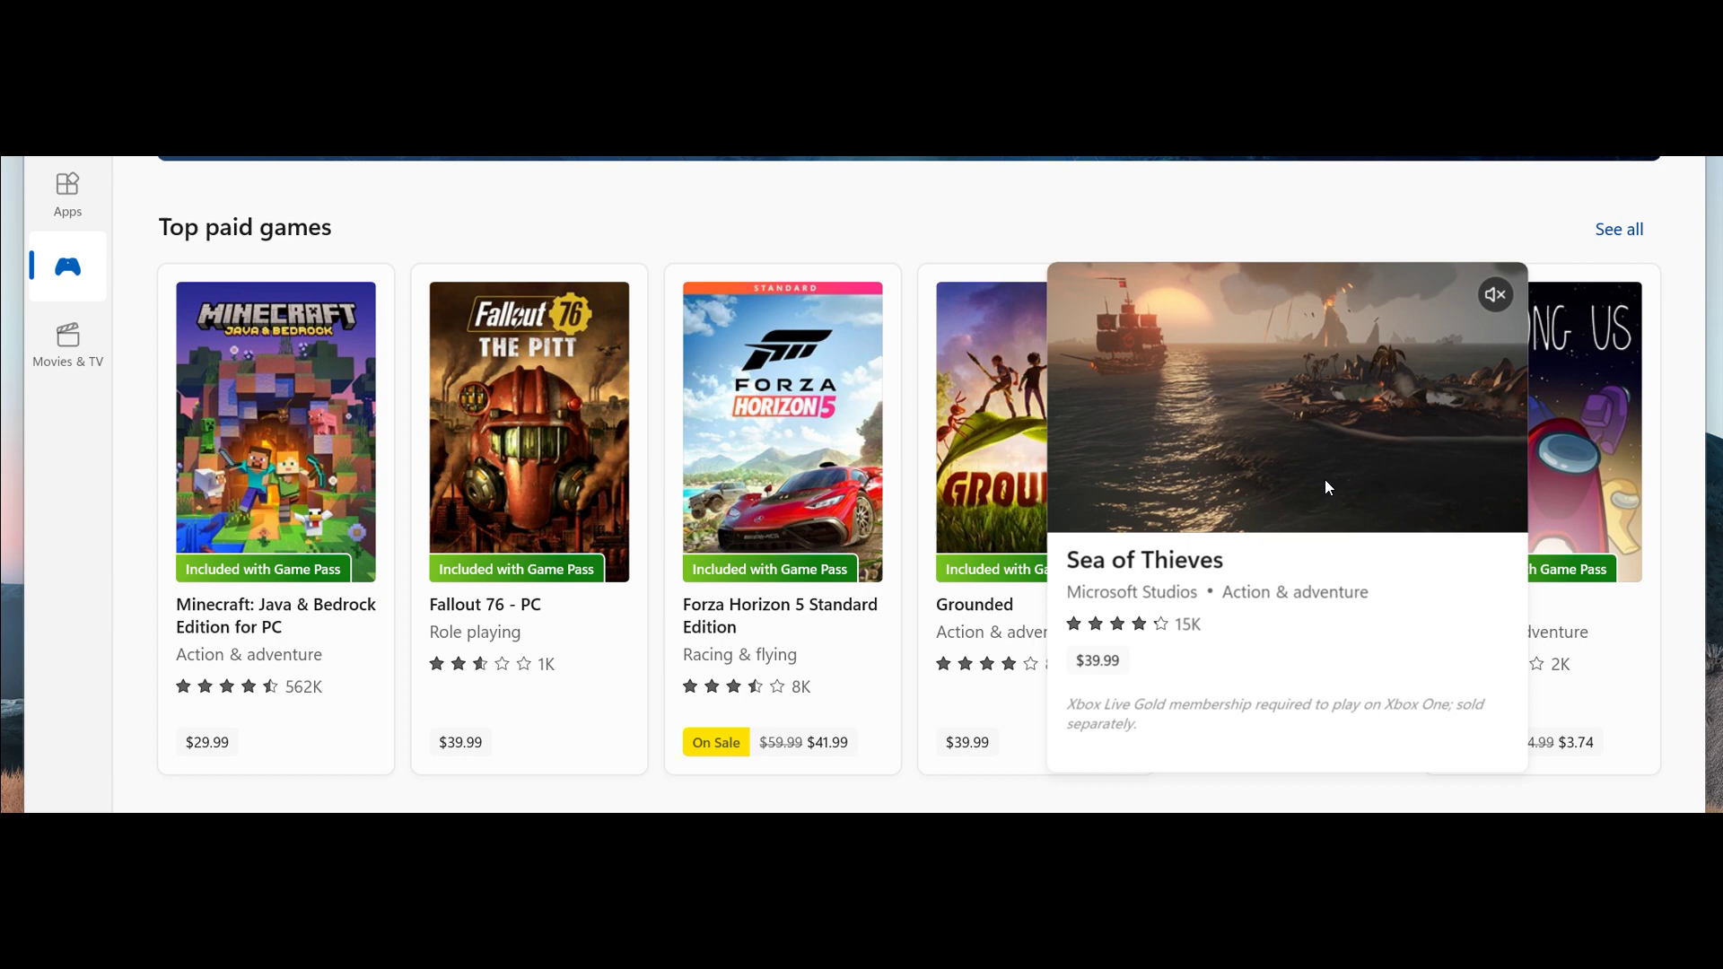
{"action": "mouse_move", "coordinate": [1385, 453]}
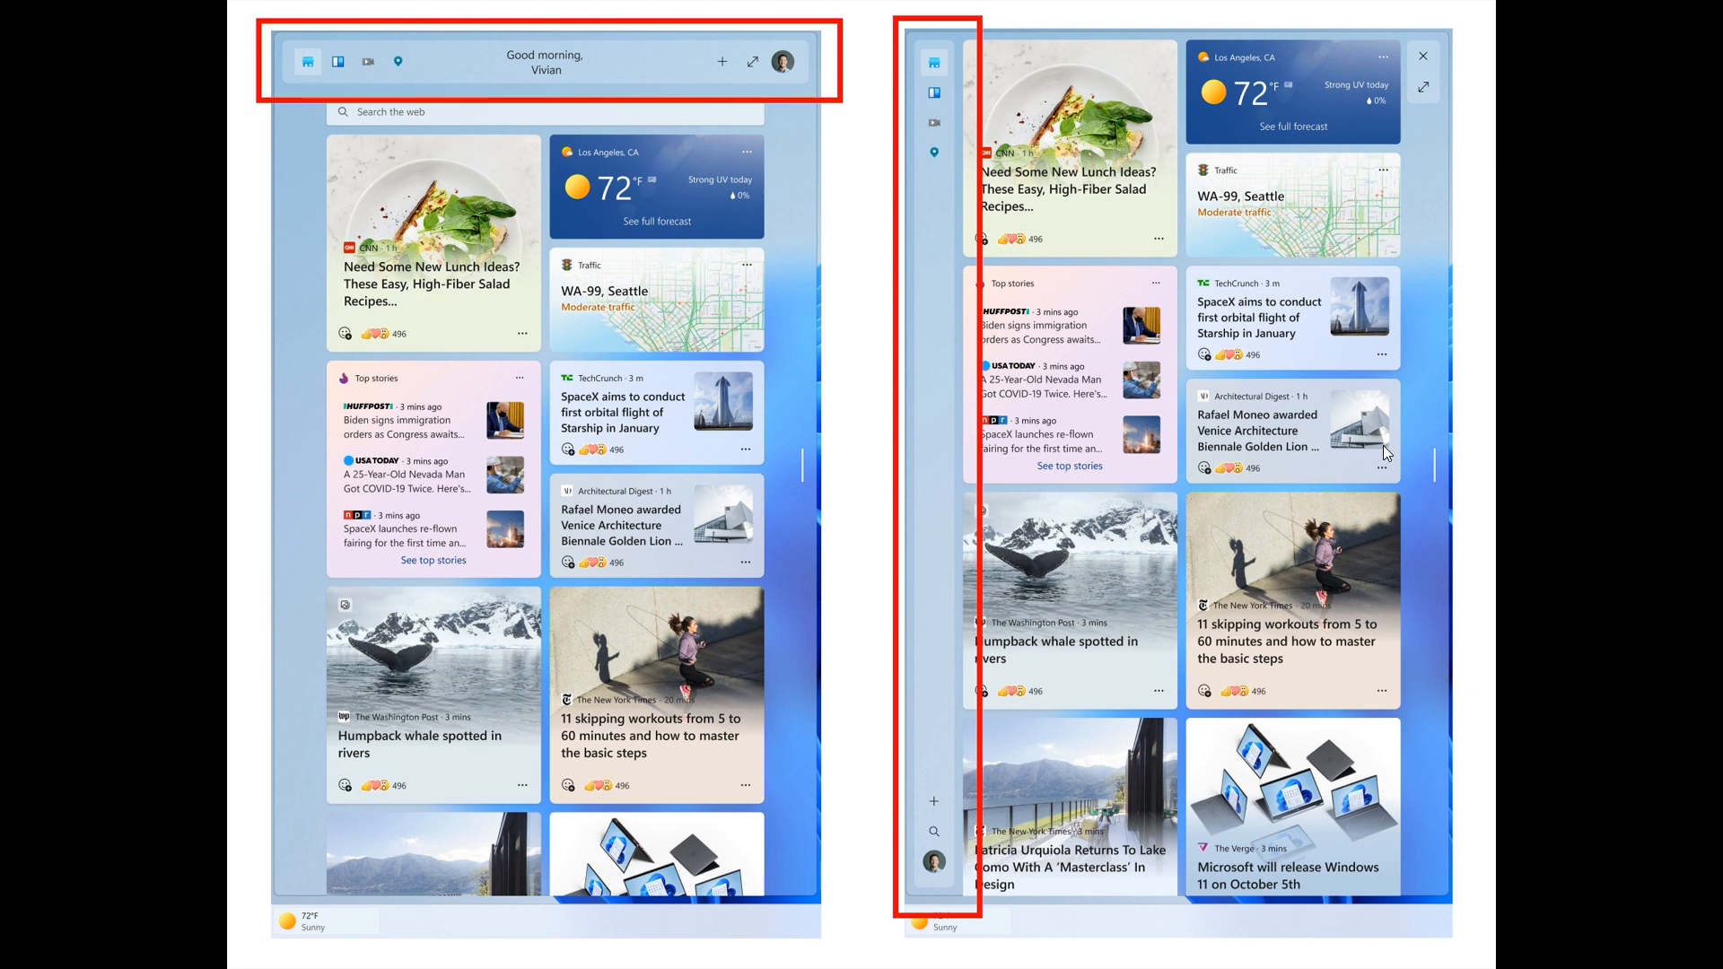
{"action": "mouse_move", "coordinate": [1116, 257]}
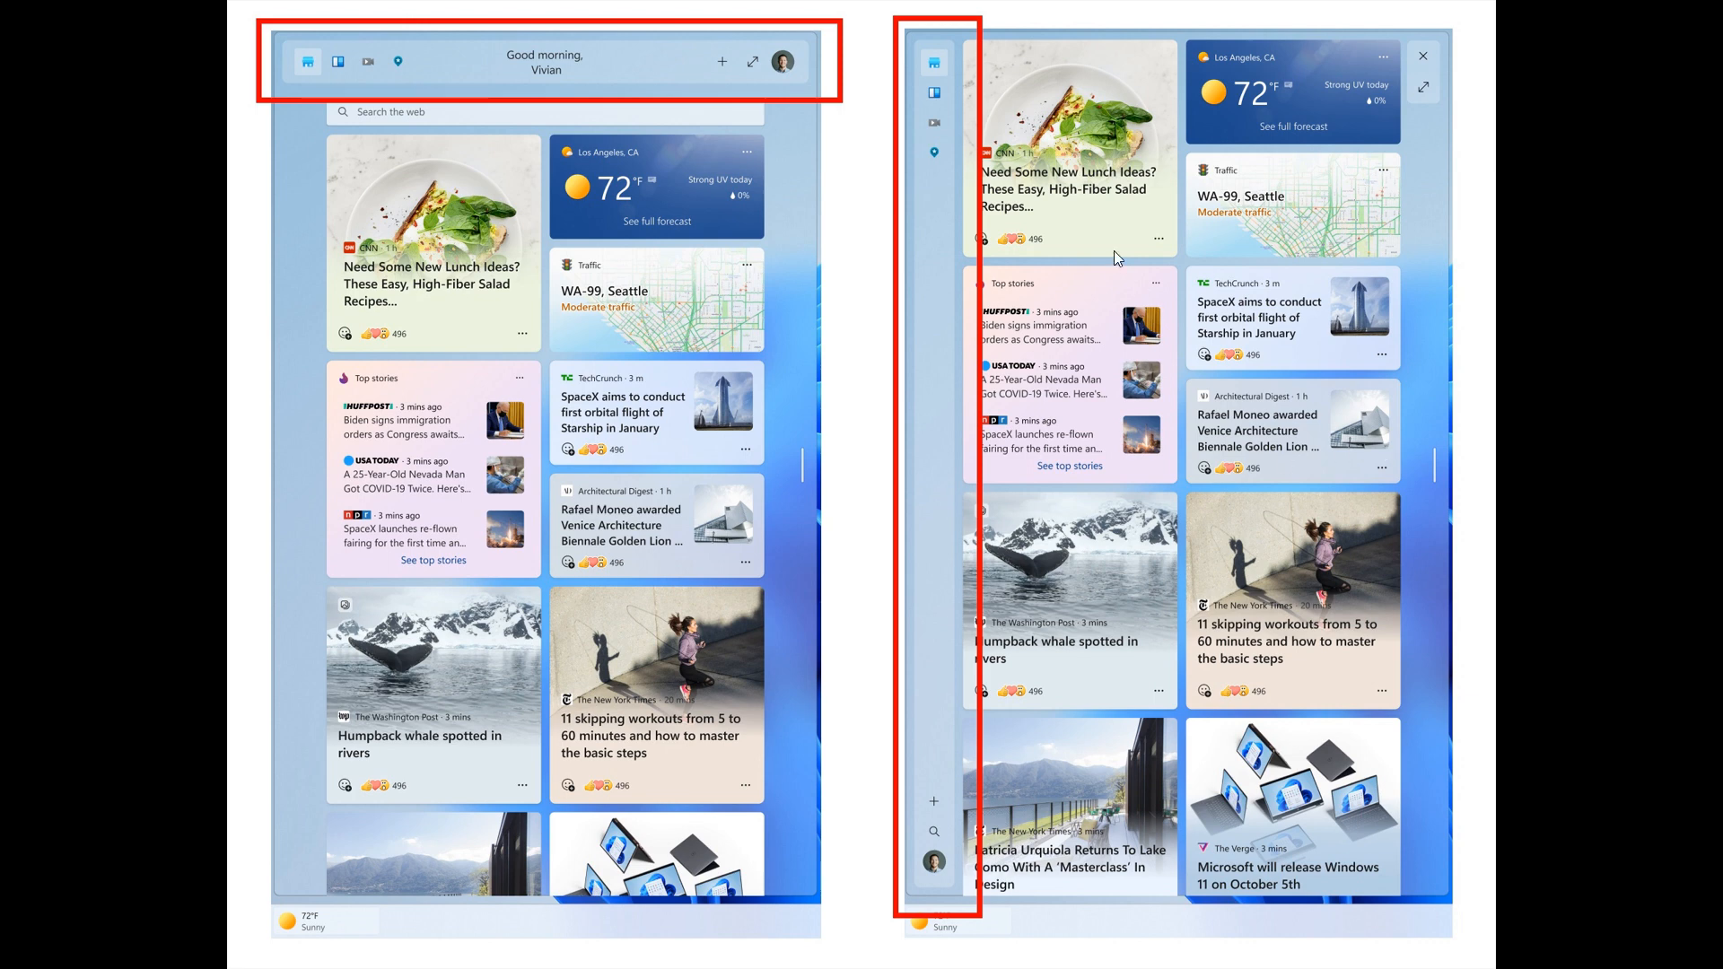
{"action": "mouse_move", "coordinate": [498, 81]}
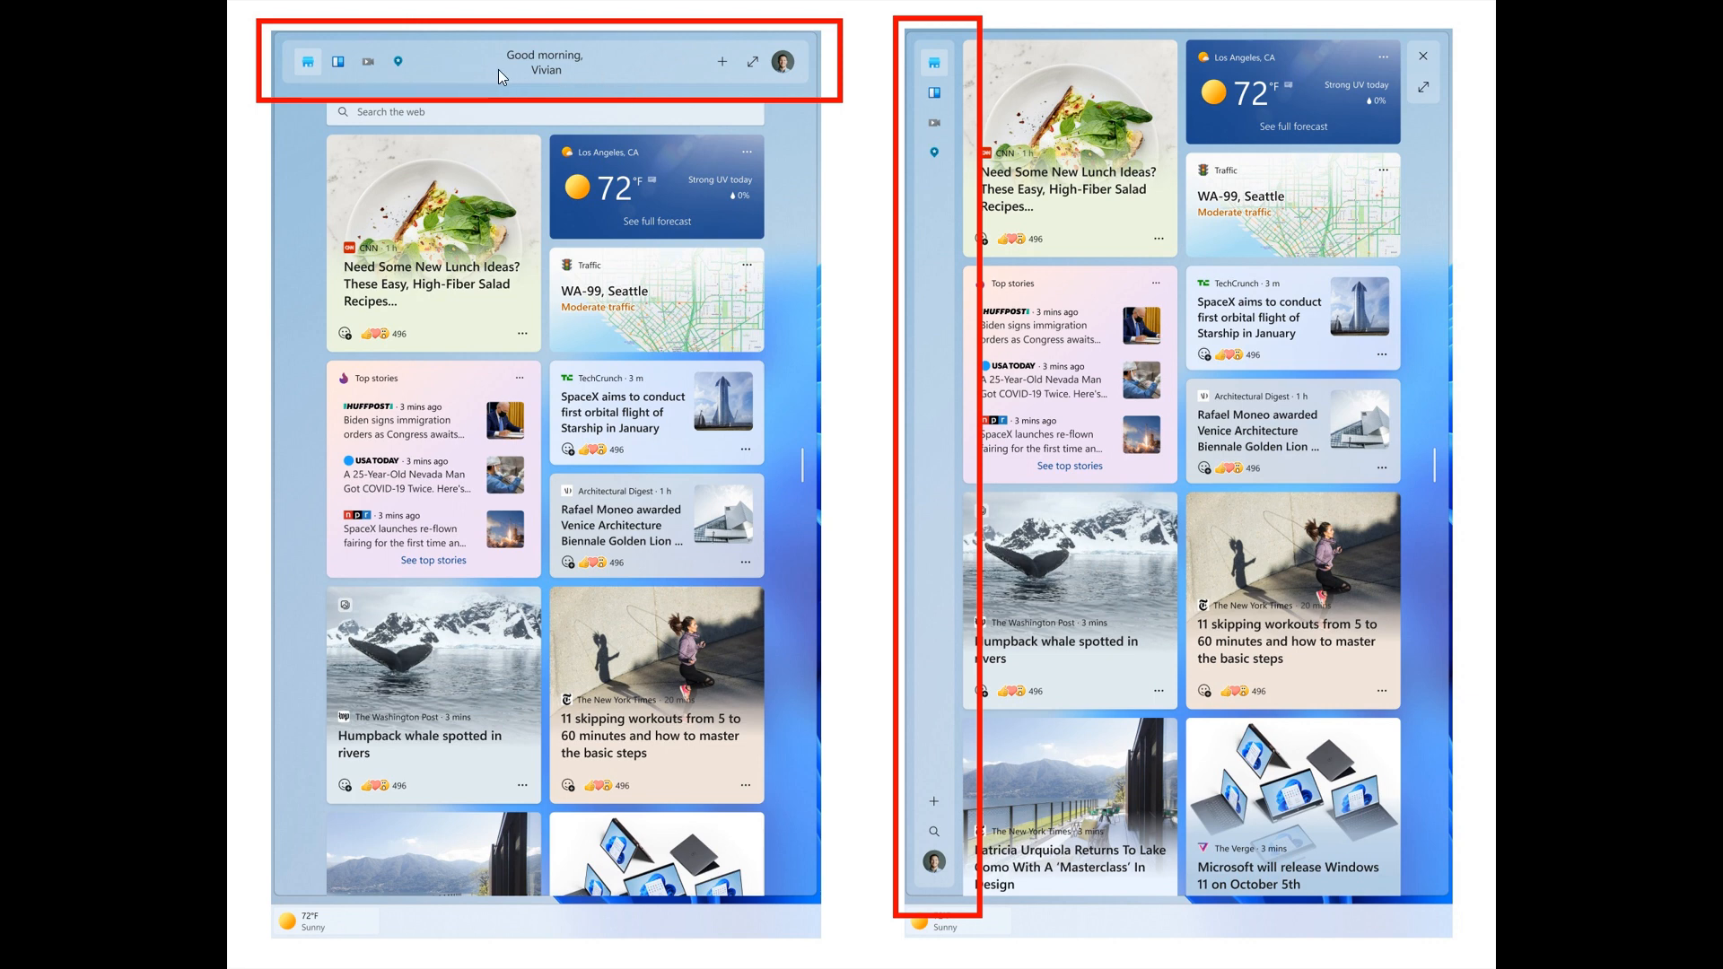
{"action": "mouse_move", "coordinate": [923, 437]}
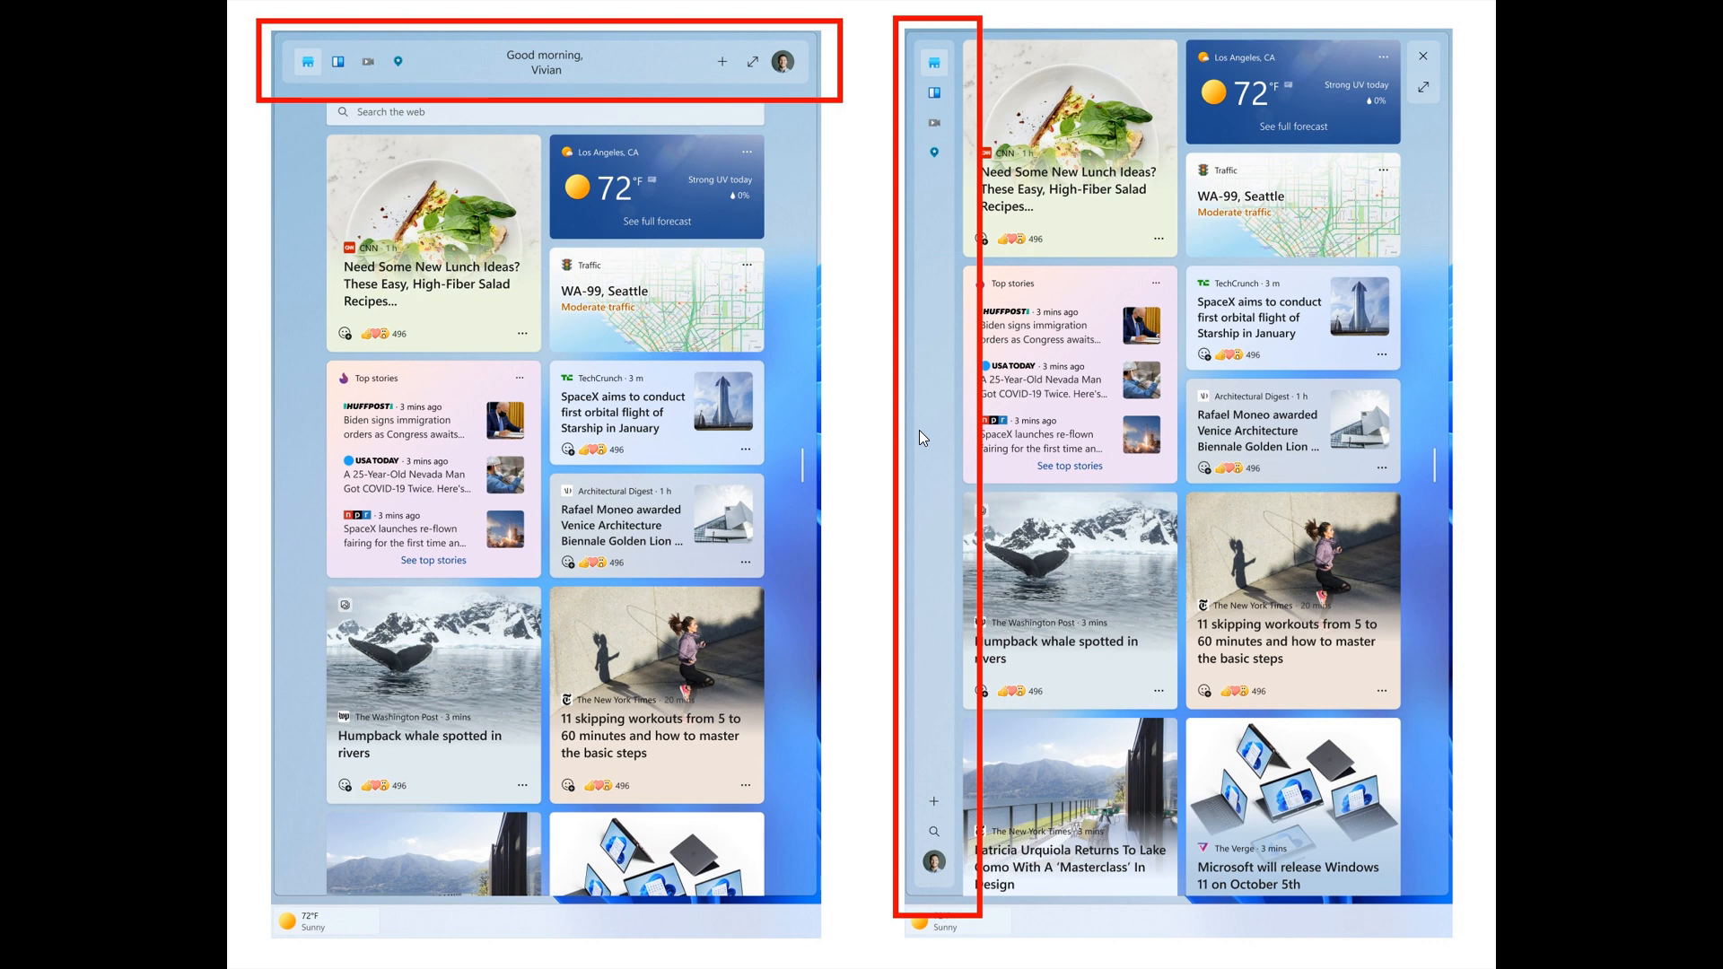
{"action": "mouse_move", "coordinate": [927, 357]}
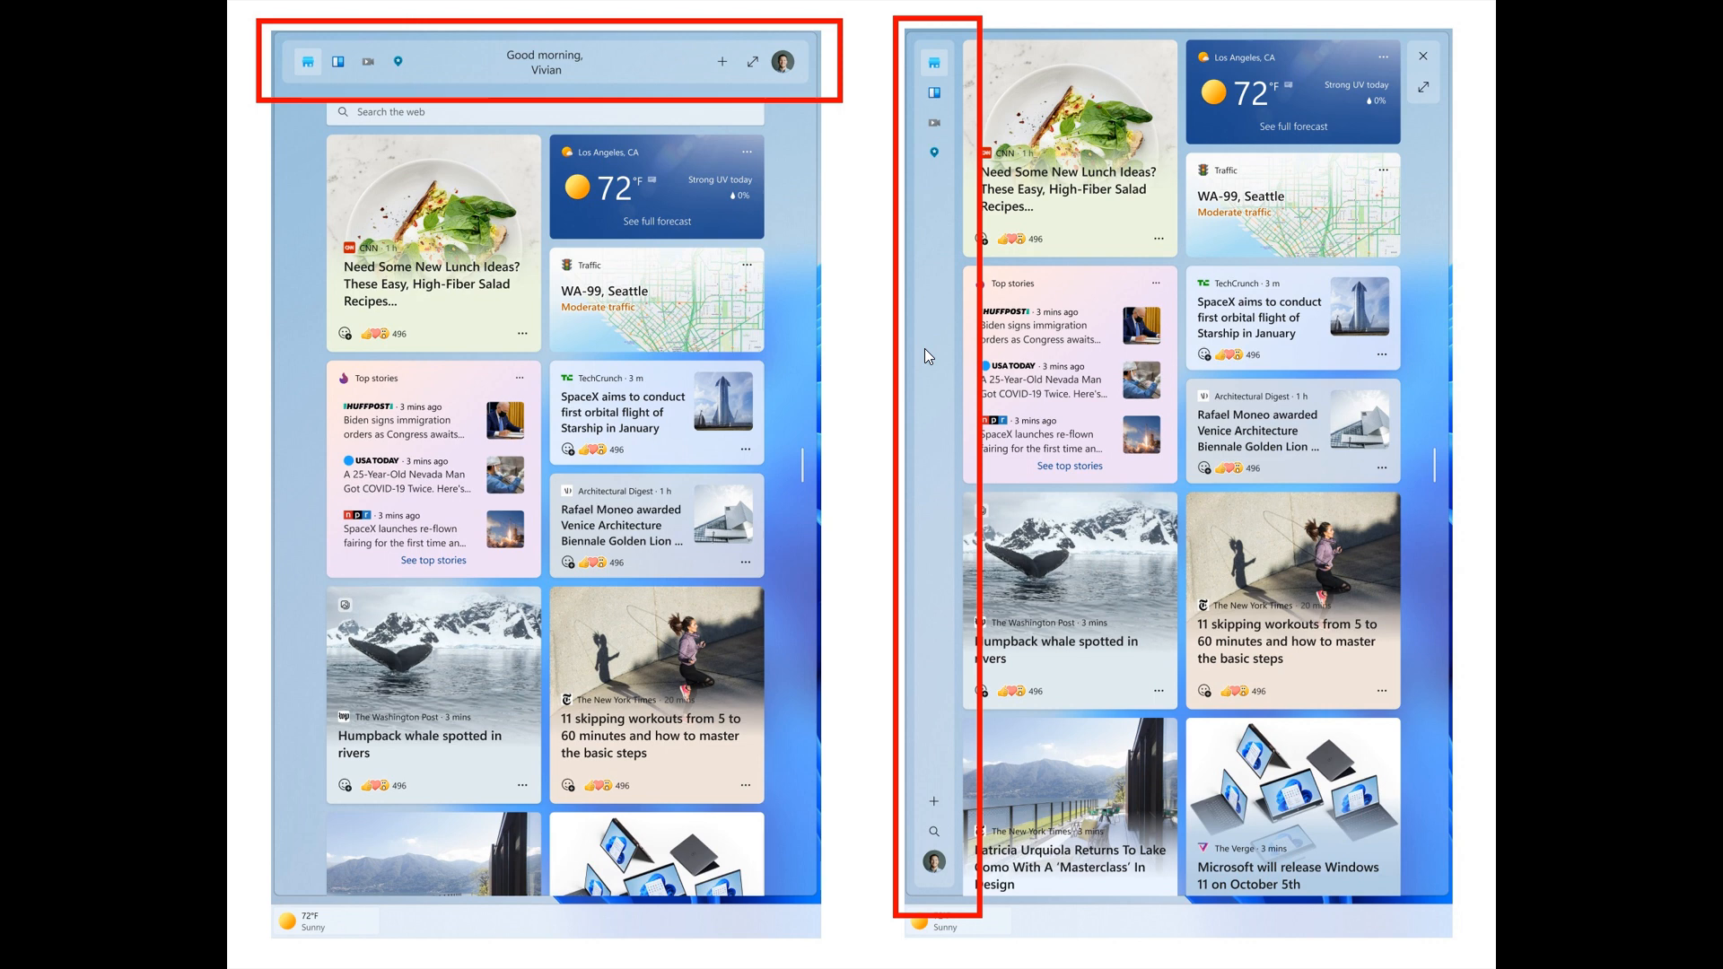
{"action": "mouse_move", "coordinate": [648, 117]}
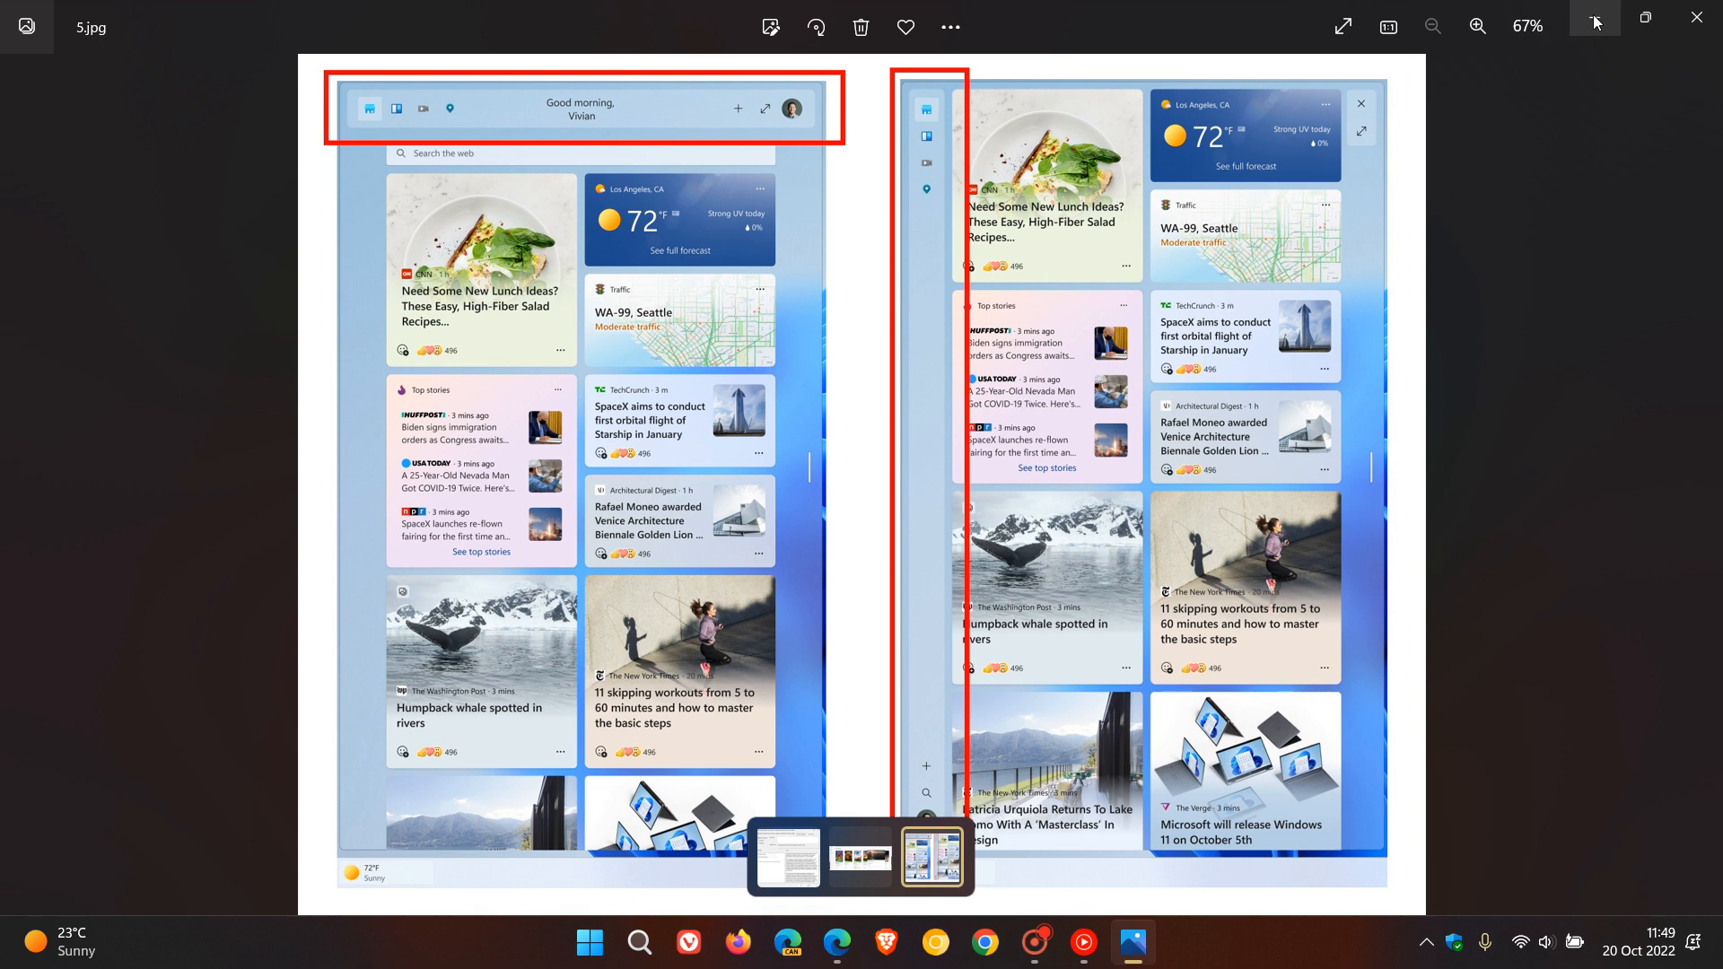
Minimize the widgets comparison image in Photos to reveal Edge's new tab page and sidebar.
{"action": "left_click", "coordinate": [836, 941]}
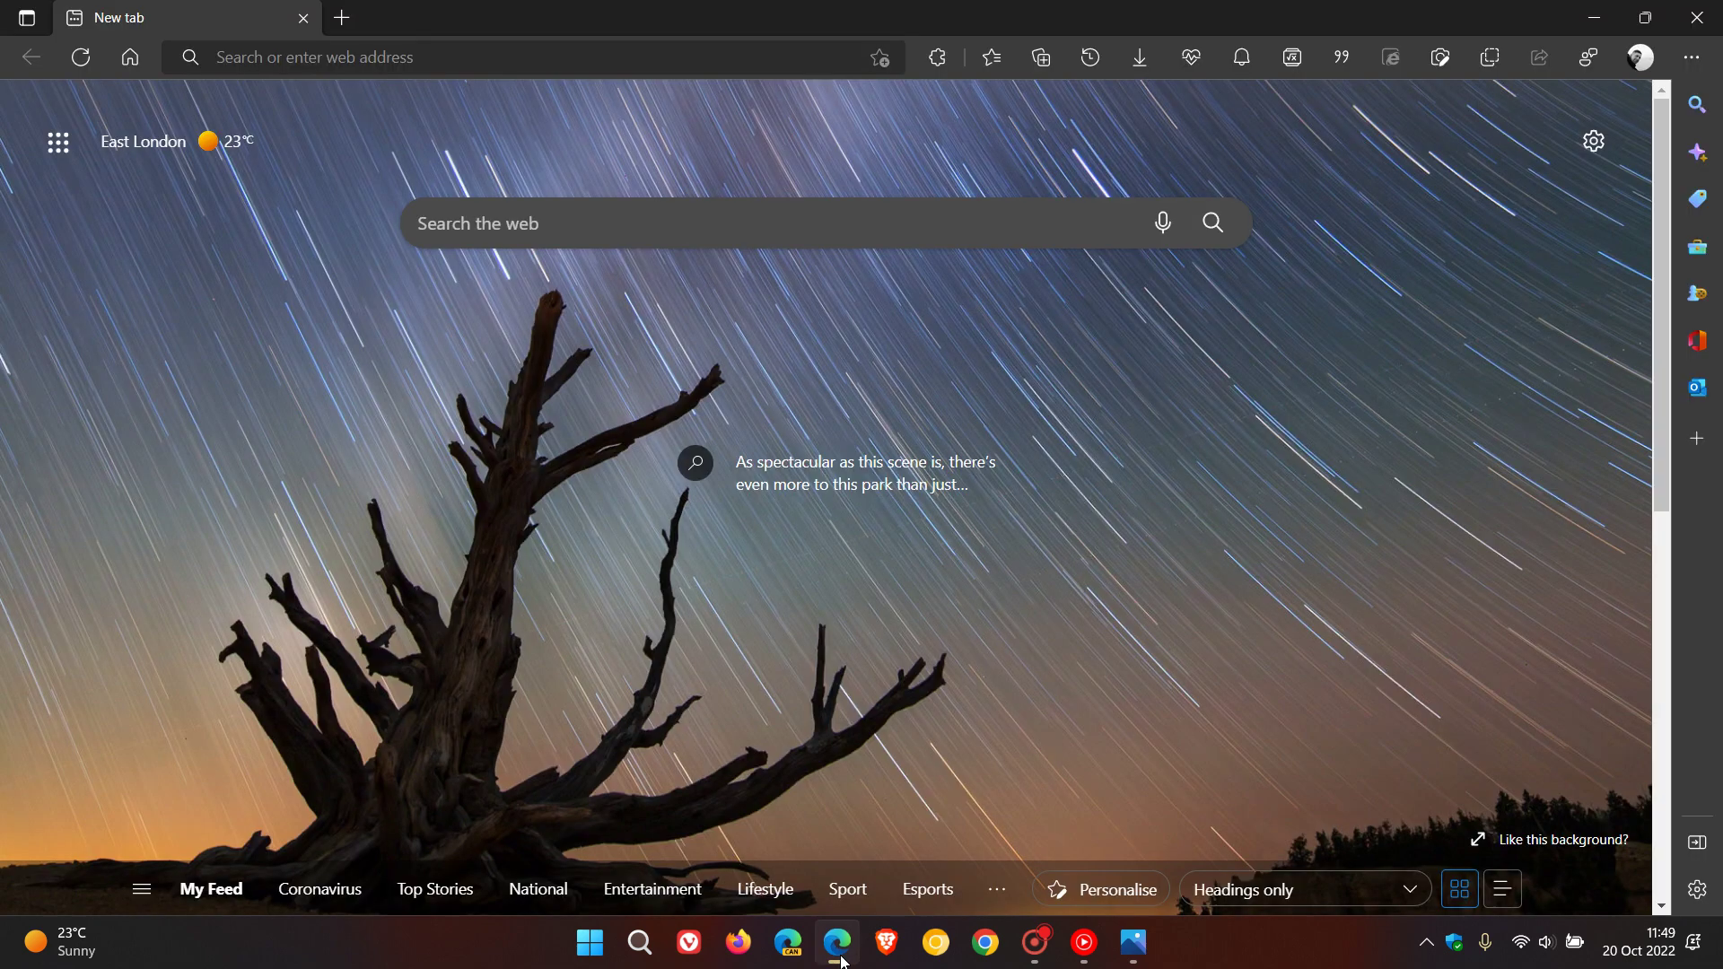
{"action": "mouse_move", "coordinate": [1511, 429]}
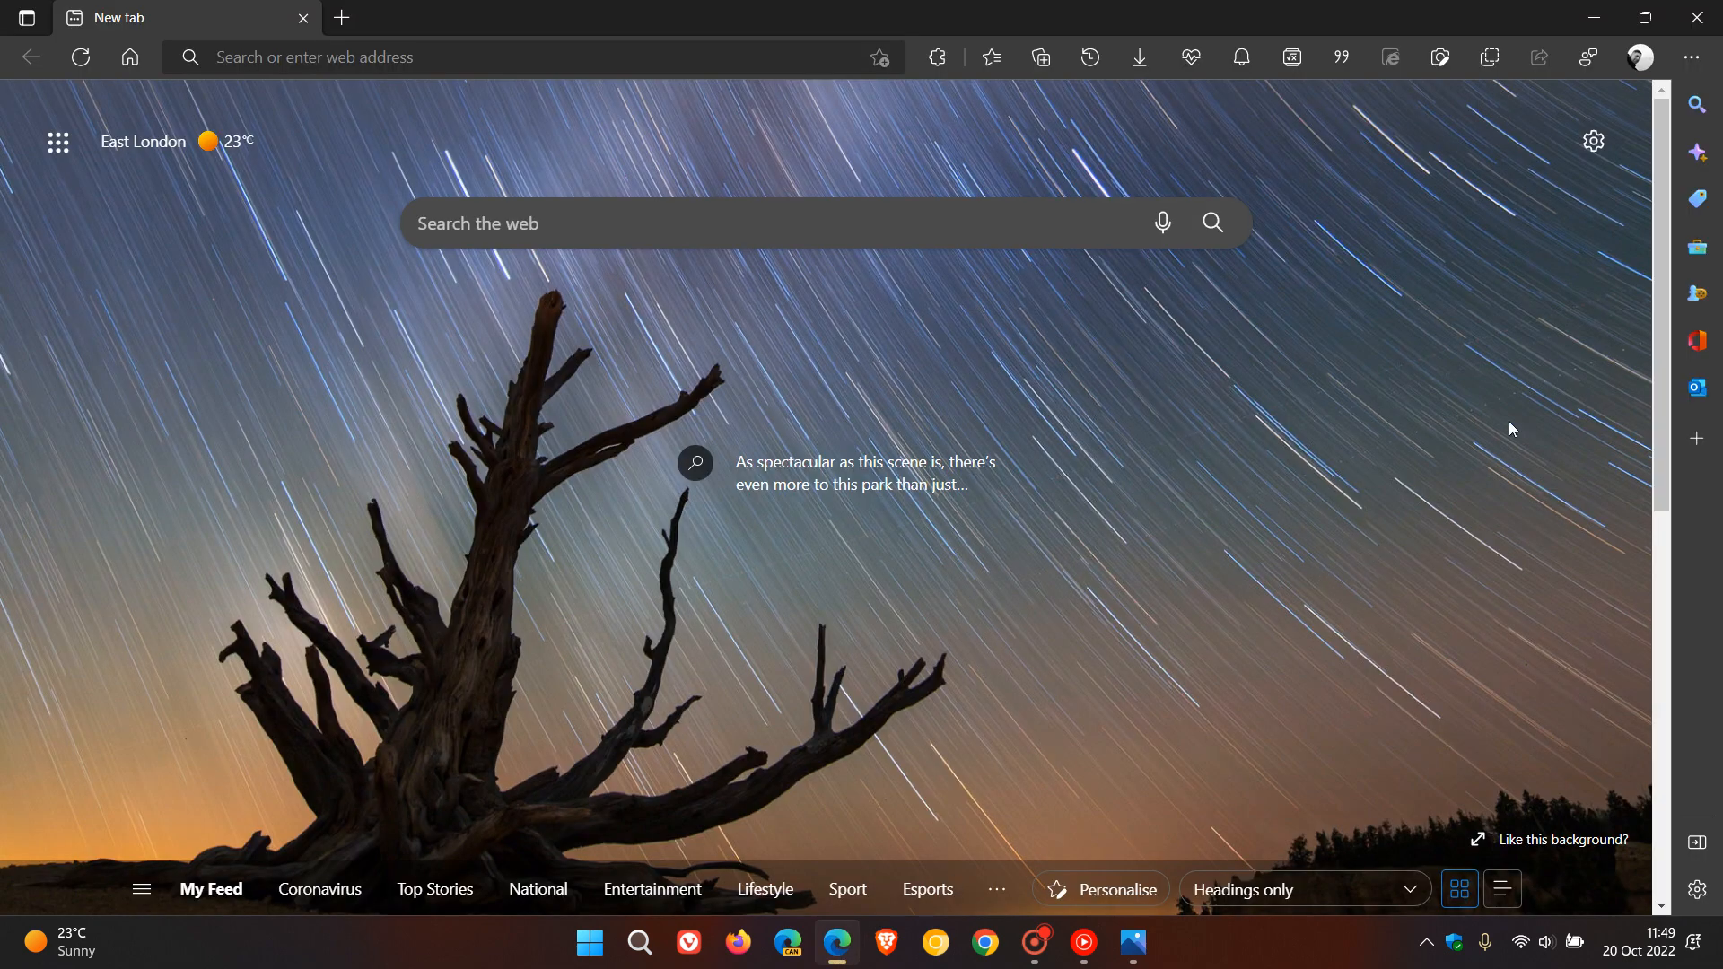
{"action": "left_click", "coordinate": [1691, 57]}
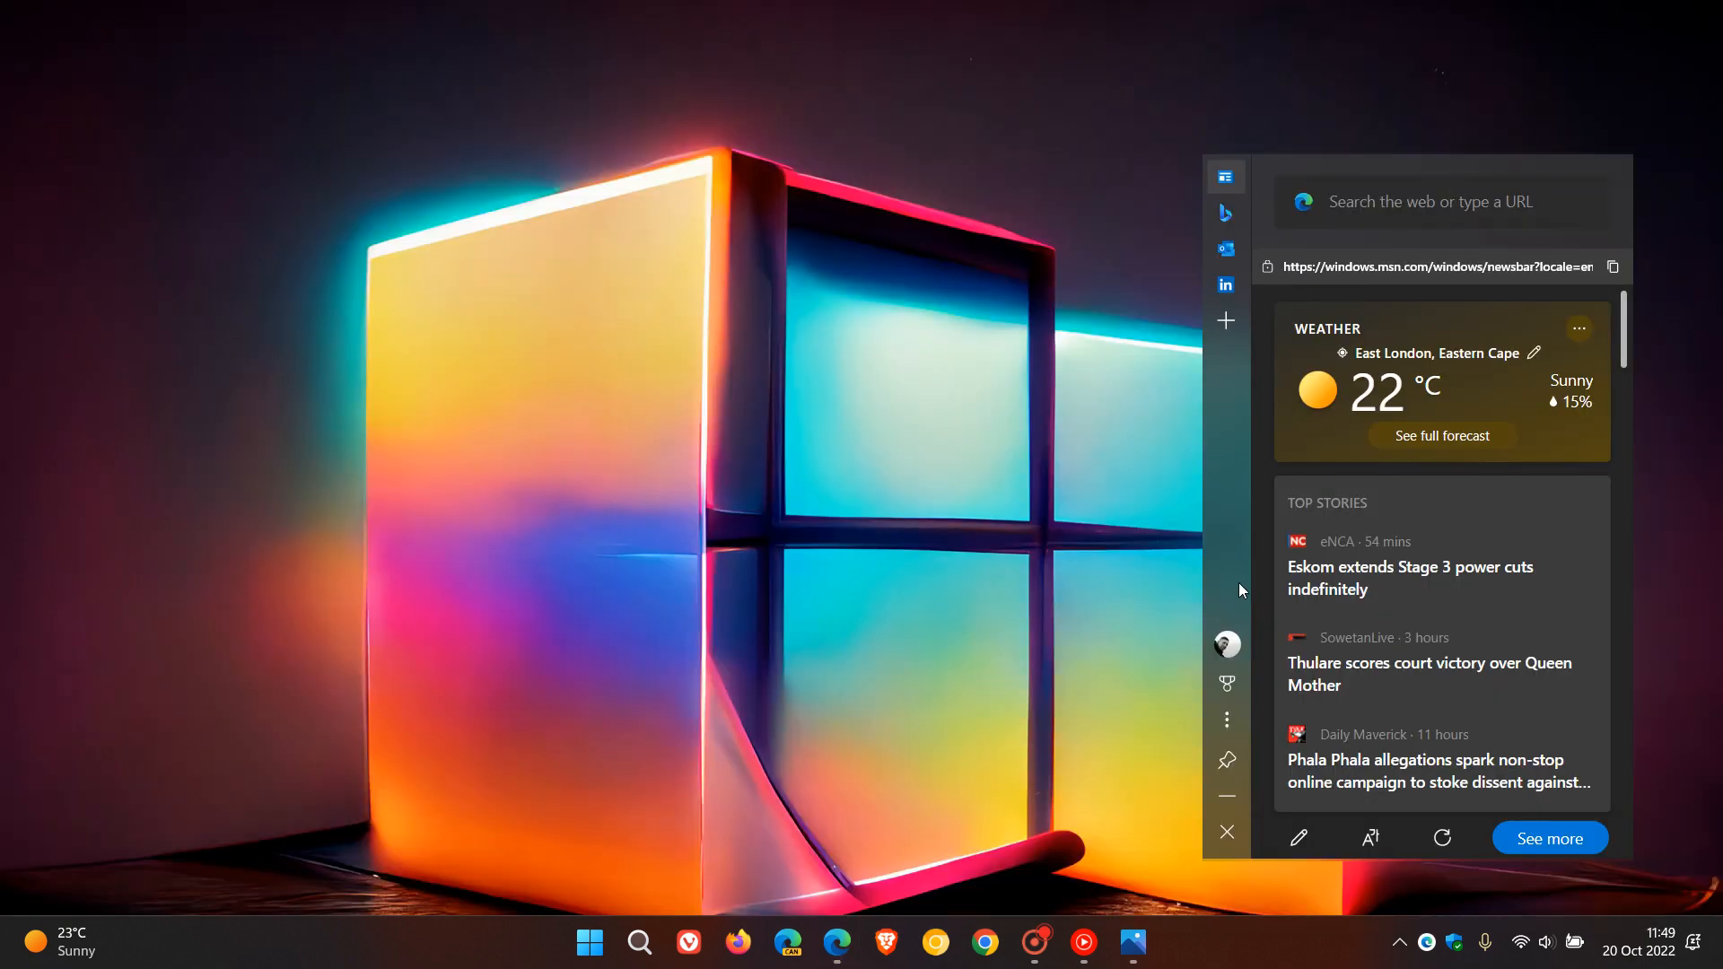
{"action": "mouse_move", "coordinate": [1182, 436]}
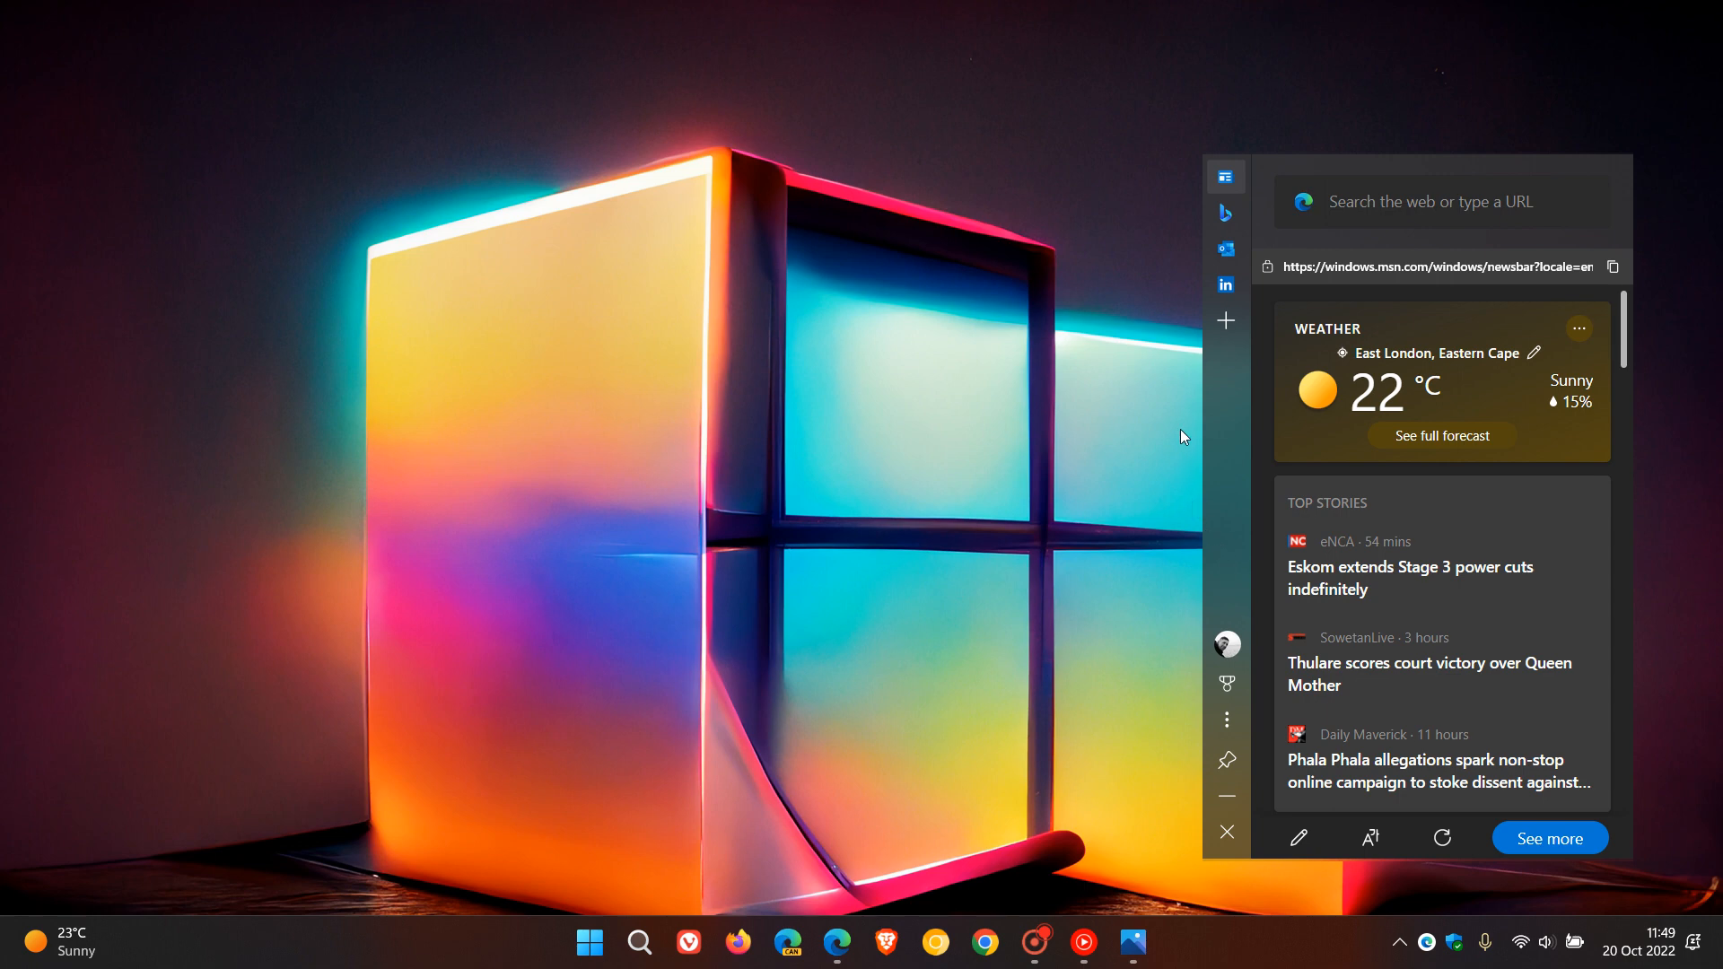
{"action": "mouse_move", "coordinate": [1229, 402]}
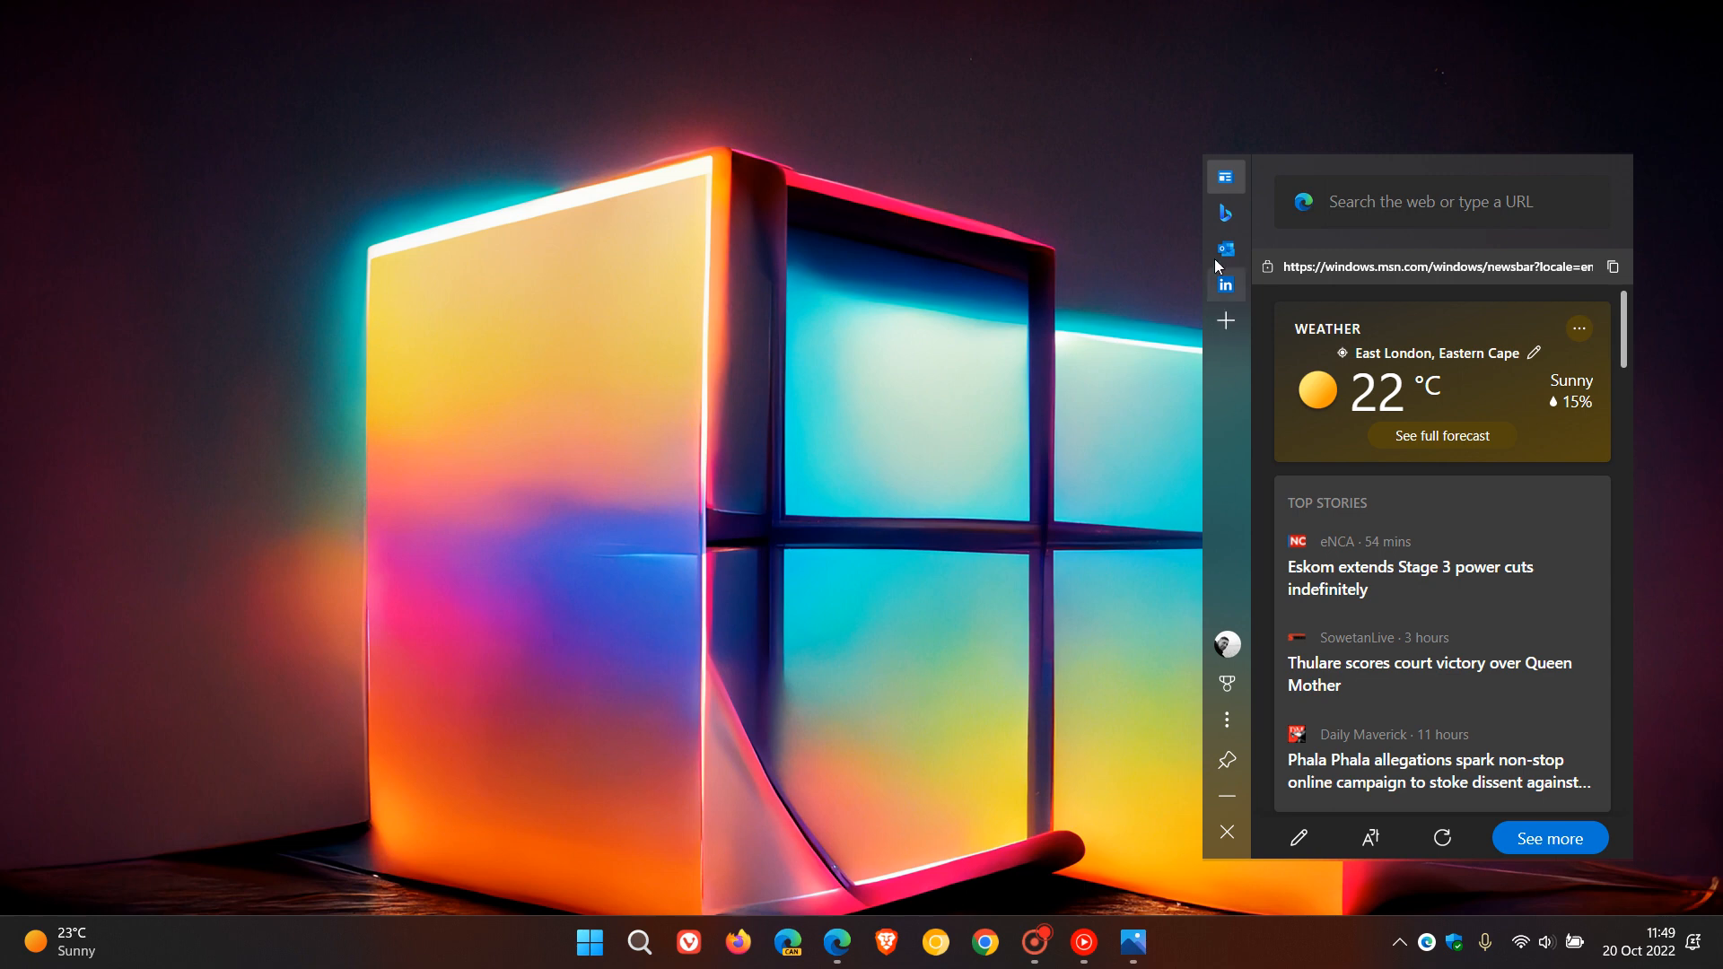
Restore the 5.jpg widgets header comparison image from the taskbar.
{"action": "left_click", "coordinate": [1132, 942]}
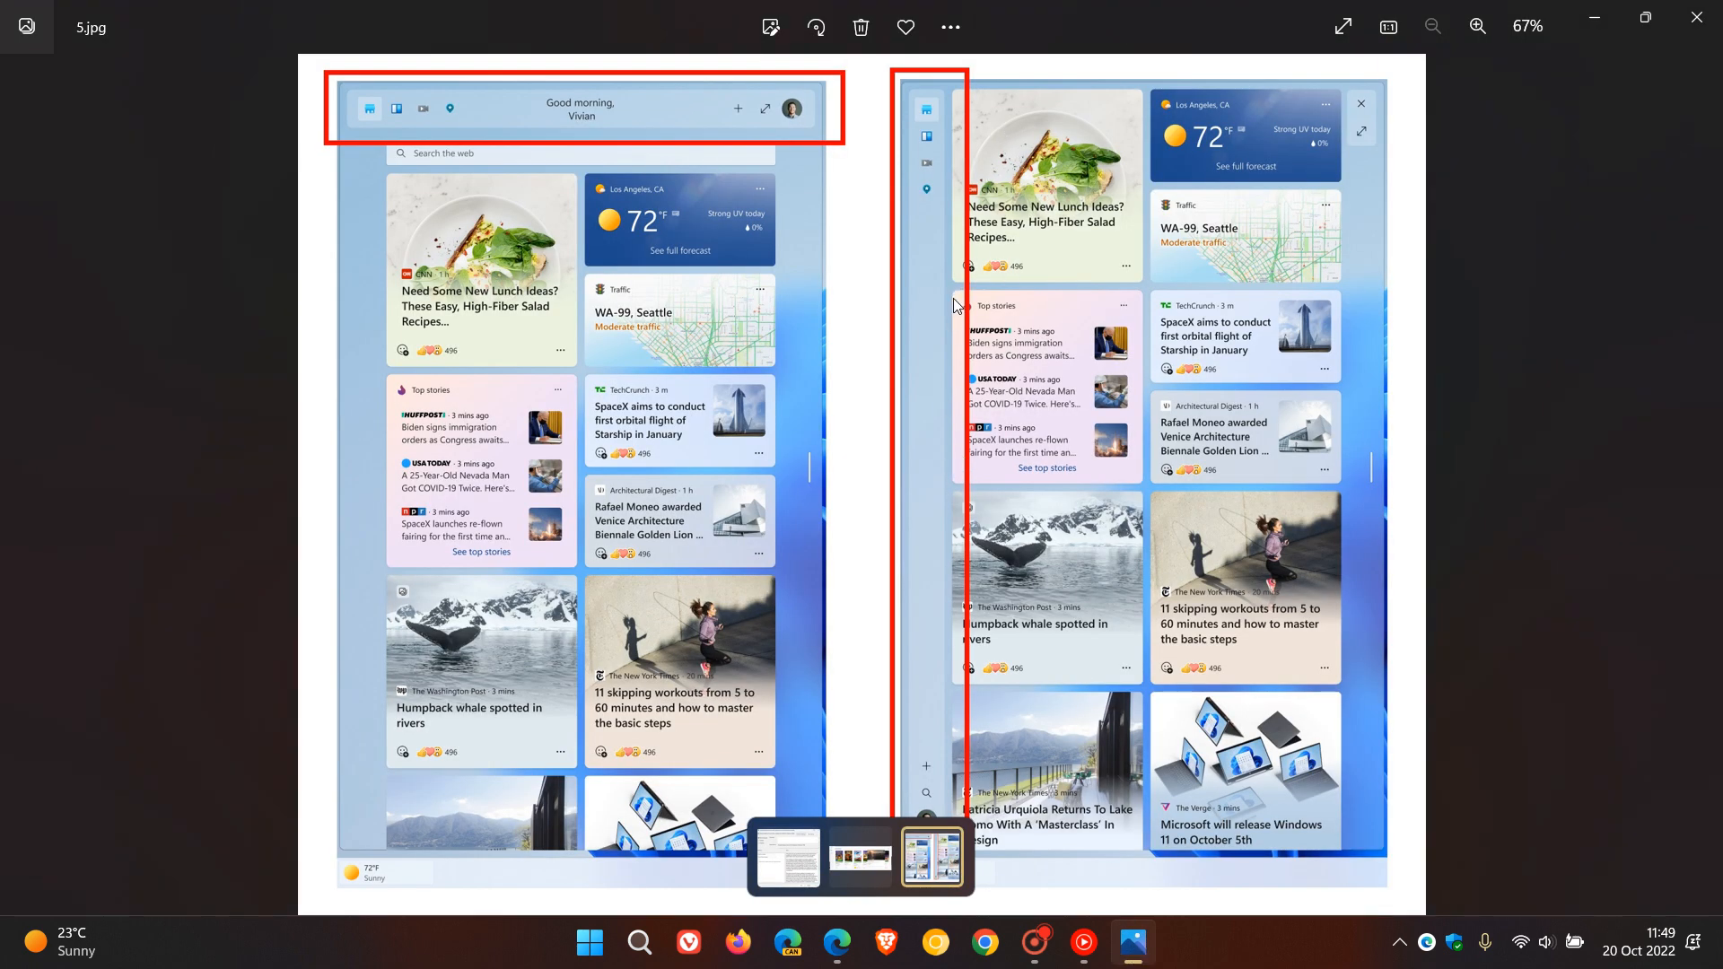
{"action": "mouse_move", "coordinate": [1075, 274]}
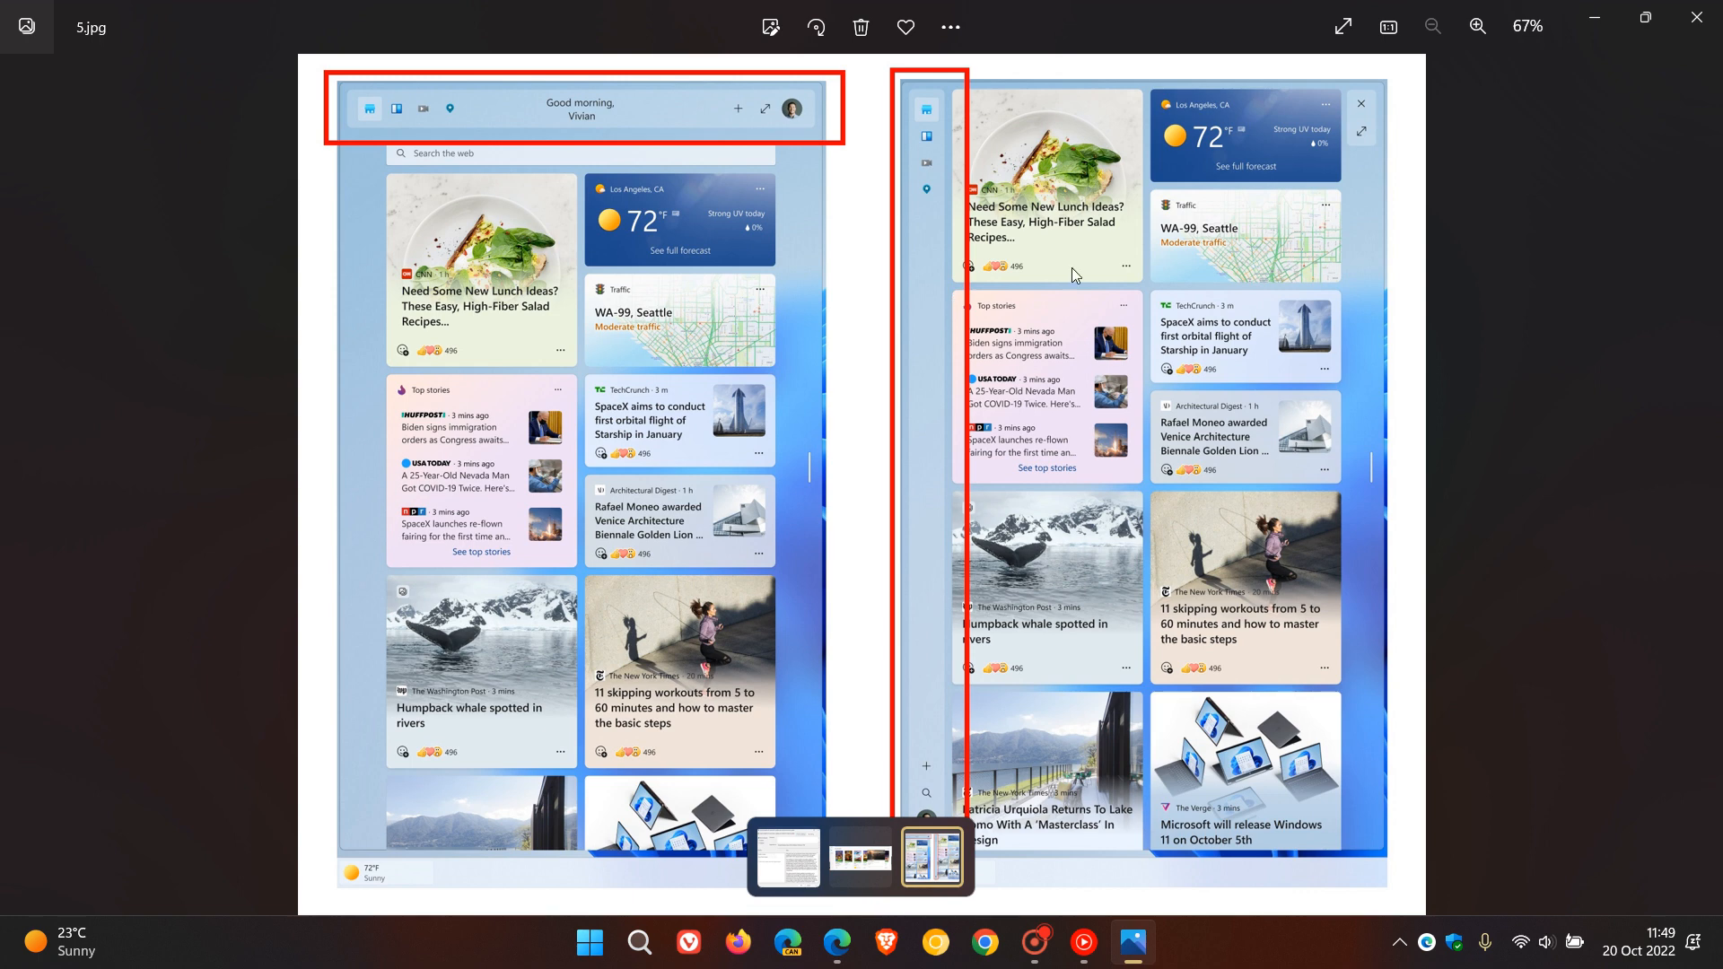
{"action": "mouse_move", "coordinate": [1104, 287]}
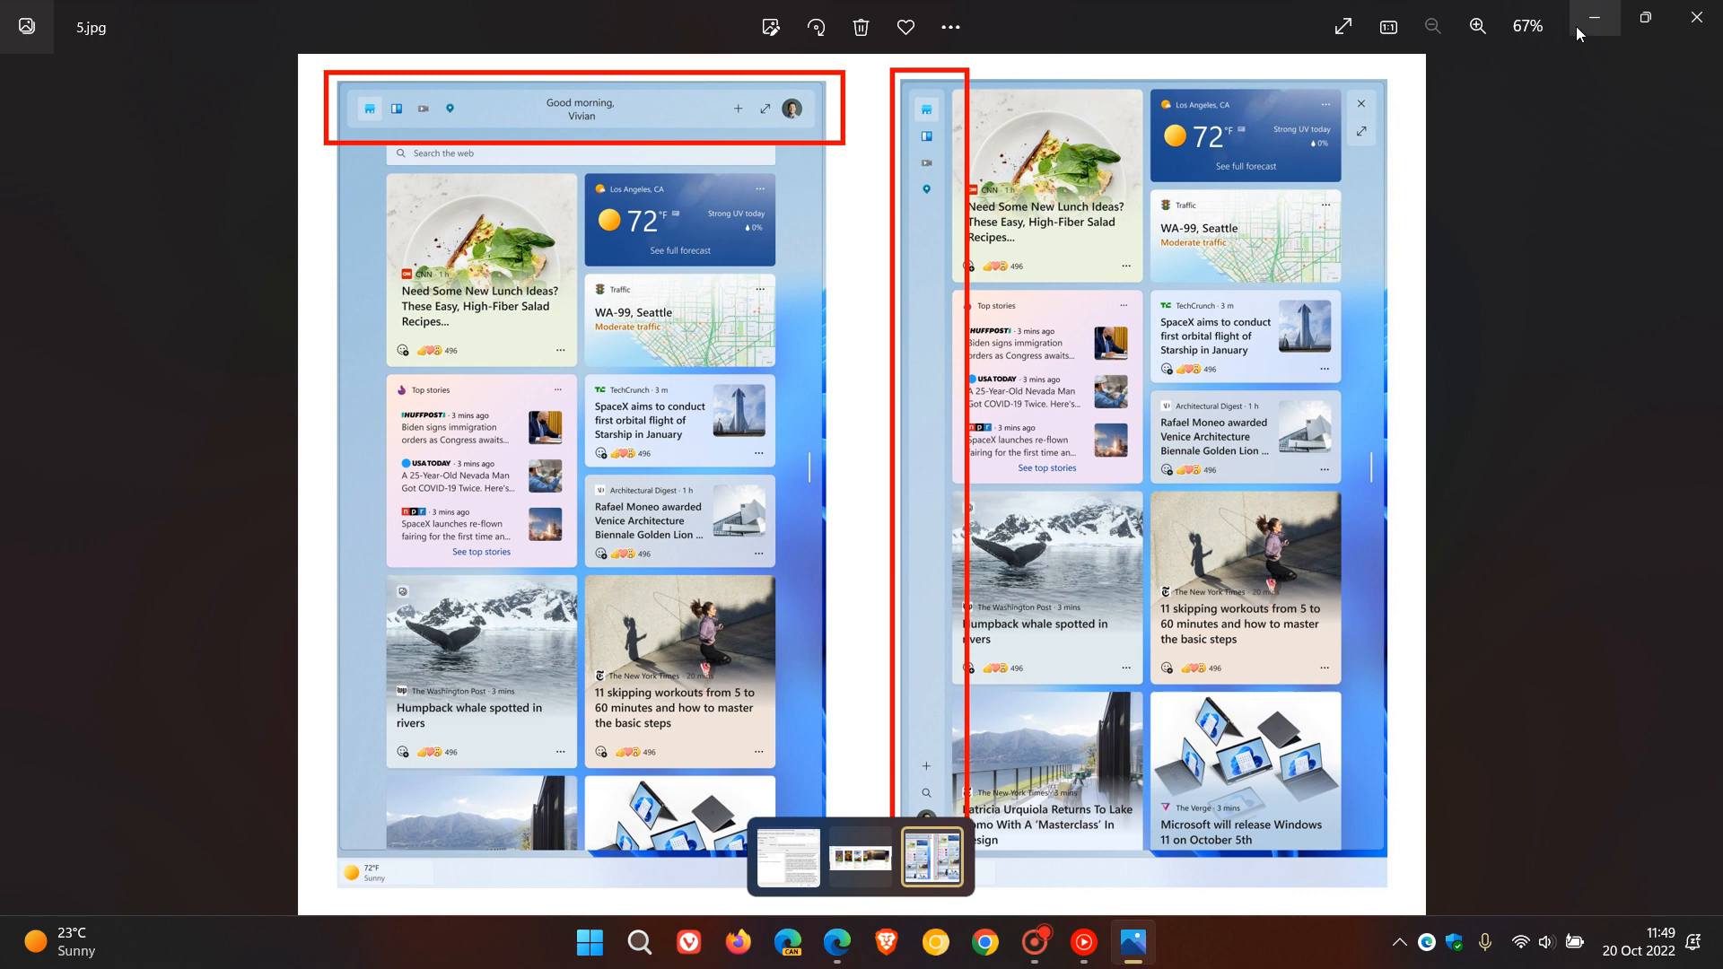
Minimize Photos to show the Edge bar, then open its tray icon menu.
{"action": "left_click", "coordinate": [1594, 17]}
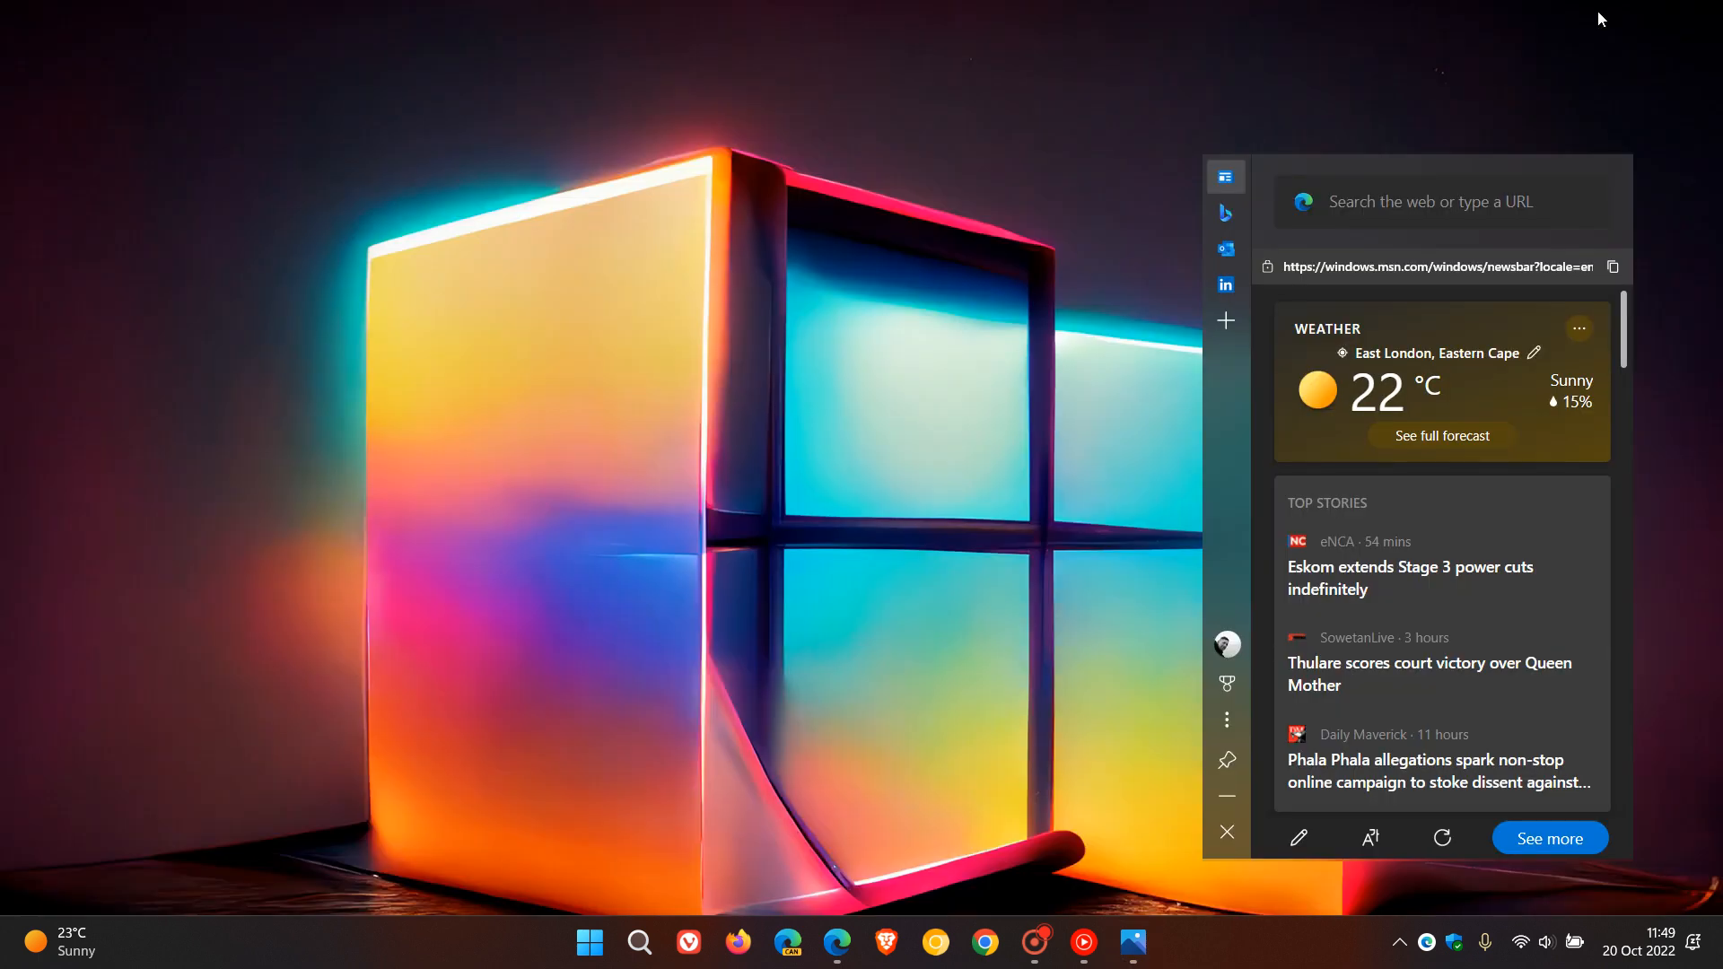
{"action": "mouse_move", "coordinate": [1065, 540]}
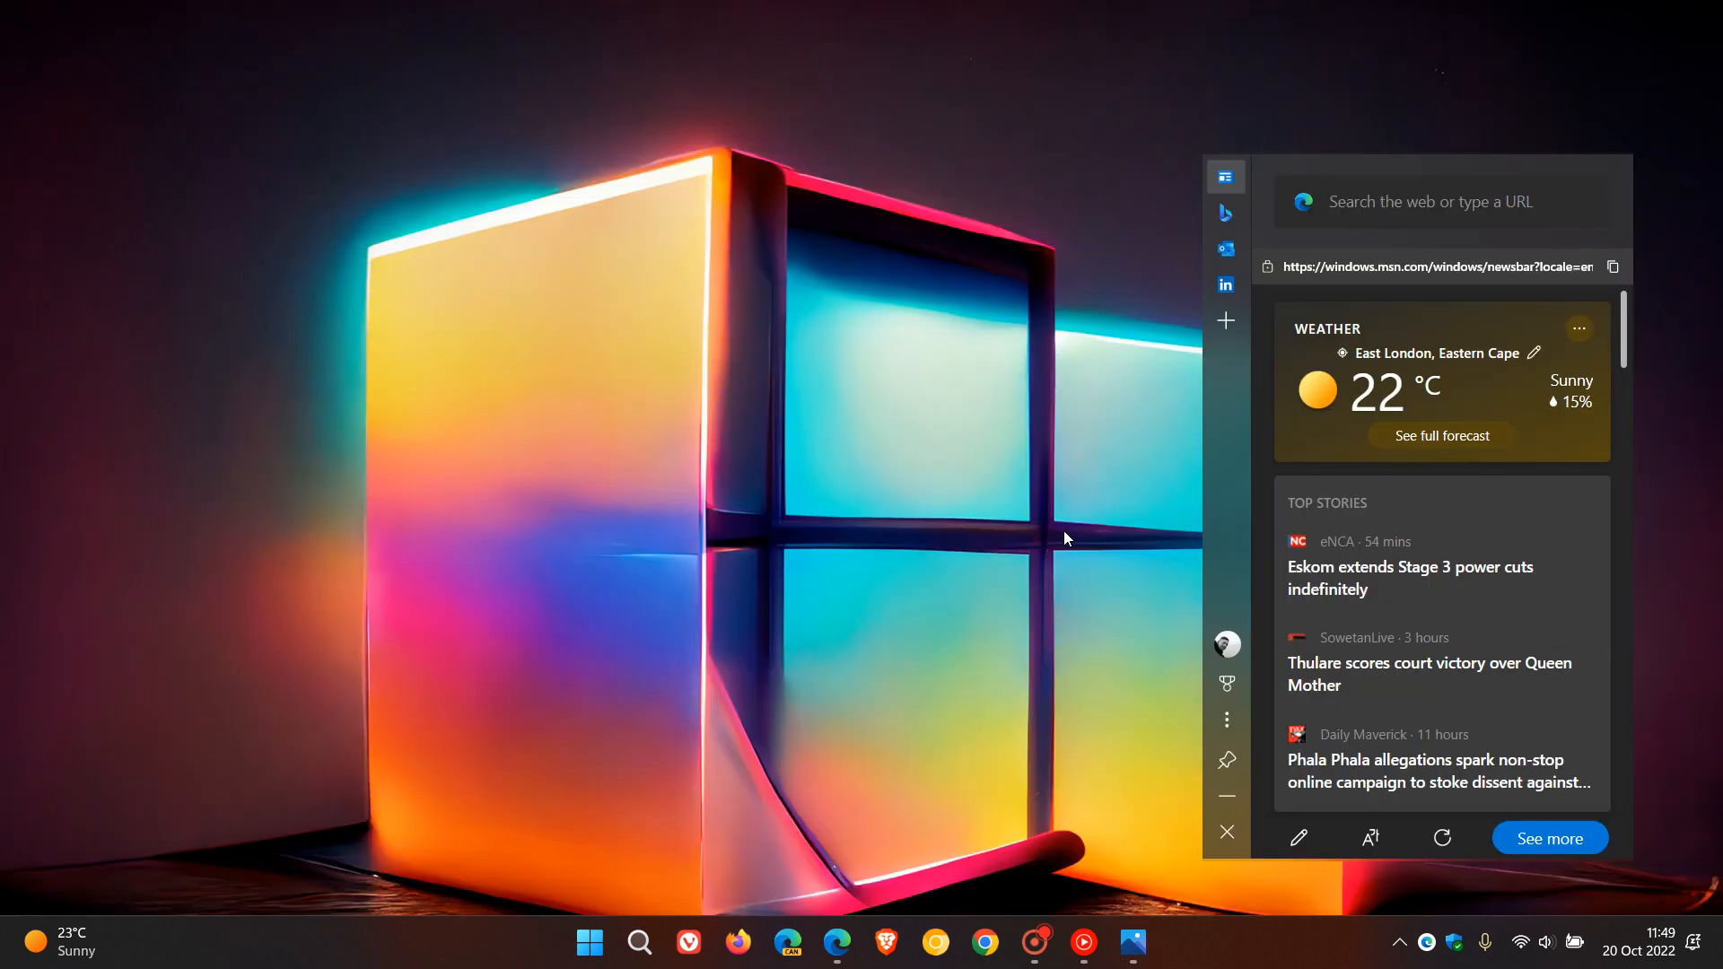
{"action": "mouse_move", "coordinate": [1116, 603]}
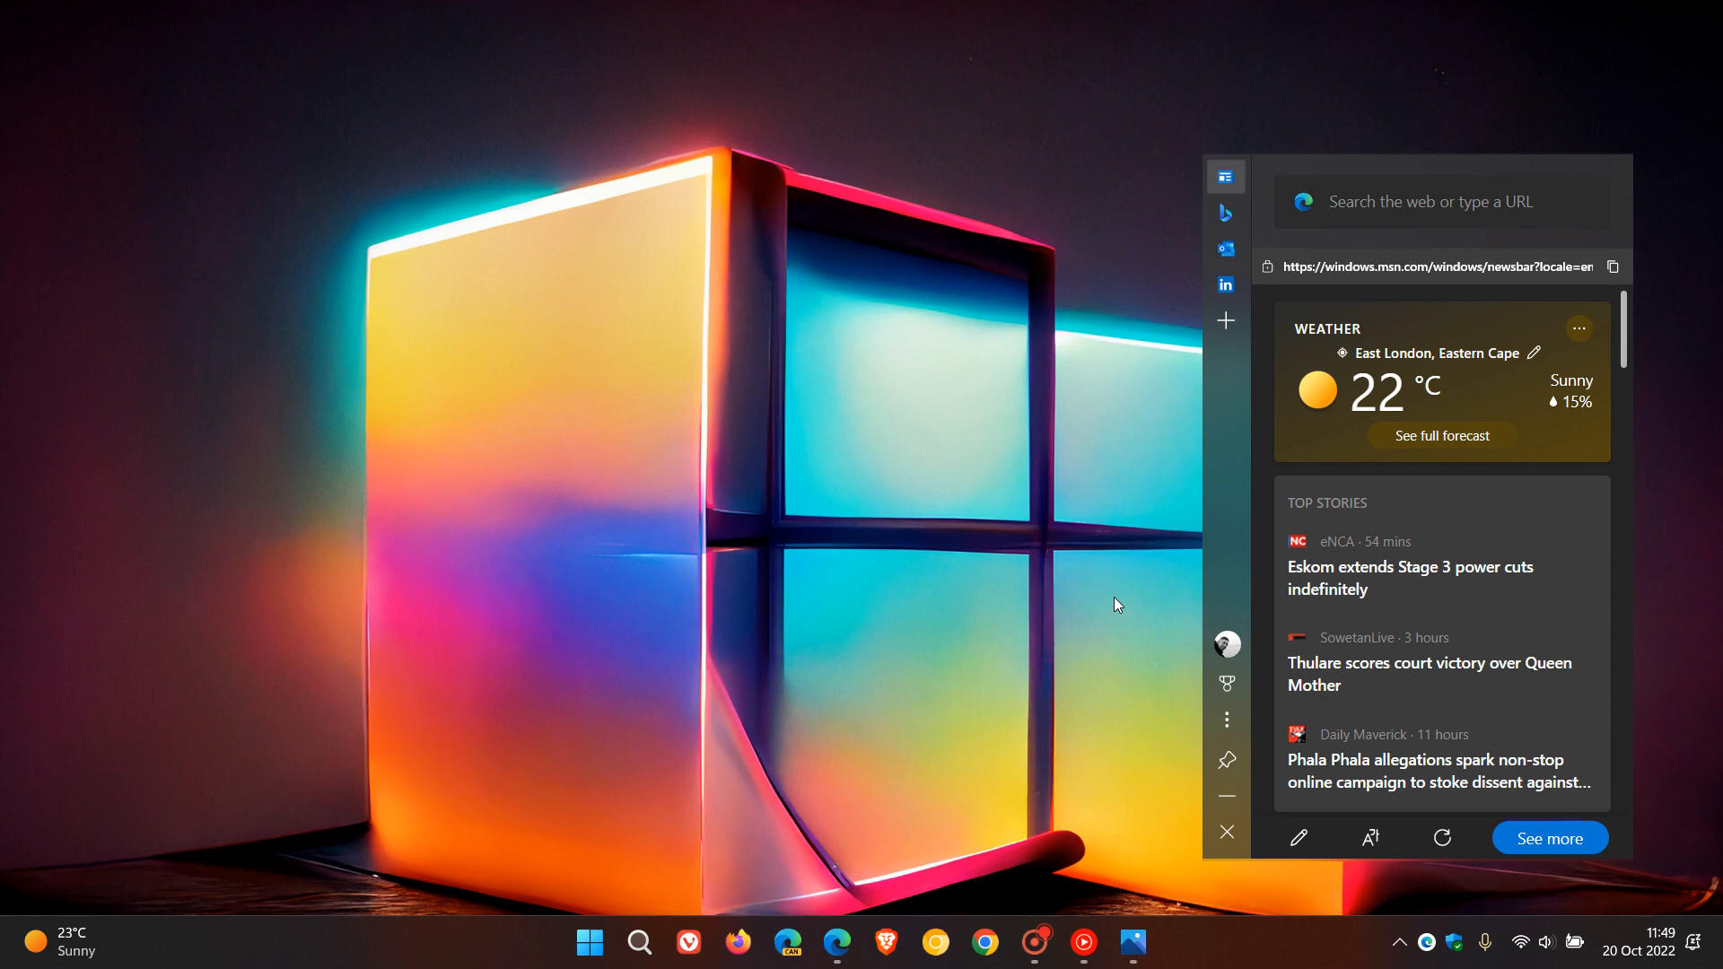
{"action": "mouse_move", "coordinate": [1301, 494]}
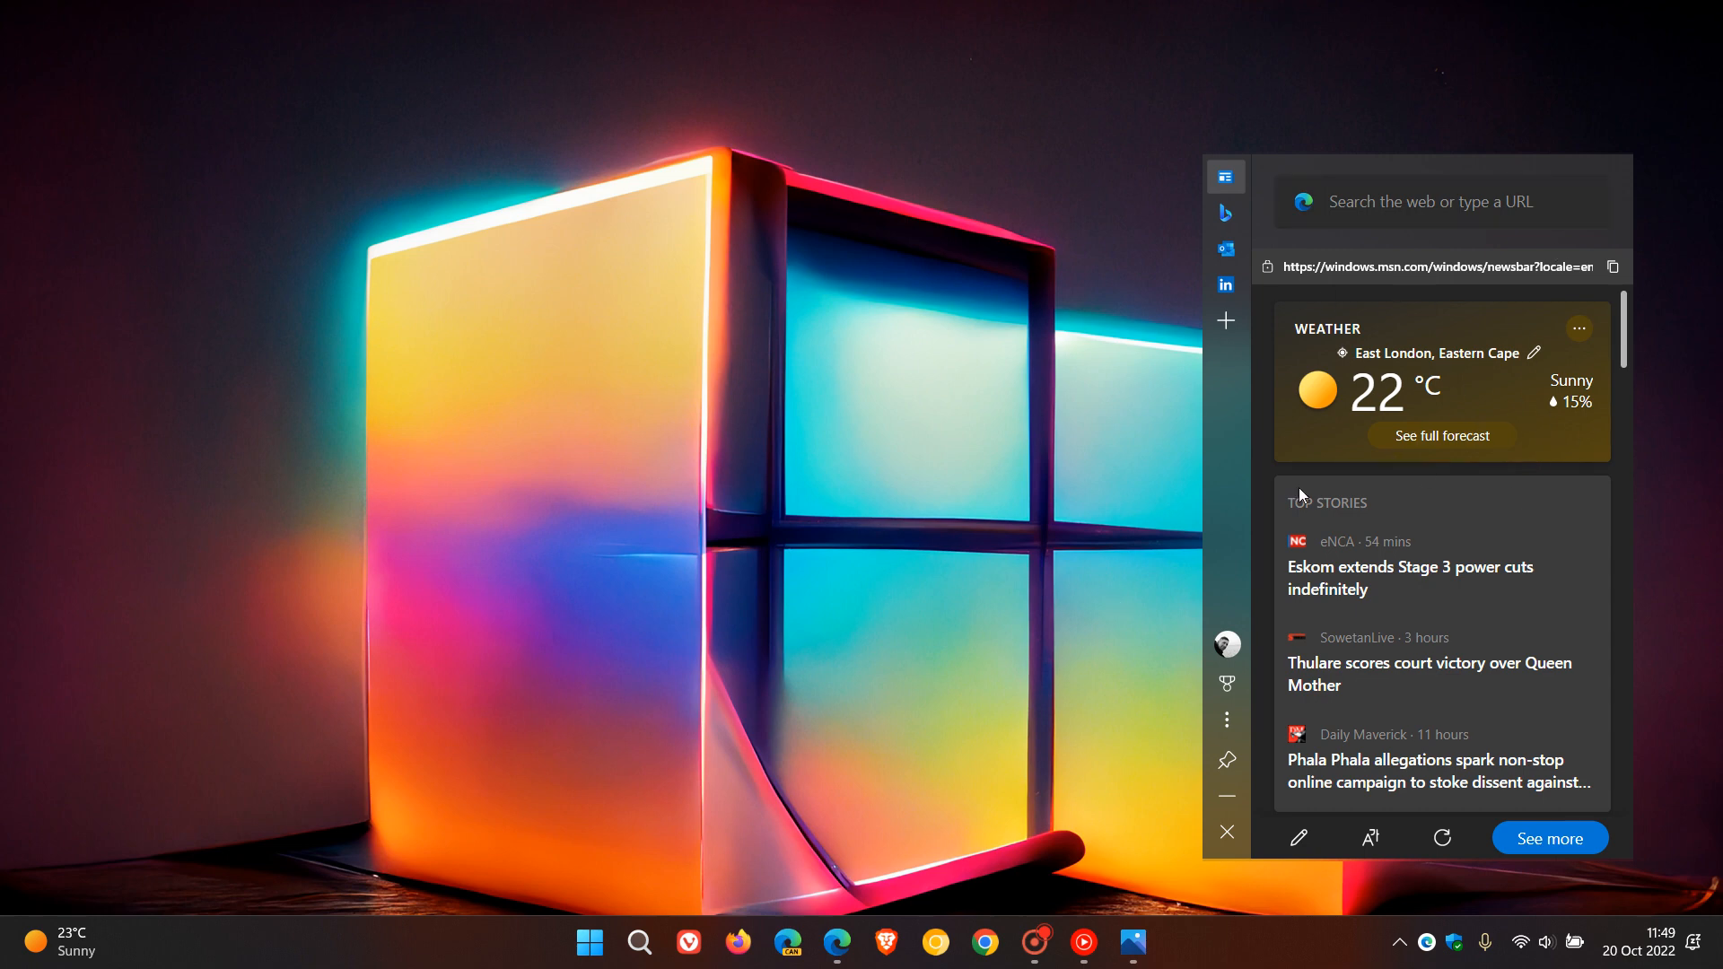
{"action": "mouse_move", "coordinate": [1082, 444]}
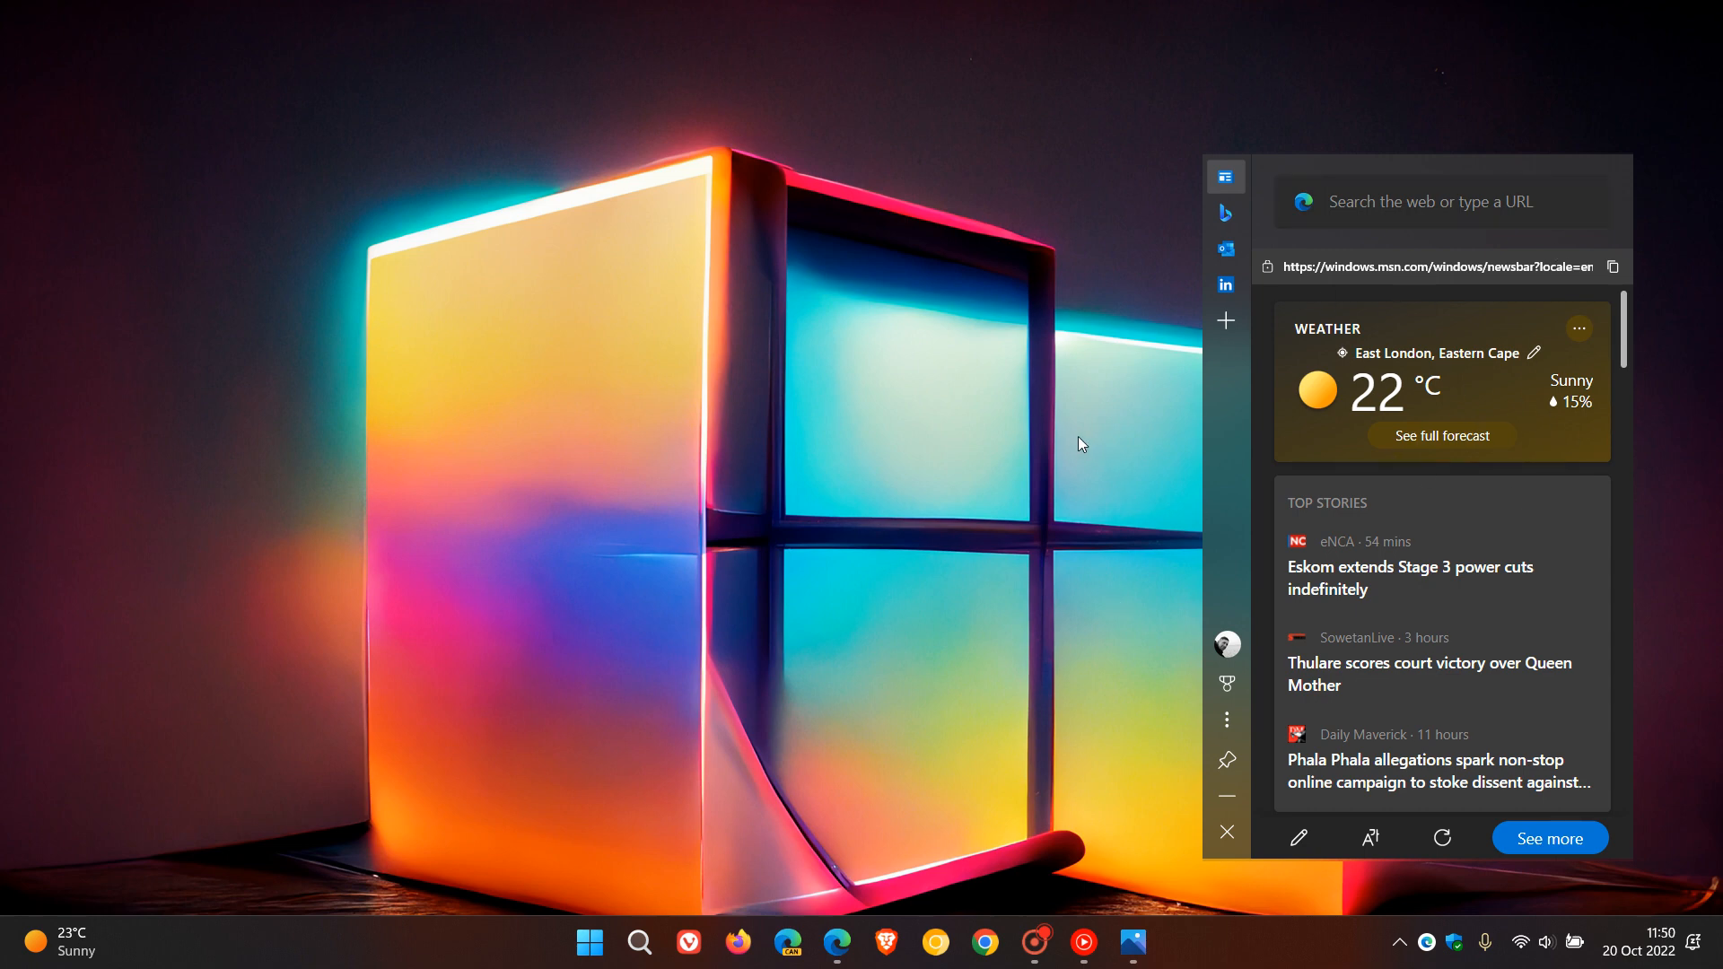
{"action": "mouse_move", "coordinate": [1427, 941]}
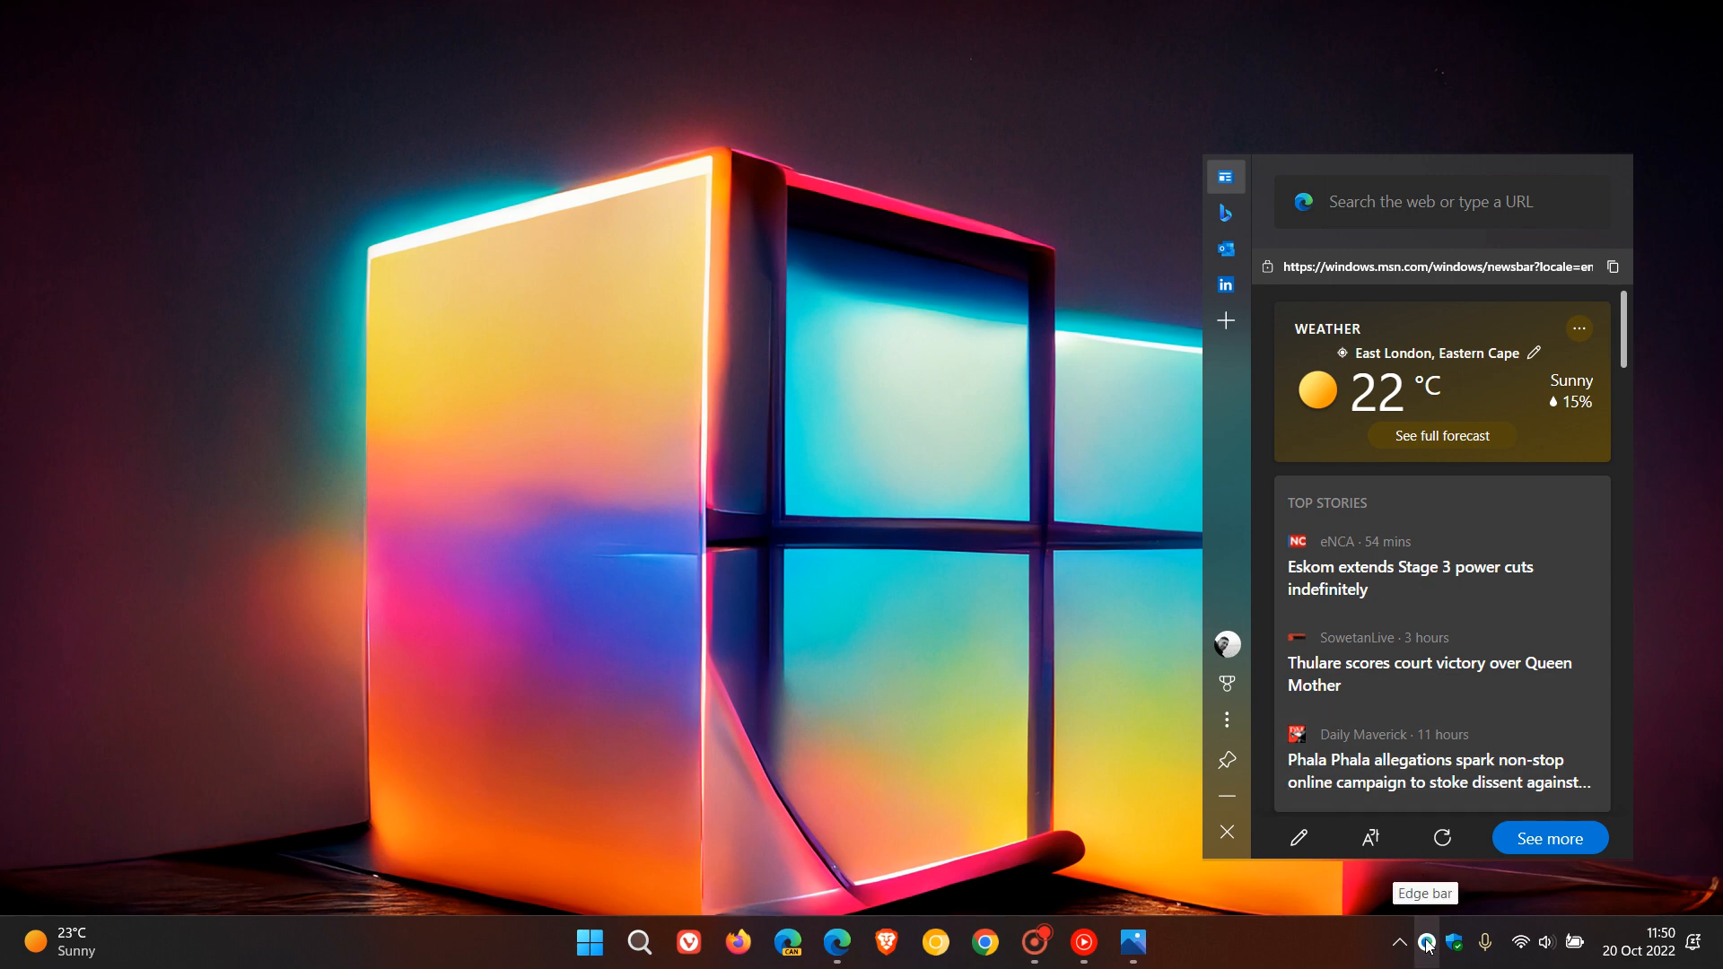
{"action": "right_click", "coordinate": [1426, 941]}
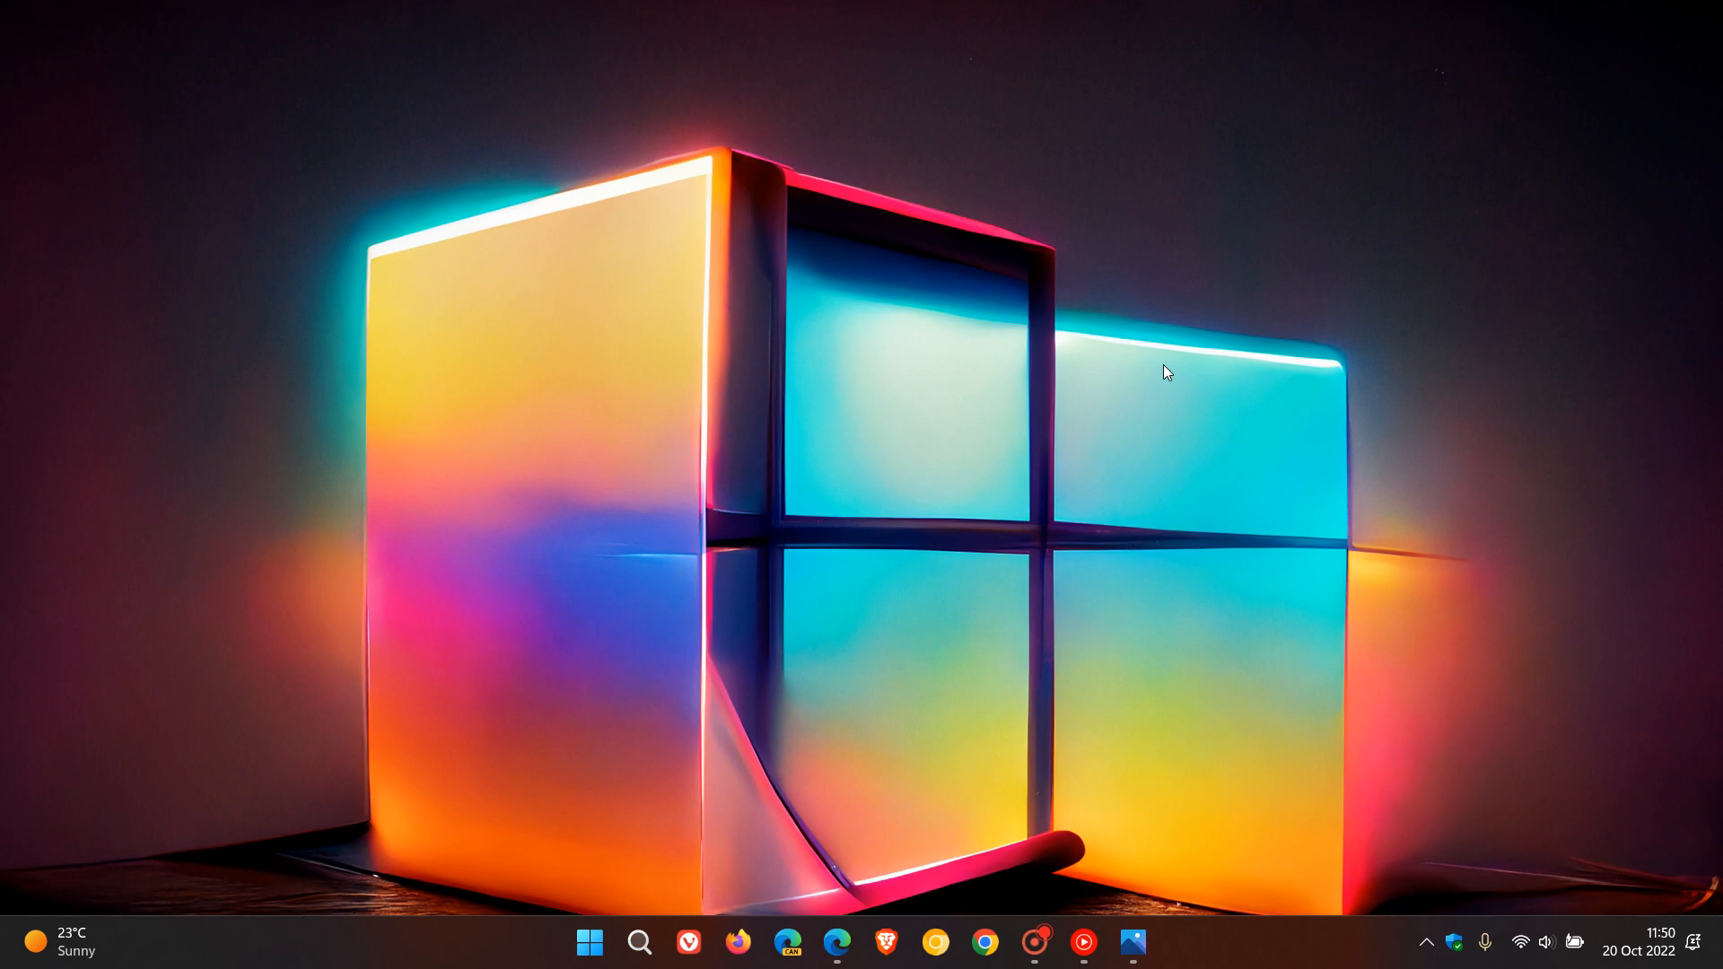
{"action": "mouse_move", "coordinate": [1233, 457]}
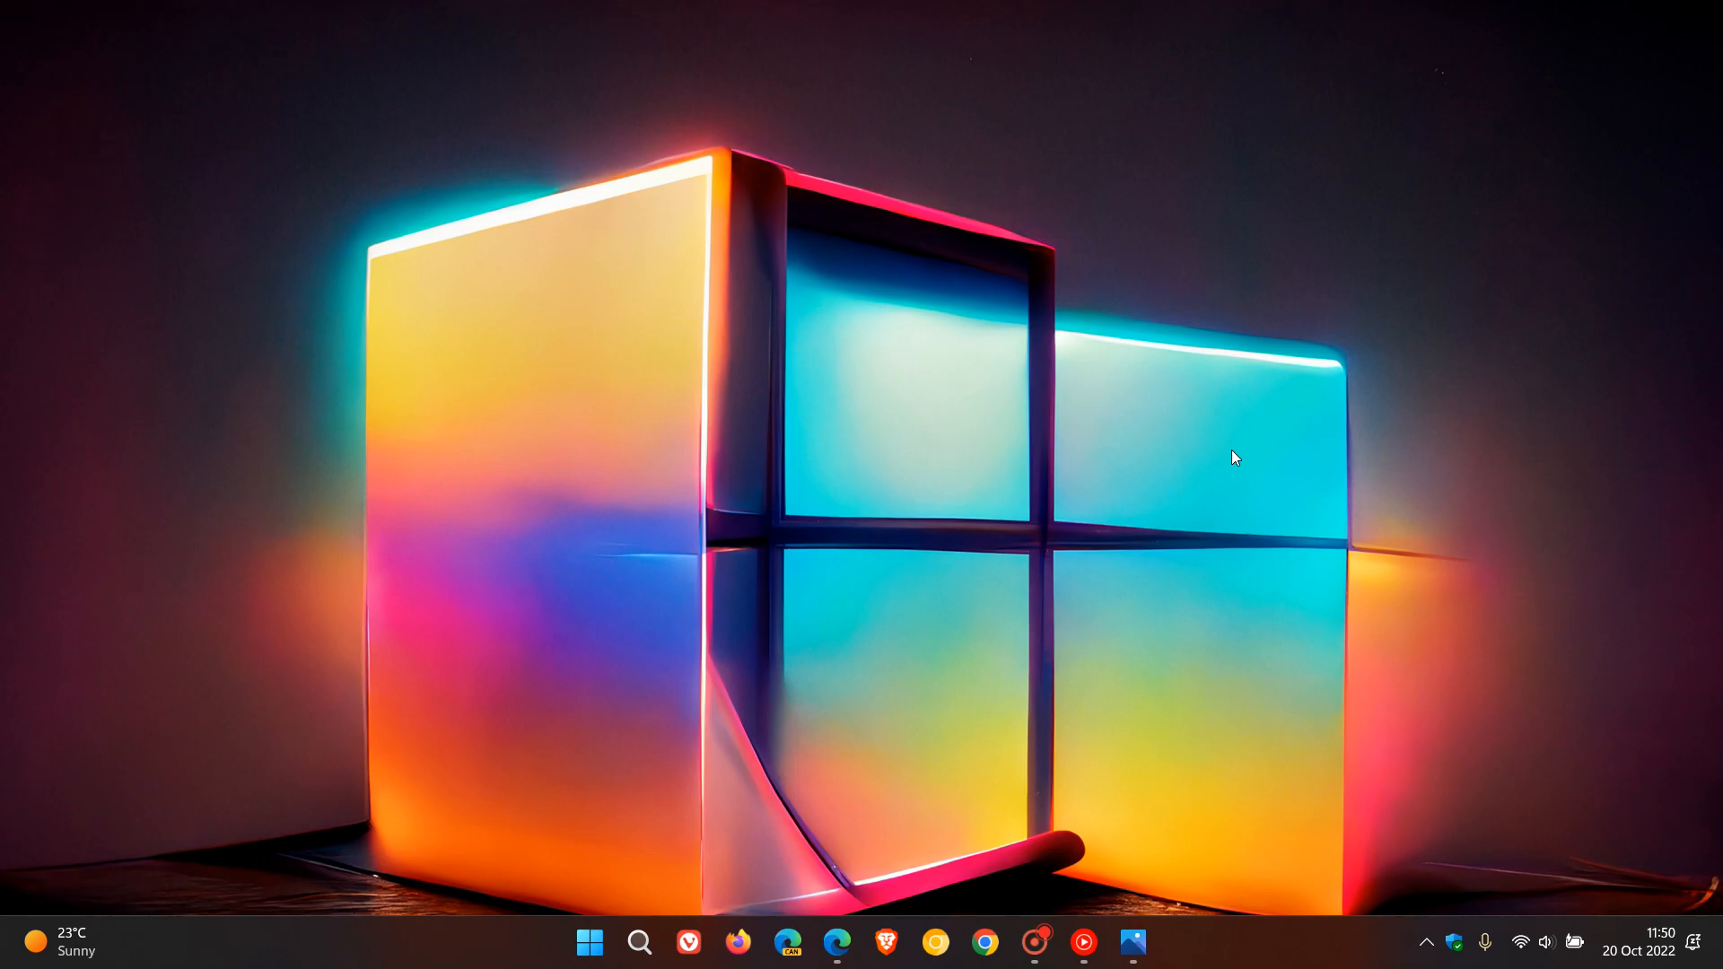